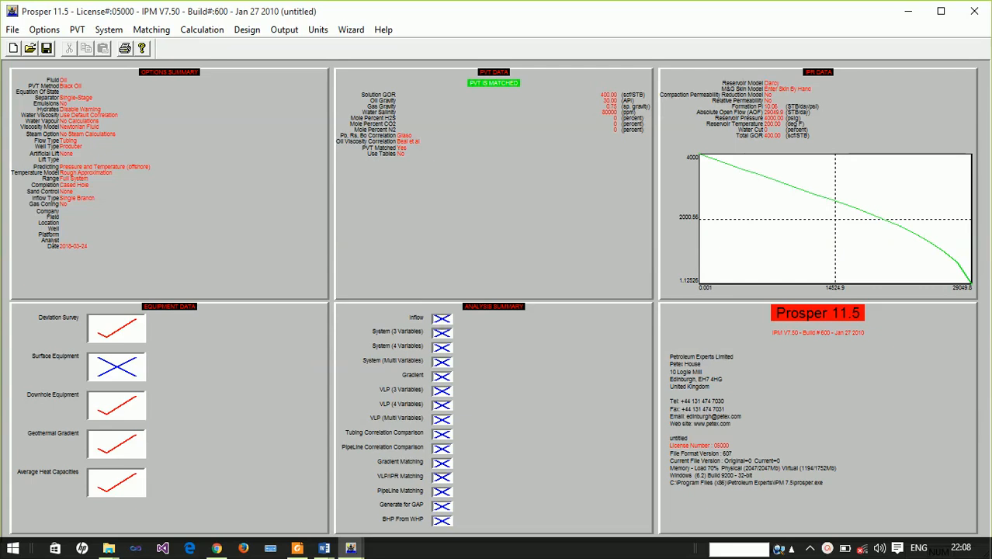
{"action": "mouse_move", "coordinate": [208, 270]}
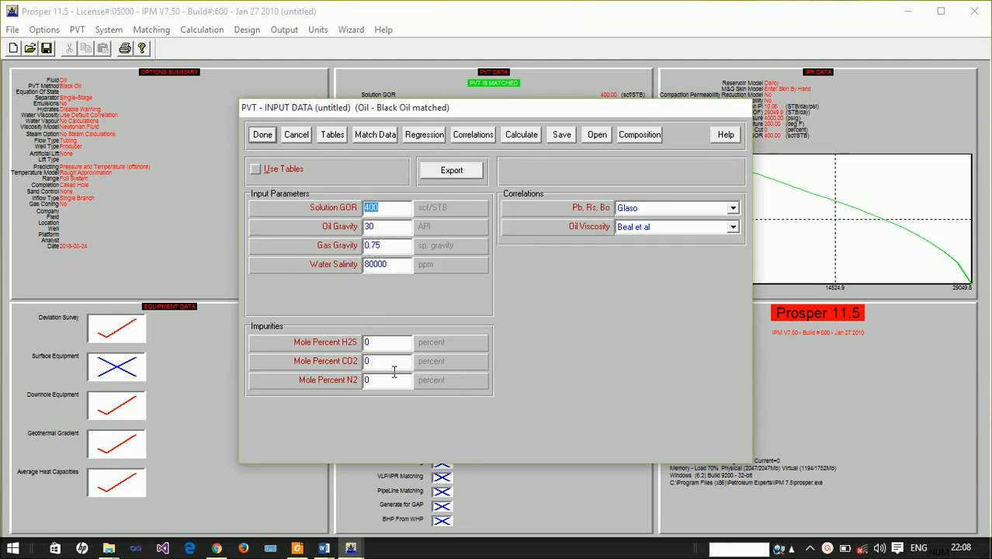
- Review the PVT match data table, then close the PVT input data
{"action": "left_click", "coordinate": [375, 134]}
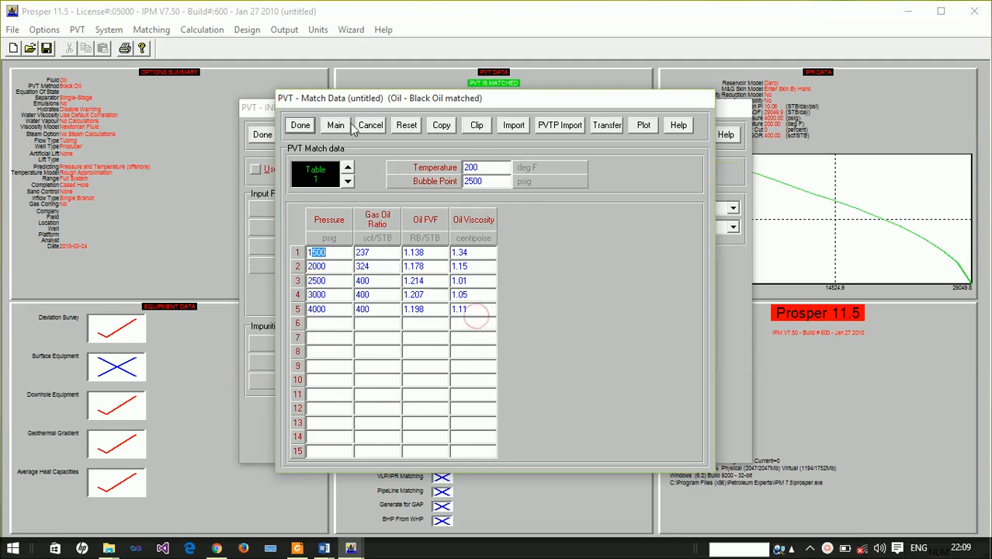
{"action": "left_click", "coordinate": [336, 125]}
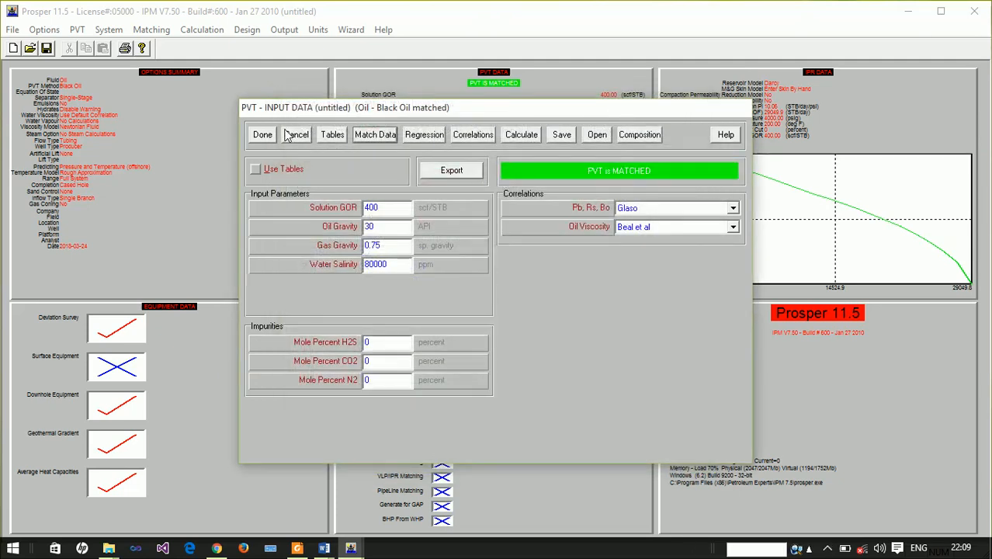
{"action": "left_click", "coordinate": [262, 135]}
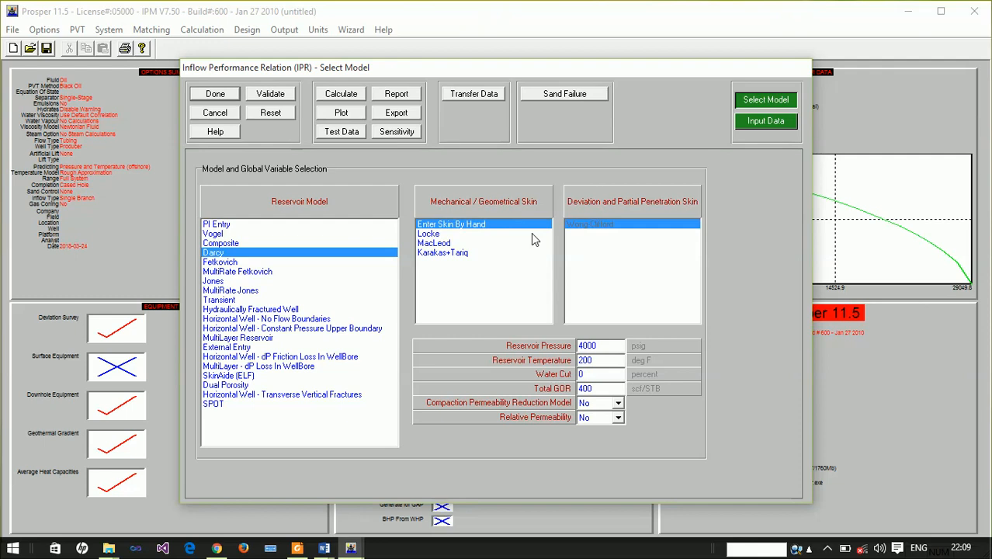
- Review the Darcy reservoir parameters and plot the IPR curve (AOF 29049.9 STB/day)
{"action": "left_click", "coordinate": [764, 121]}
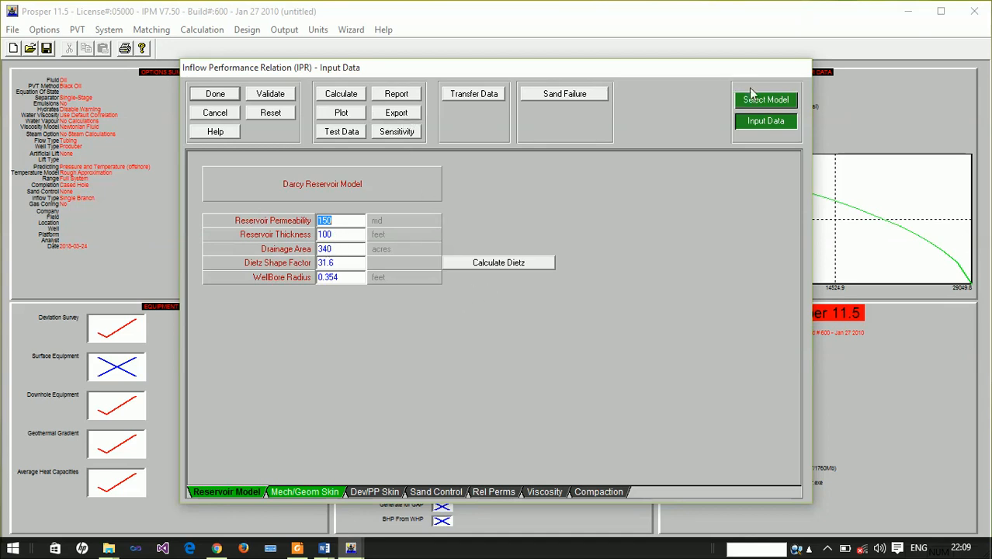
{"action": "left_click", "coordinate": [765, 99]}
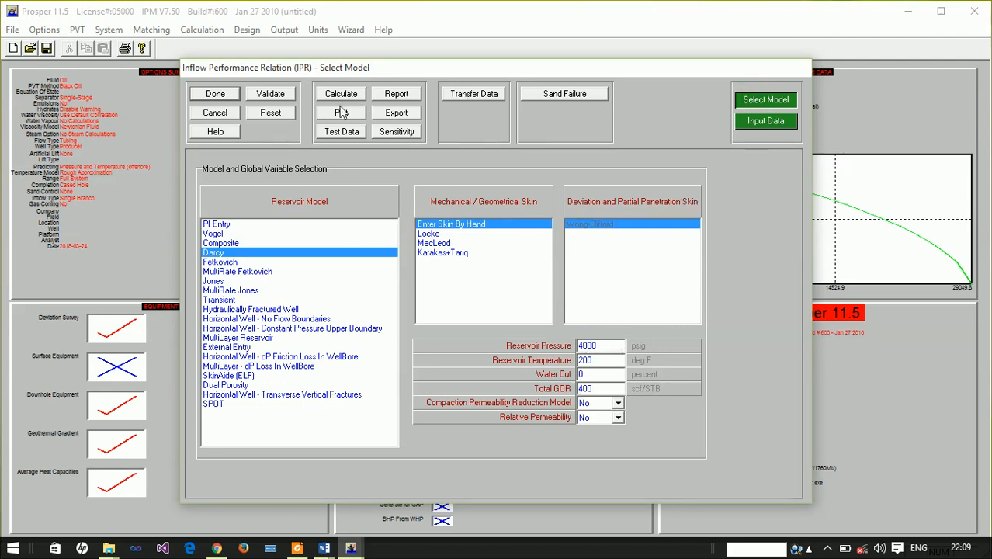
{"action": "left_click", "coordinate": [340, 112]}
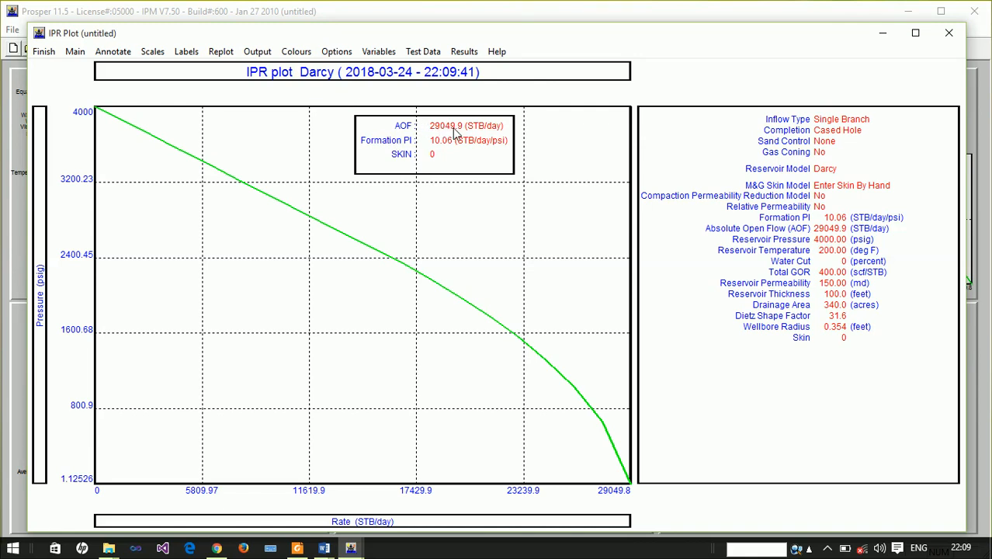
{"action": "mouse_move", "coordinate": [555, 138]}
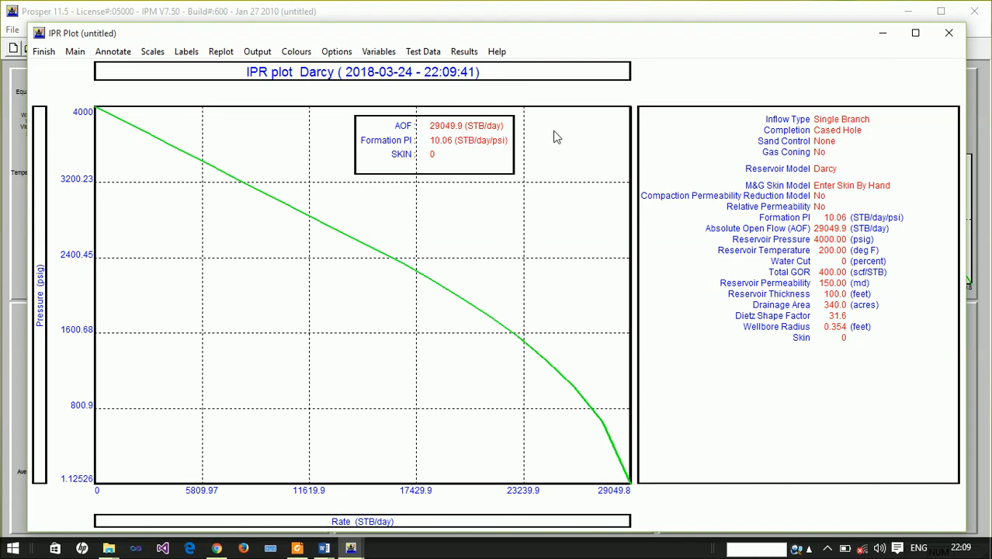
{"action": "mouse_move", "coordinate": [949, 32]}
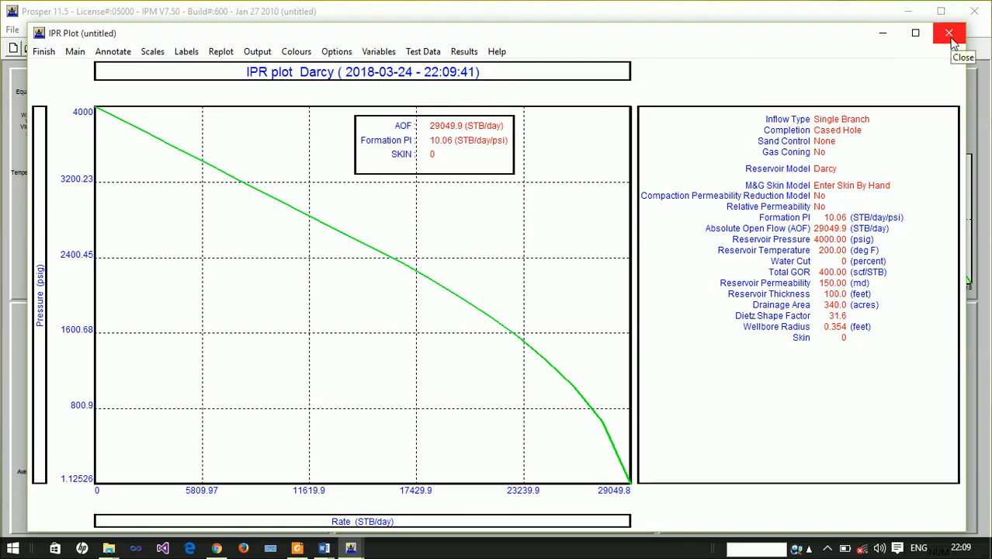
- Close the IPR plot window and finish the inflow performance data
{"action": "left_click", "coordinate": [948, 33]}
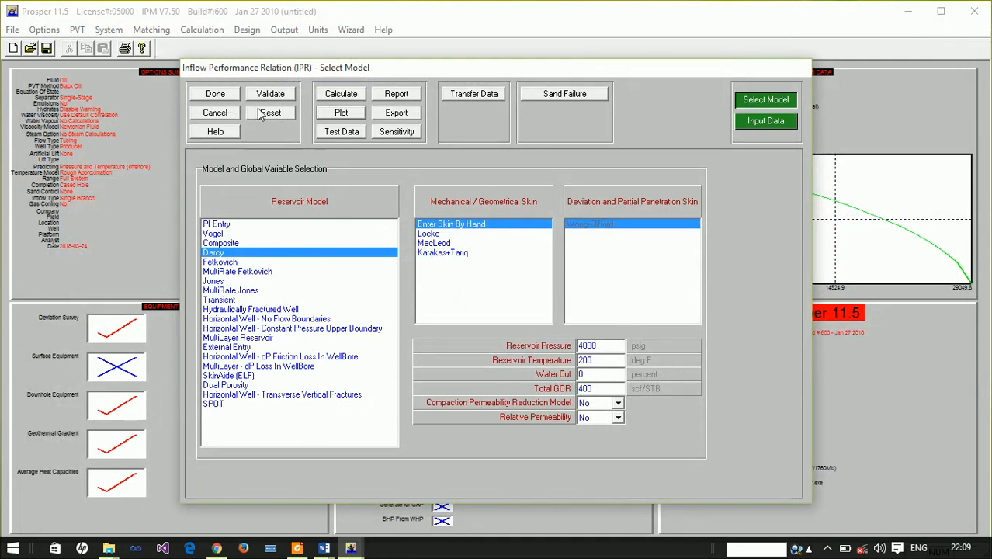
{"action": "left_click", "coordinate": [215, 93]}
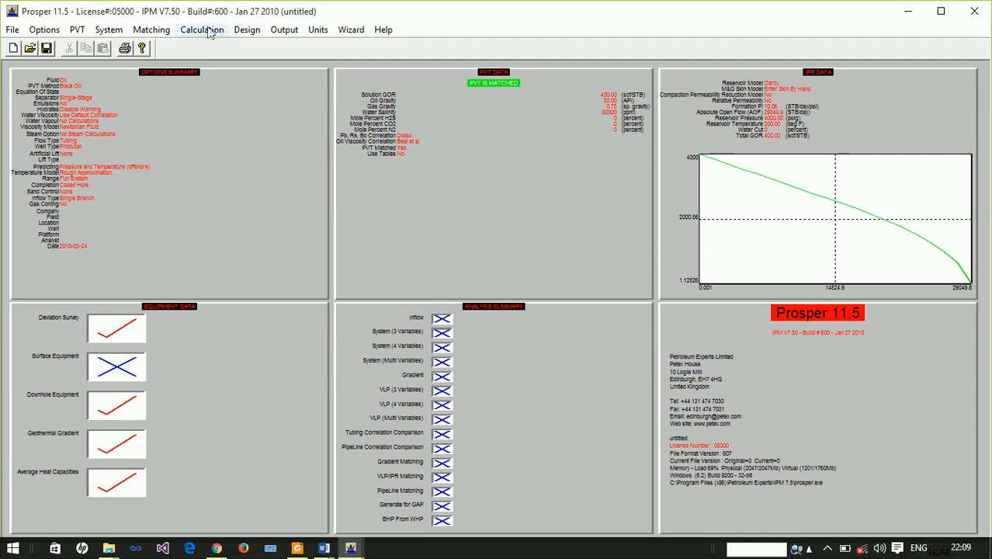
- Start a System 3 Variables calculation with 250 psig top node pressure
{"action": "left_click", "coordinate": [202, 30]}
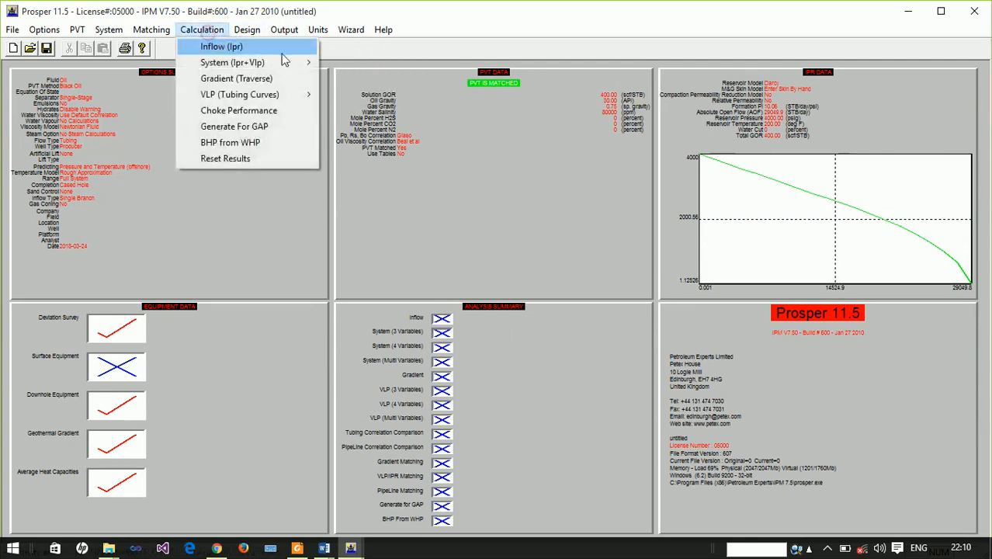
{"action": "left_click", "coordinate": [232, 63]}
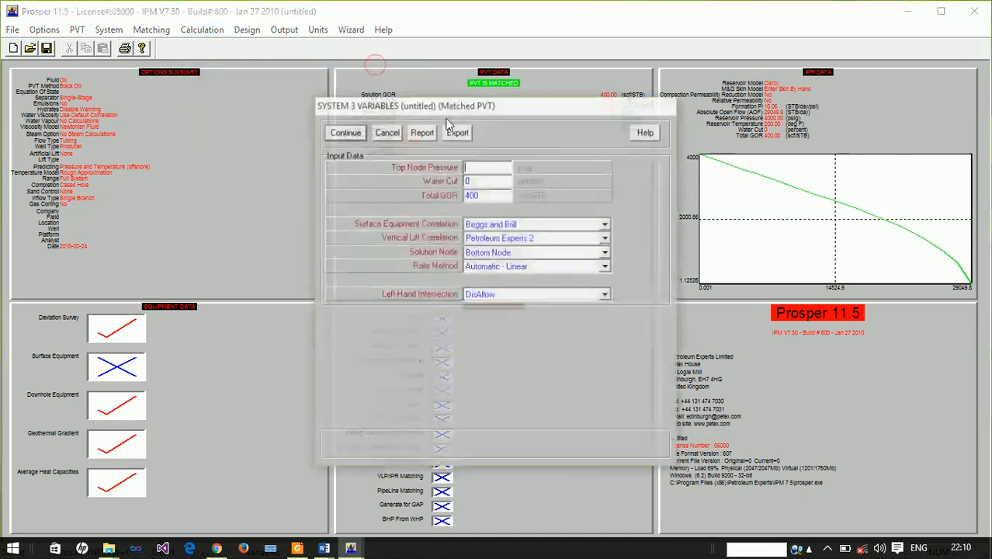
{"action": "type", "text": "250"}
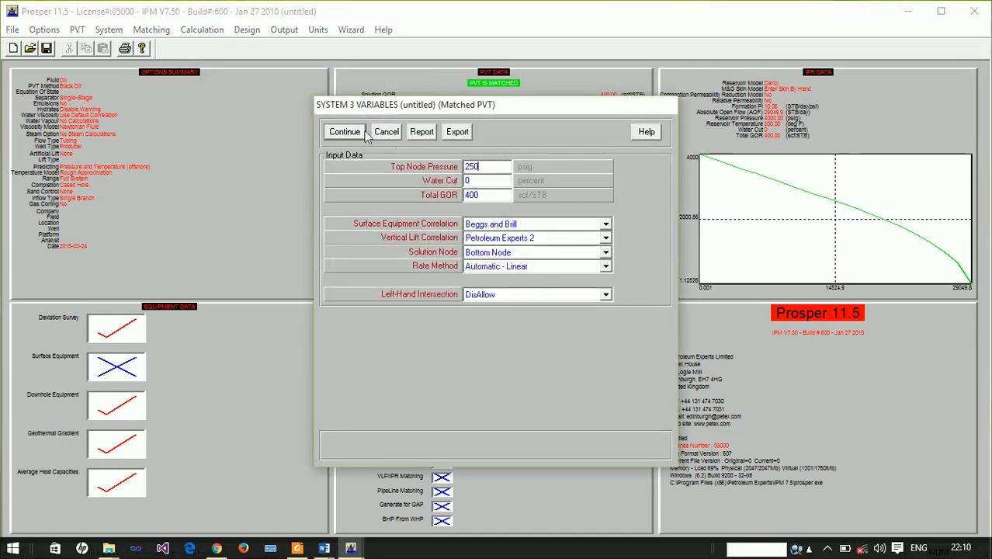
{"action": "left_click", "coordinate": [344, 131]}
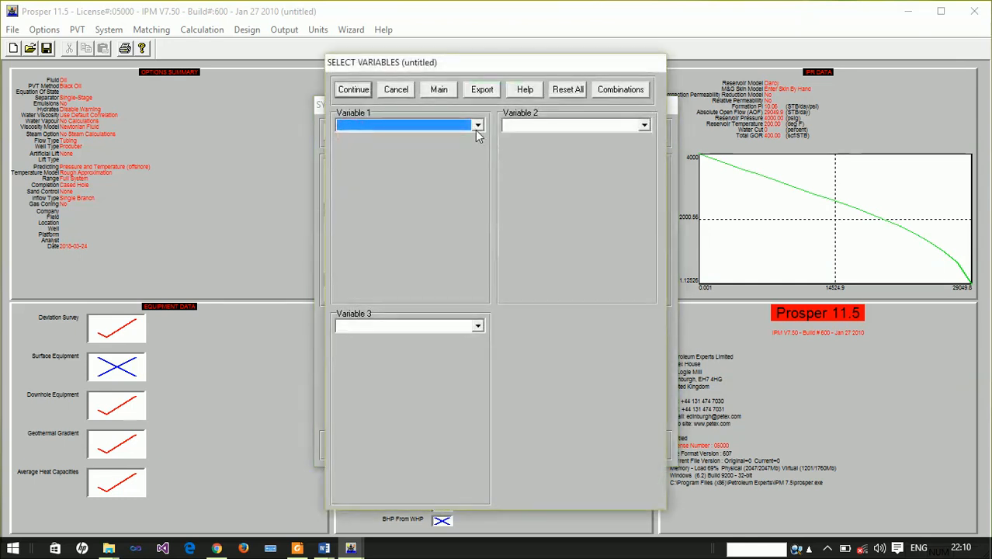
- Make reservoir pressure the first variable at 4000, 3000 and 2000 psig
{"action": "left_click", "coordinate": [477, 125]}
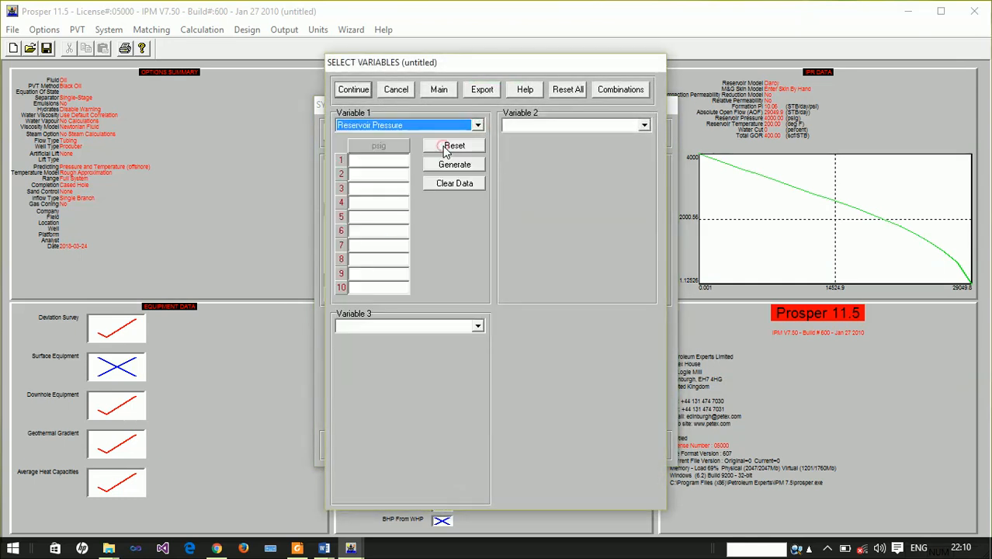
{"action": "left_click", "coordinate": [454, 145]}
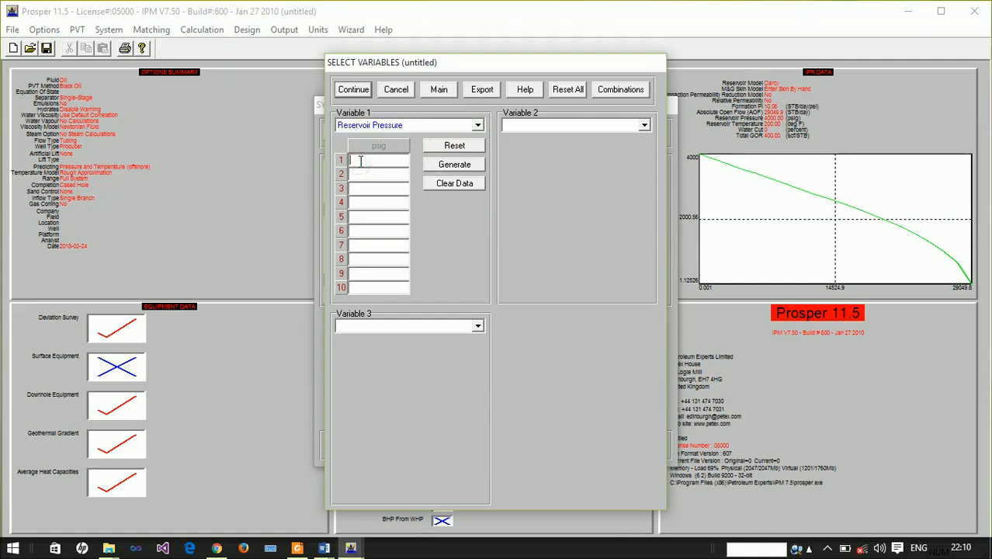
{"action": "type", "text": "4000"}
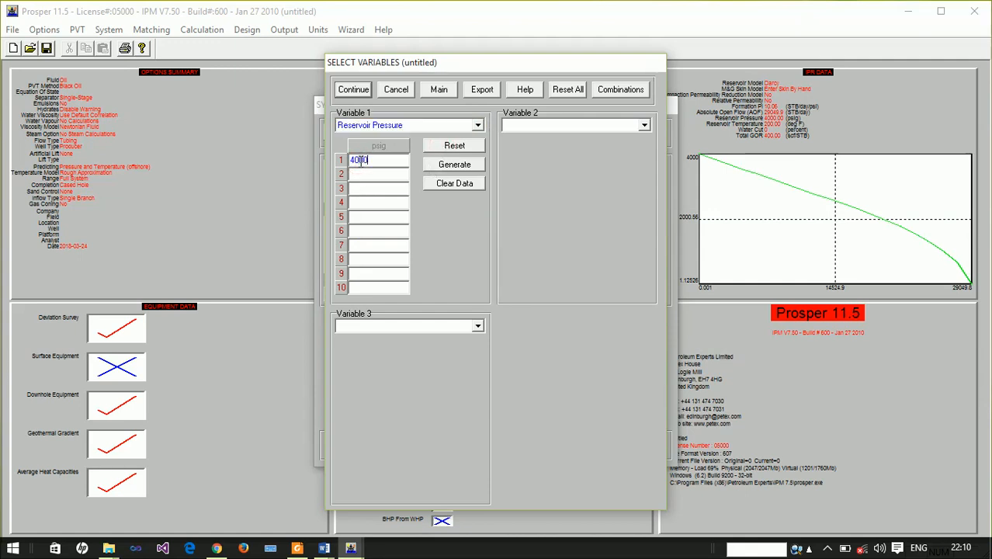
{"action": "type", "text": "3000"}
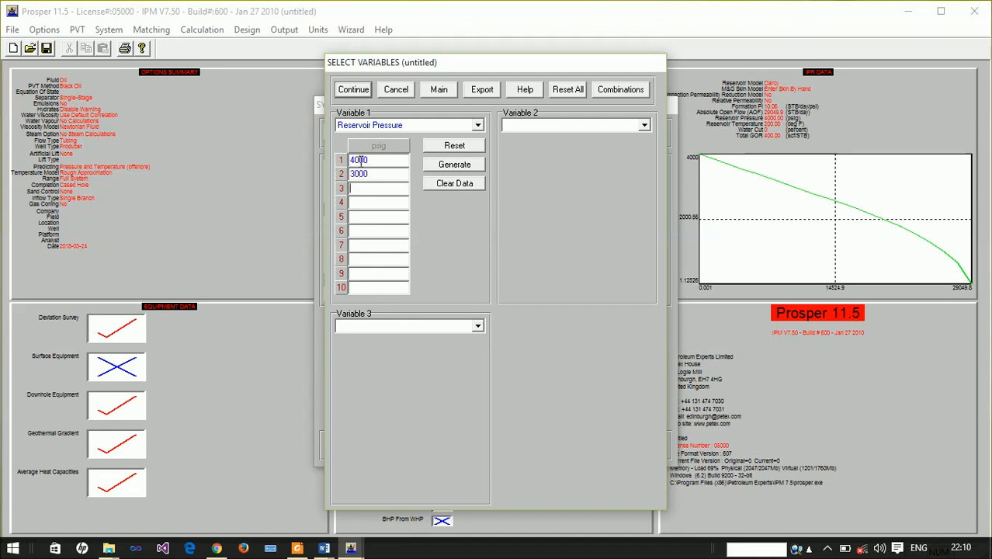
{"action": "type", "text": "2000"}
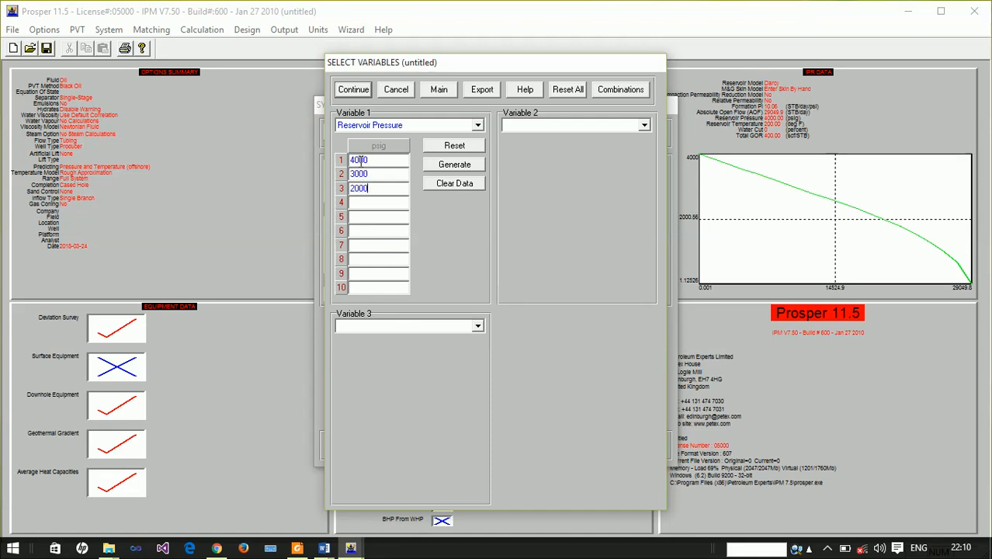
- Make water cut the second variable over 0, 20, 40, 60, 80, 90 percent
{"action": "left_click", "coordinate": [644, 125]}
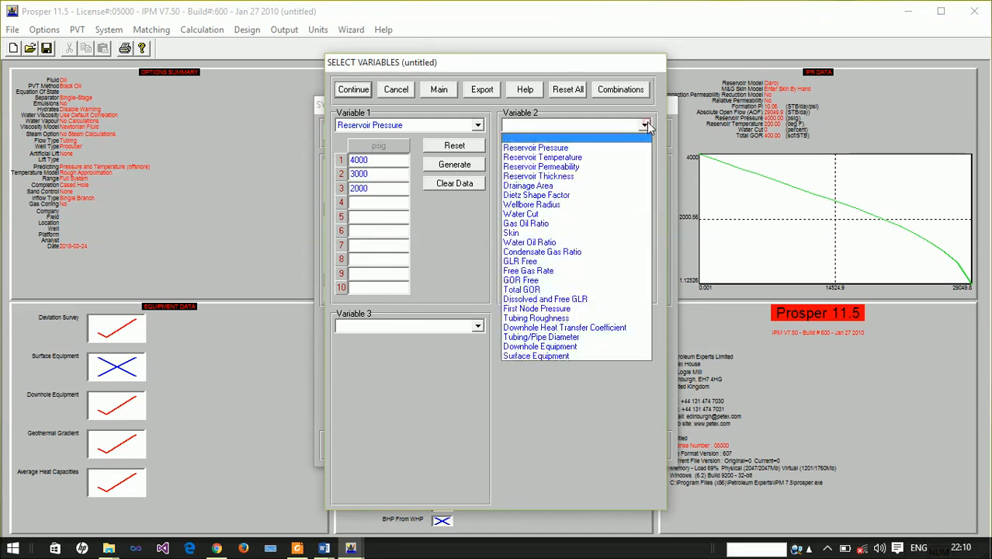
{"action": "left_click", "coordinate": [512, 233]}
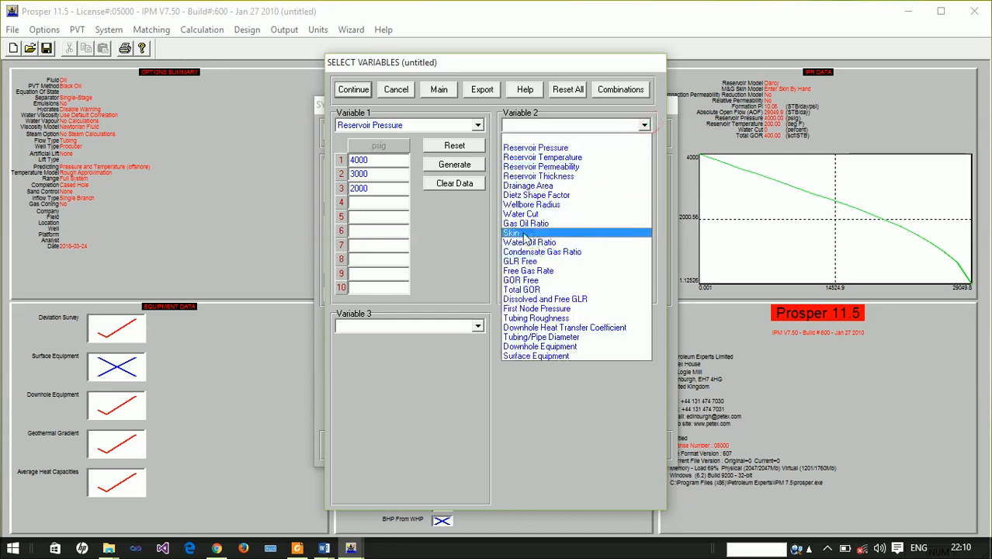
{"action": "left_click", "coordinate": [536, 318]}
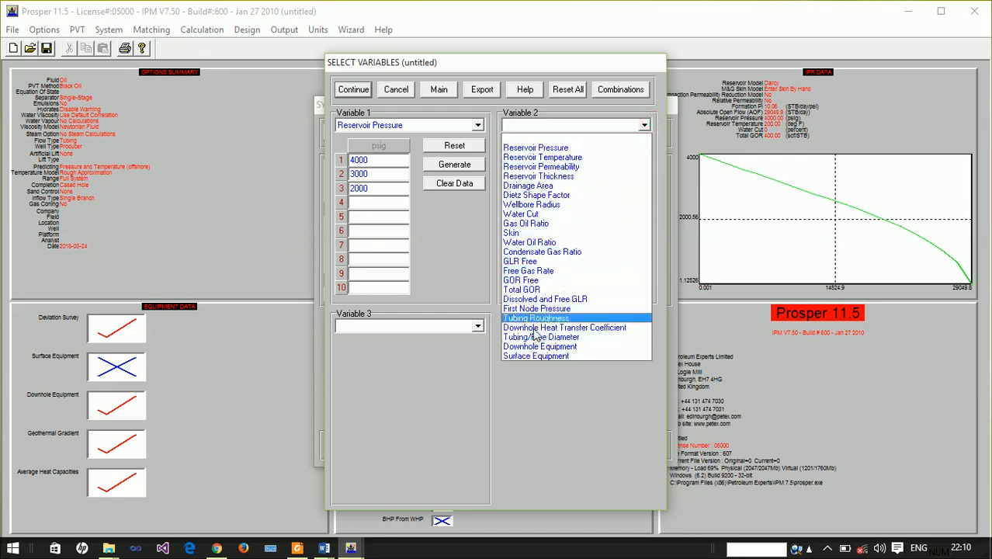
{"action": "left_click", "coordinate": [520, 213]}
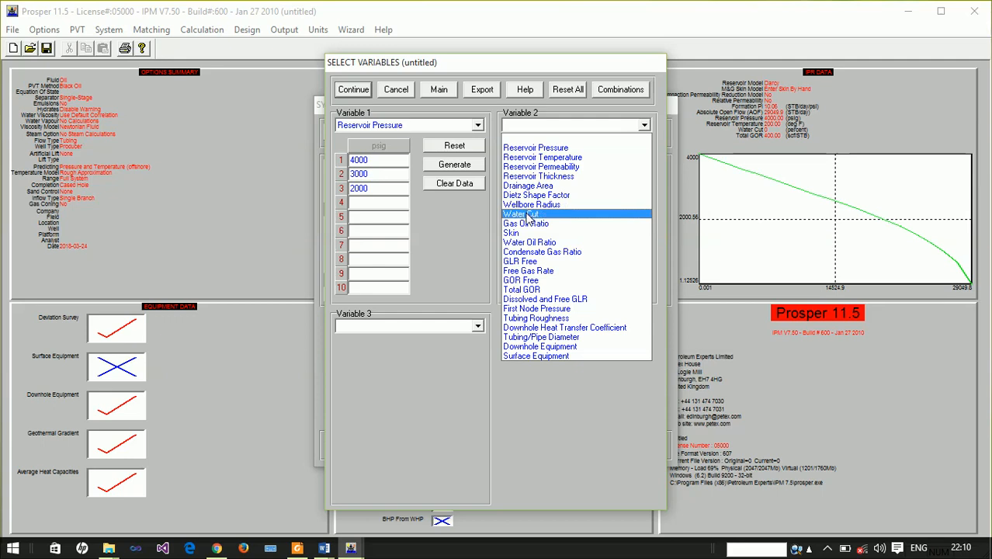
{"action": "left_click", "coordinate": [521, 214]}
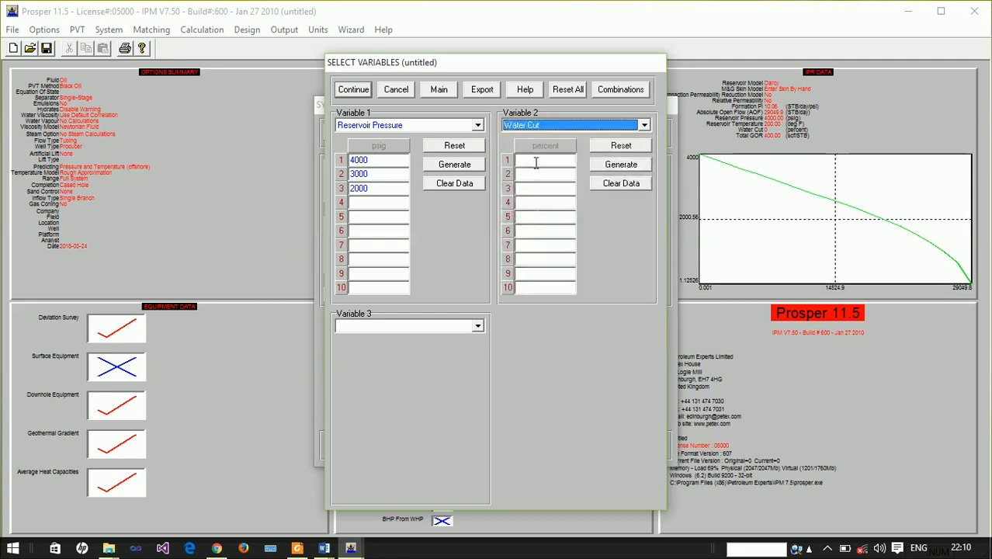
{"action": "type", "text": "0"}
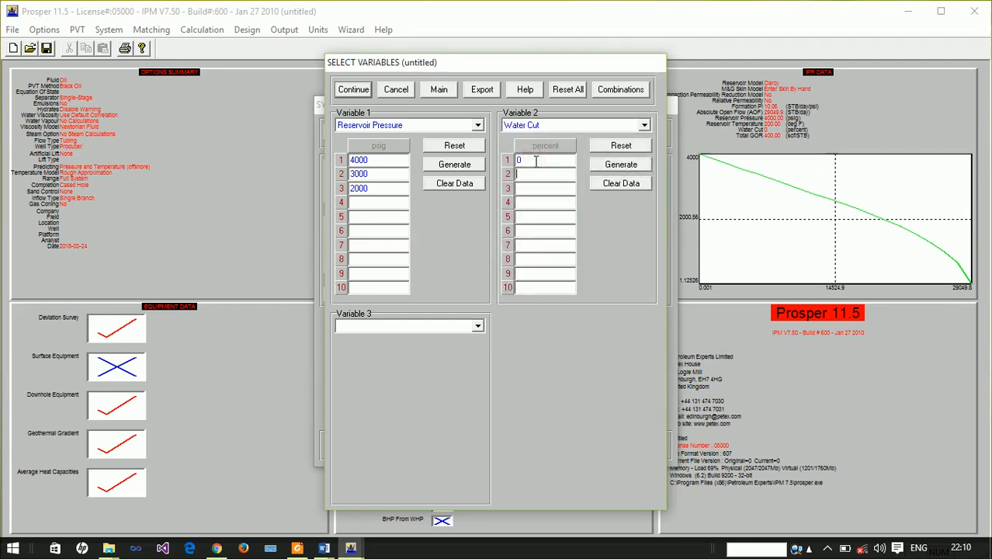
{"action": "type", "text": "20"}
{"action": "left_click", "coordinate": [545, 202]}
{"action": "type", "text": "60"}
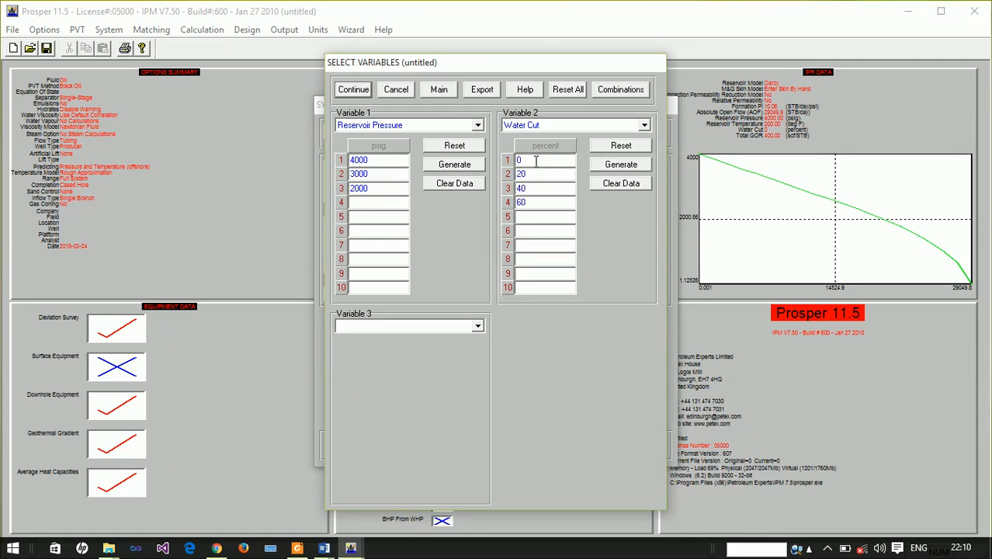
{"action": "type", "text": "80"}
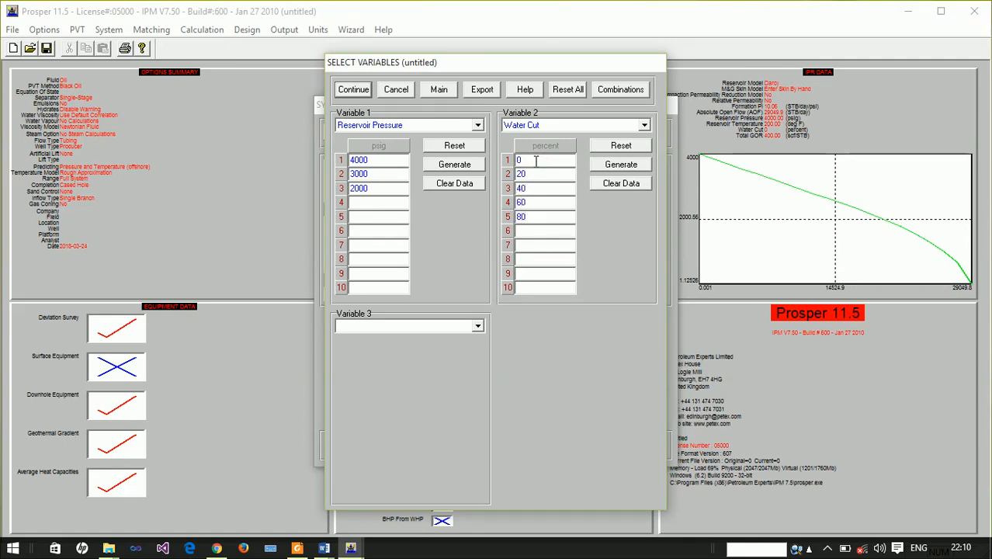
{"action": "type", "text": "90"}
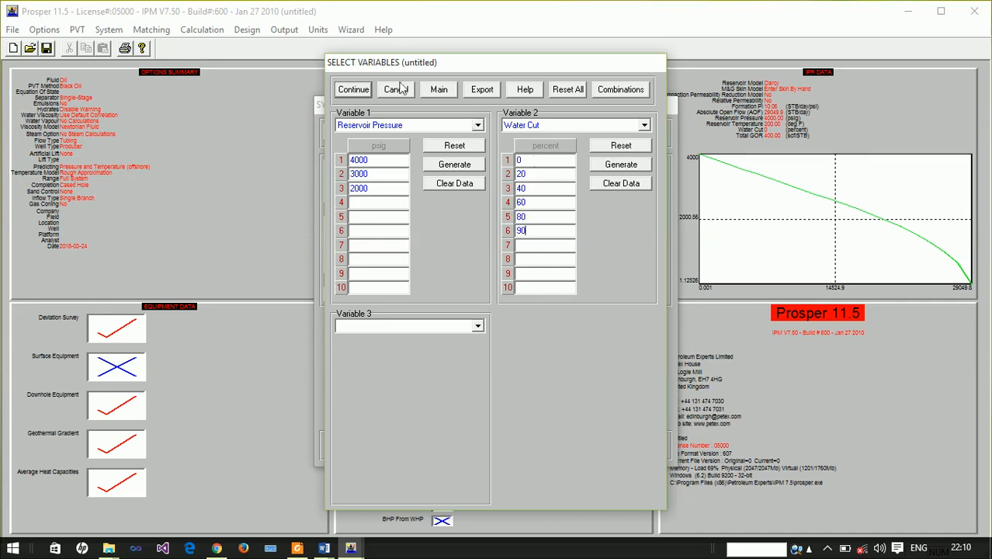
- Run the three-variable sensitivity calculation
{"action": "left_click", "coordinate": [353, 90]}
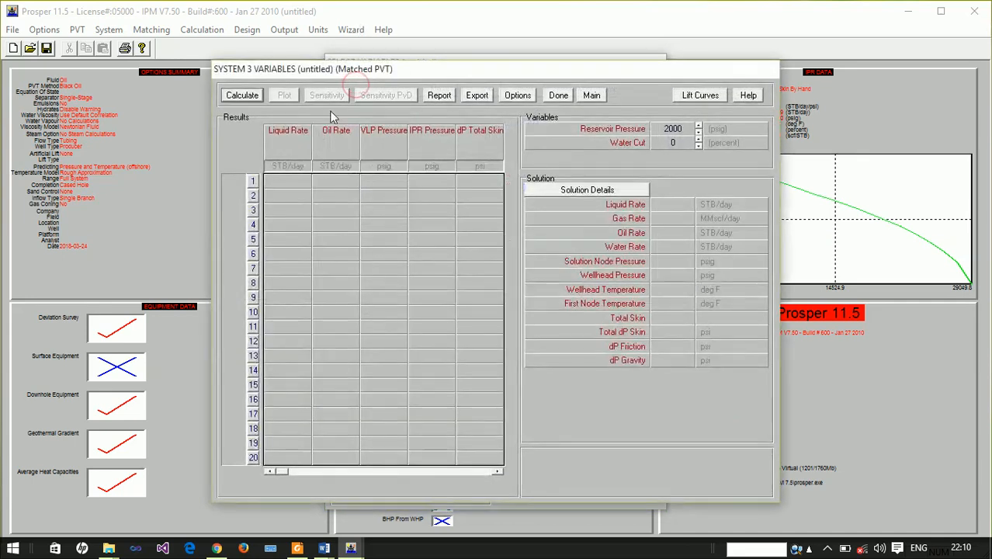
{"action": "left_click", "coordinate": [242, 94]}
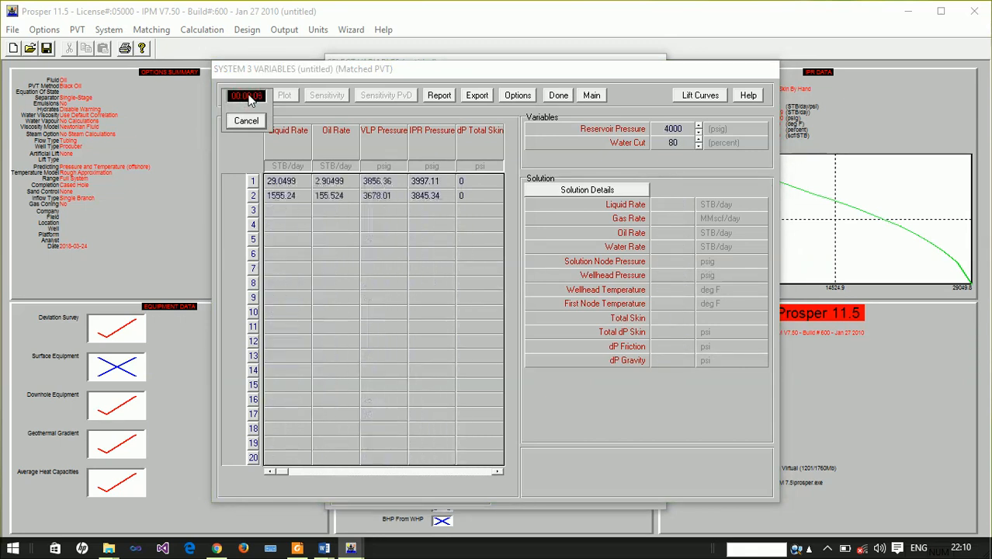
{"action": "left_click", "coordinate": [241, 95]}
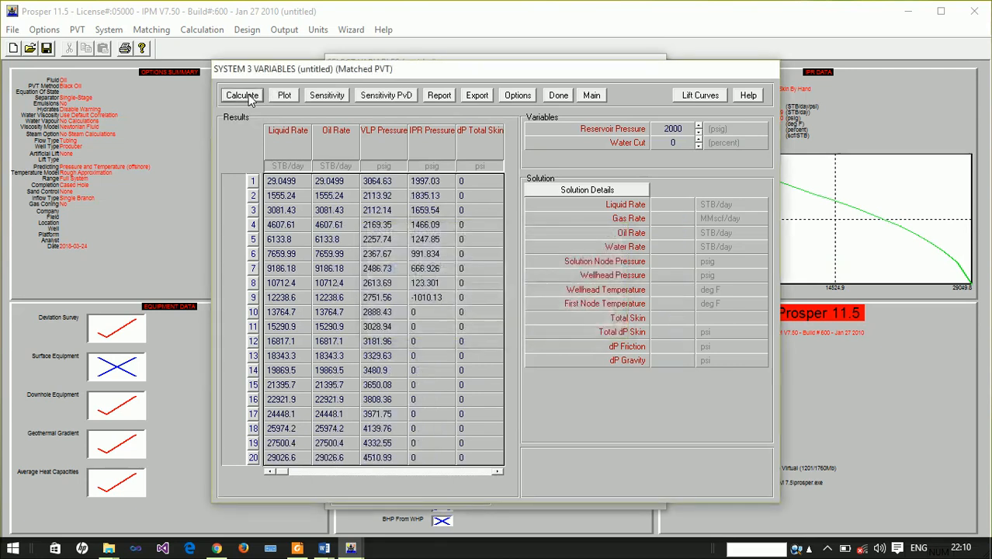
{"action": "mouse_move", "coordinate": [693, 132]}
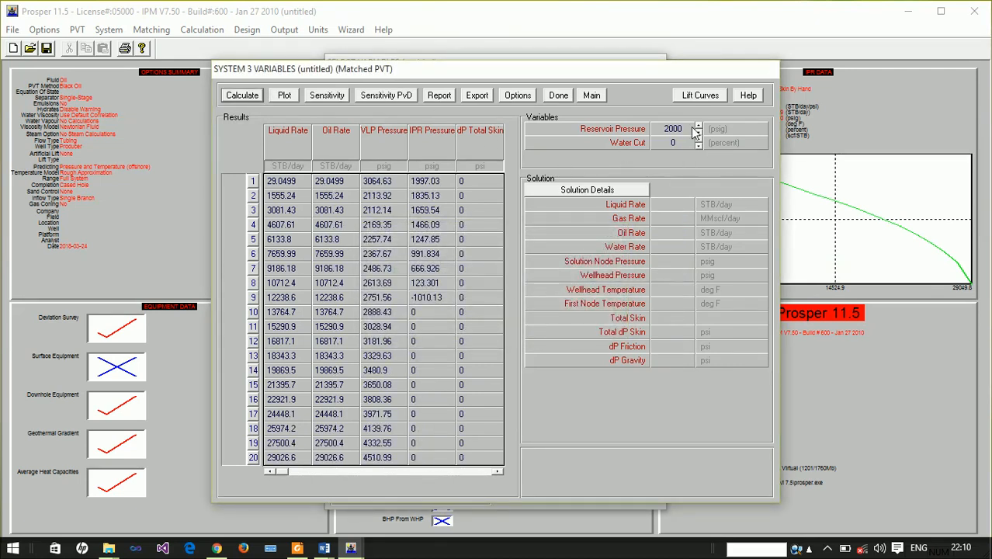
{"action": "mouse_move", "coordinate": [686, 138]}
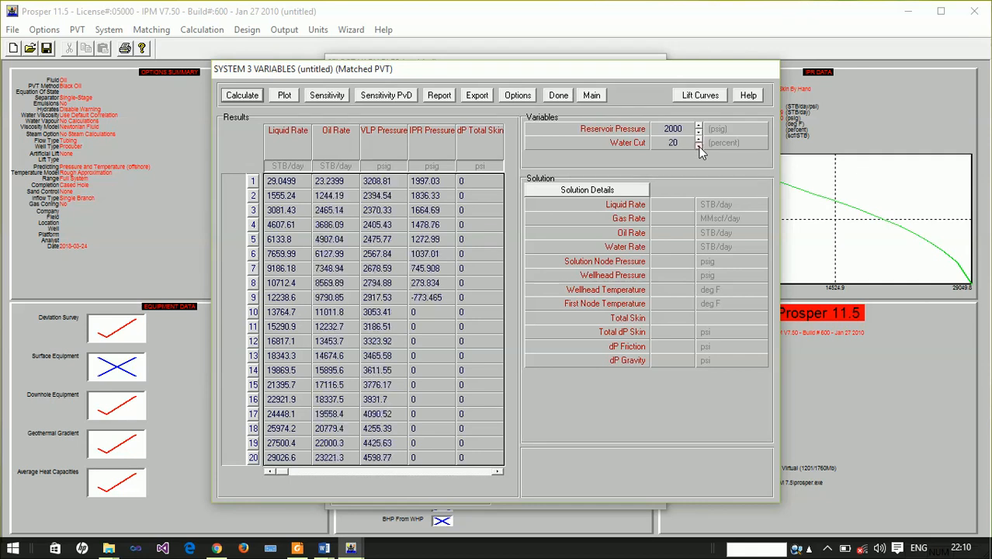
- Step through reservoir pressure and water cut results, ending at 3000 psig and 80 percent
{"action": "left_click", "coordinate": [698, 141]}
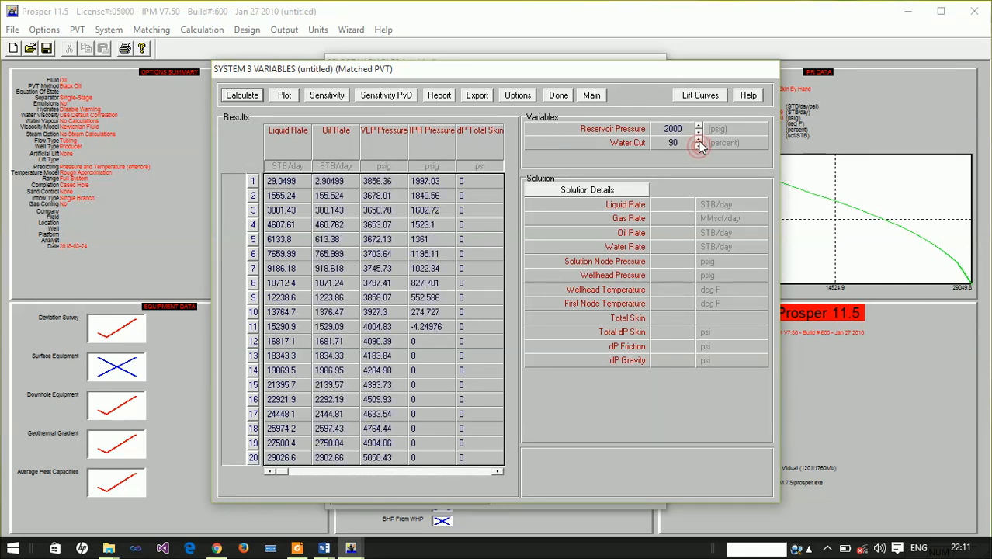
{"action": "left_click", "coordinate": [699, 146]}
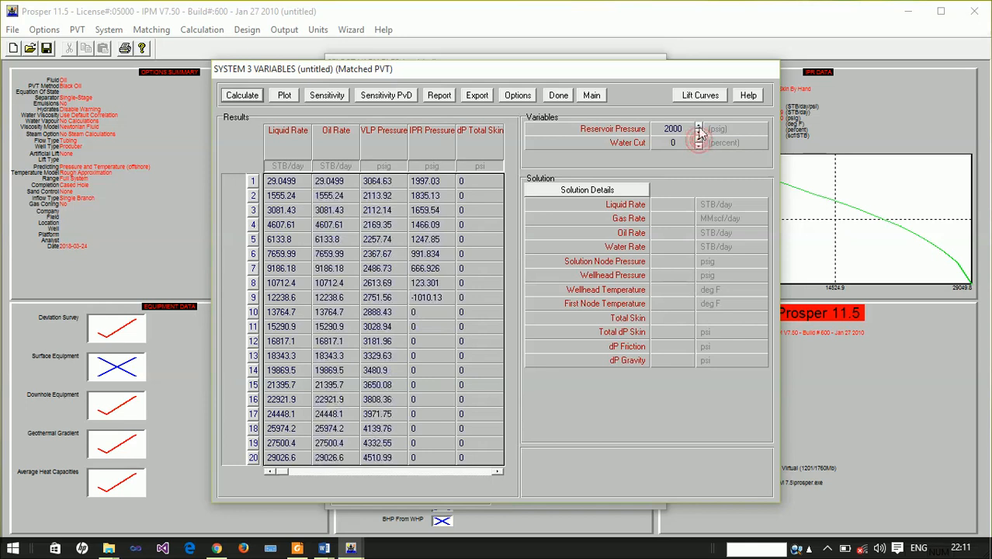
{"action": "left_click", "coordinate": [697, 126]}
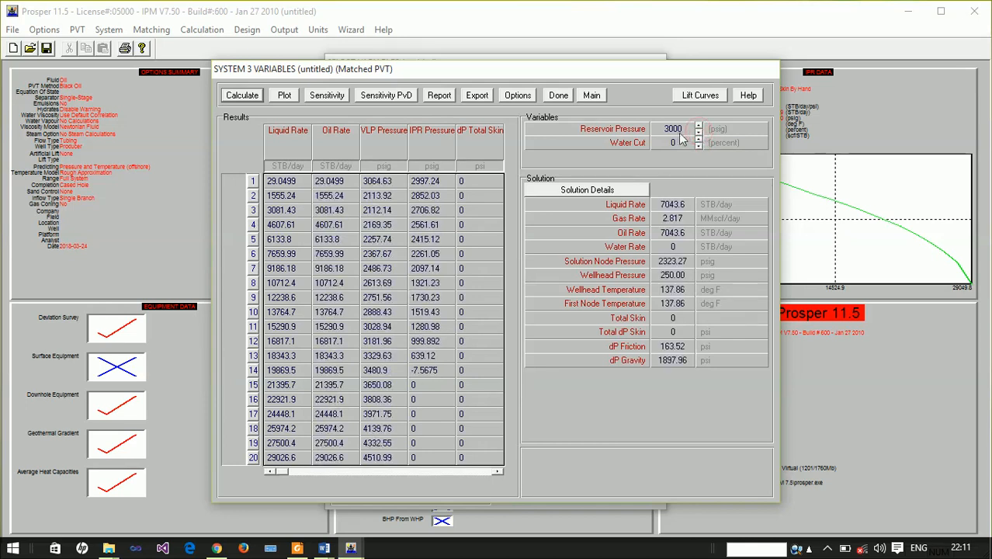
{"action": "left_click", "coordinate": [698, 139]}
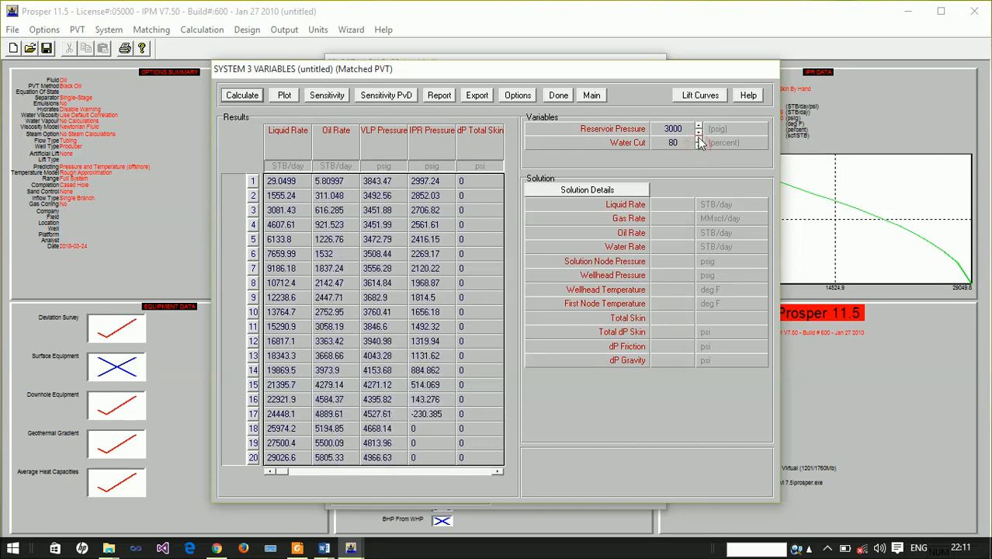
{"action": "left_click", "coordinate": [698, 145]}
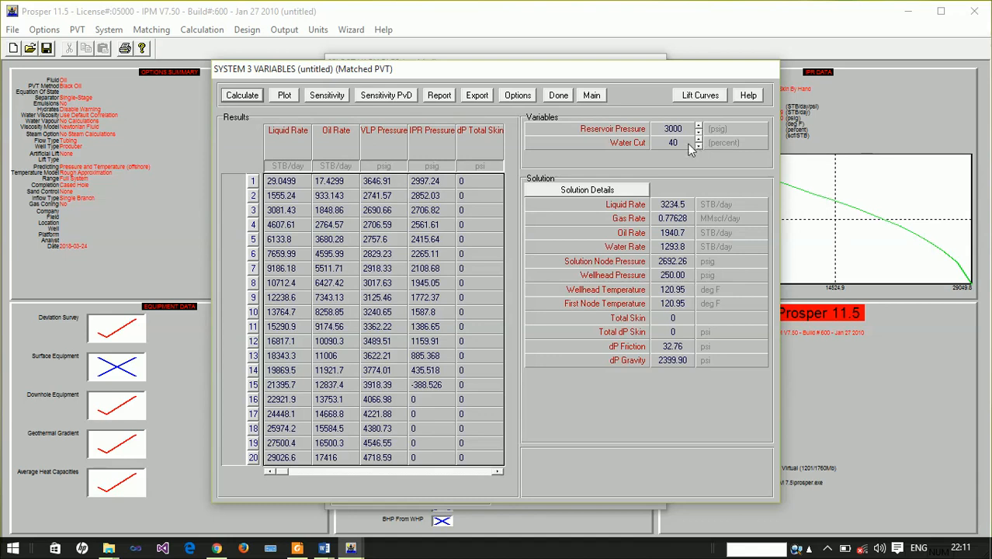
{"action": "left_click", "coordinate": [698, 126]}
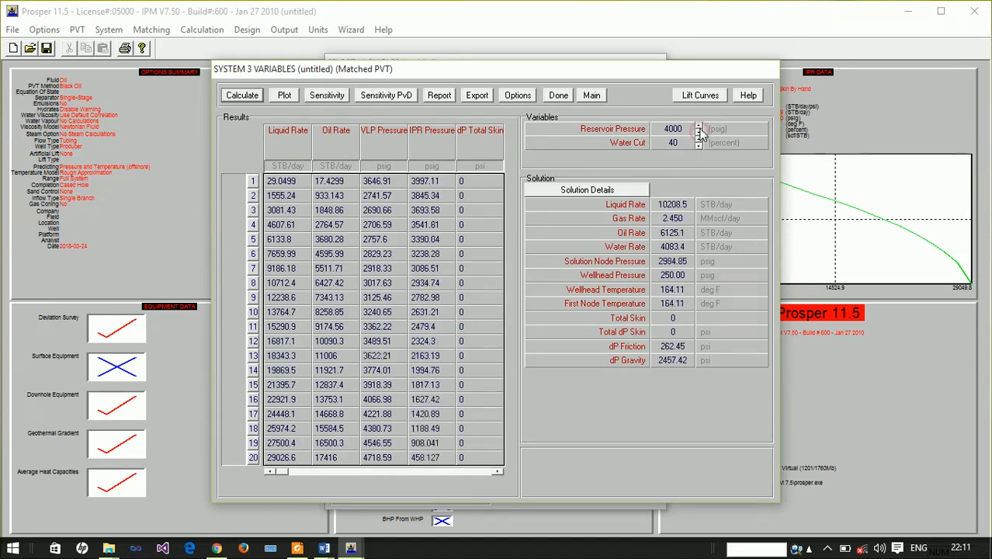
{"action": "left_click", "coordinate": [698, 140]}
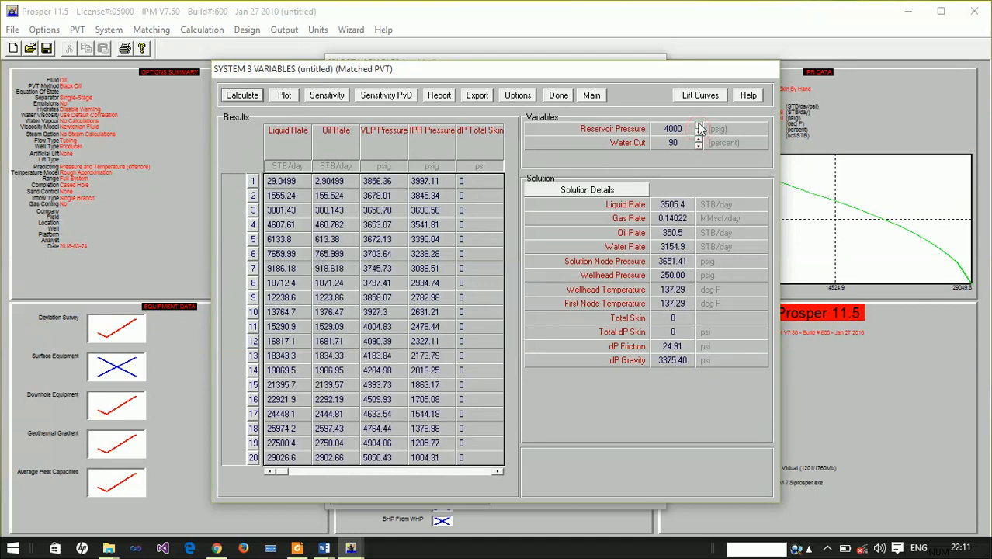
{"action": "left_click", "coordinate": [698, 131]}
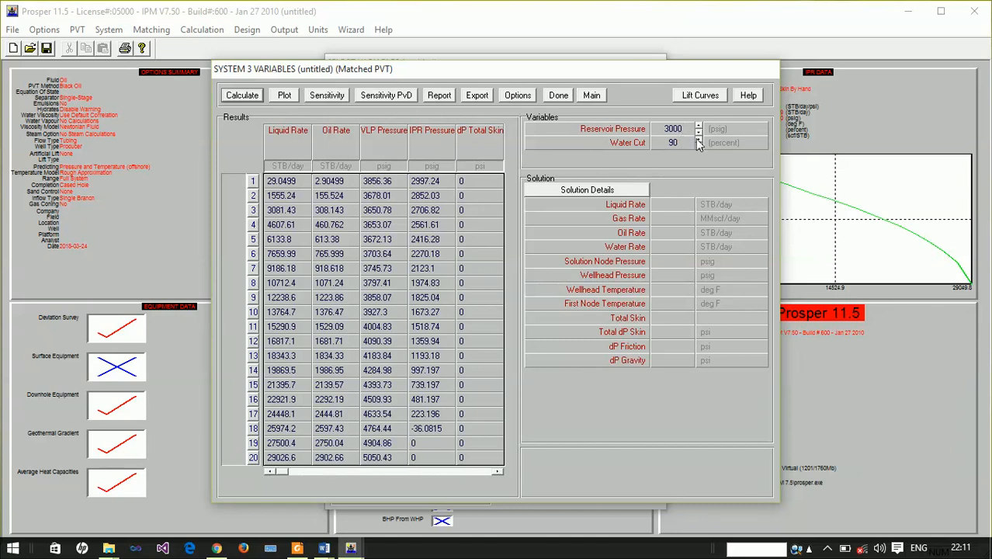
{"action": "left_click", "coordinate": [698, 146]}
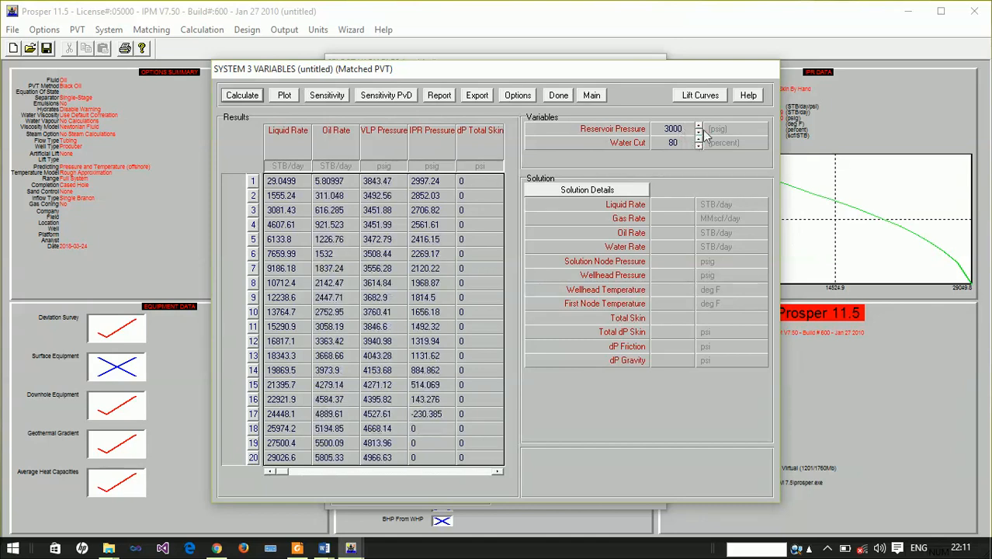
{"action": "mouse_move", "coordinate": [665, 151]}
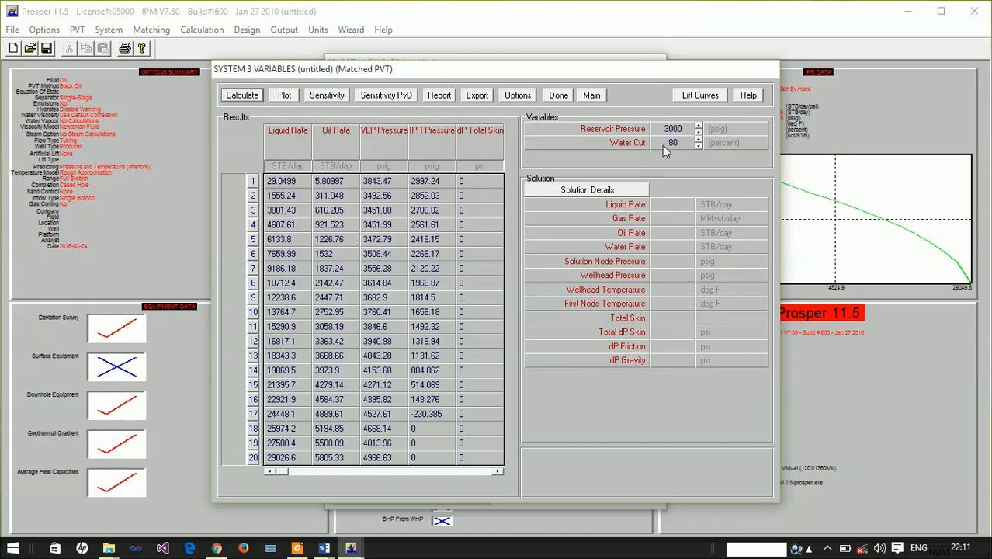
{"action": "mouse_move", "coordinate": [671, 154]}
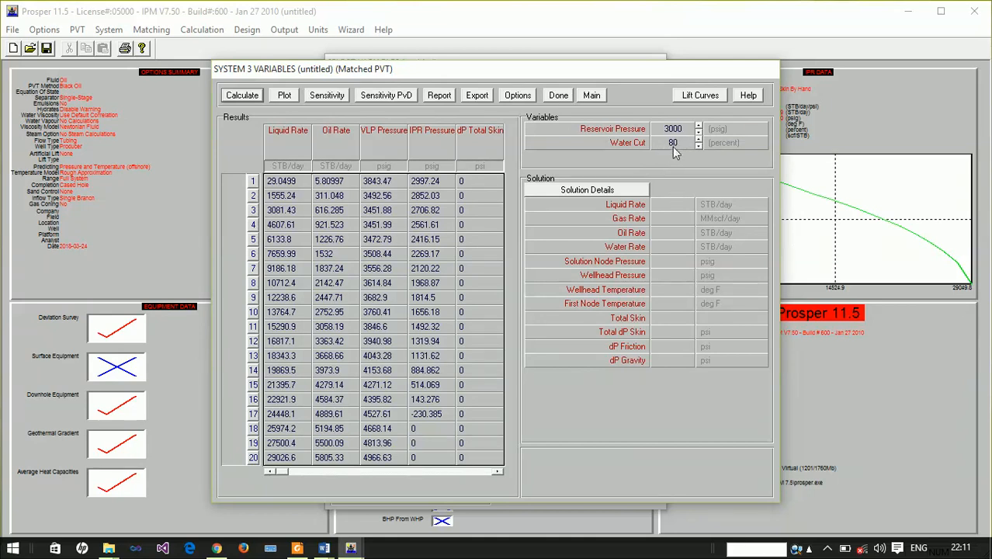
{"action": "mouse_move", "coordinate": [671, 365]}
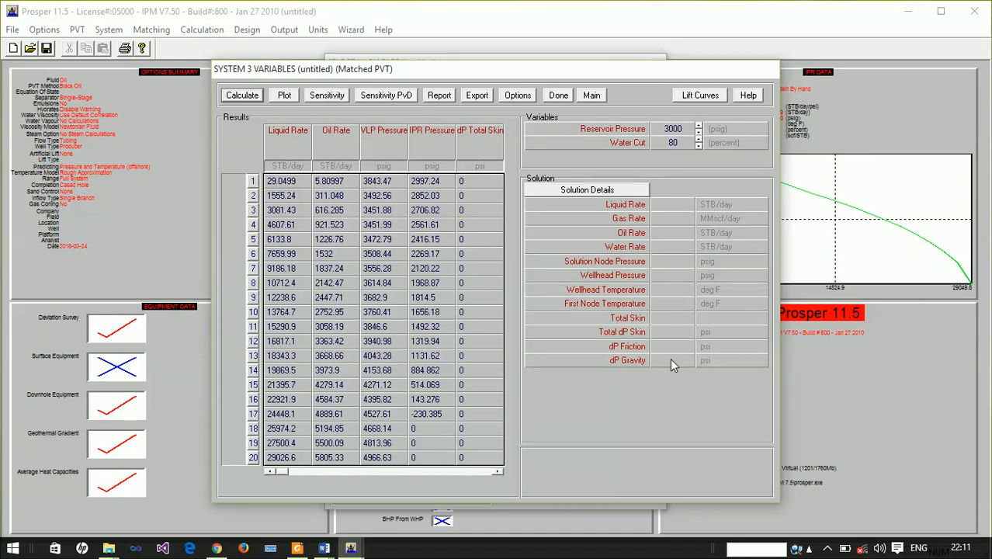
{"action": "mouse_move", "coordinate": [334, 118]}
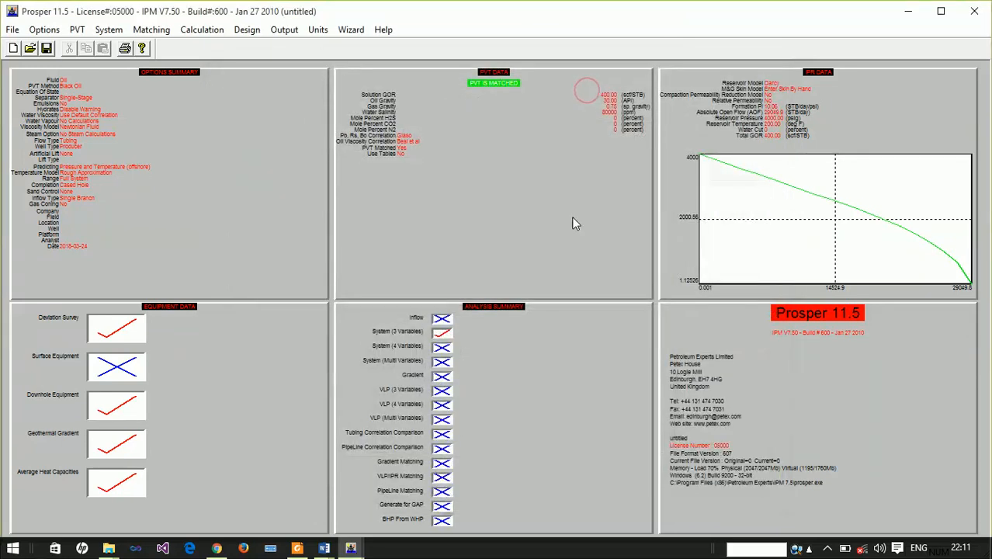
{"action": "mouse_move", "coordinate": [834, 230]}
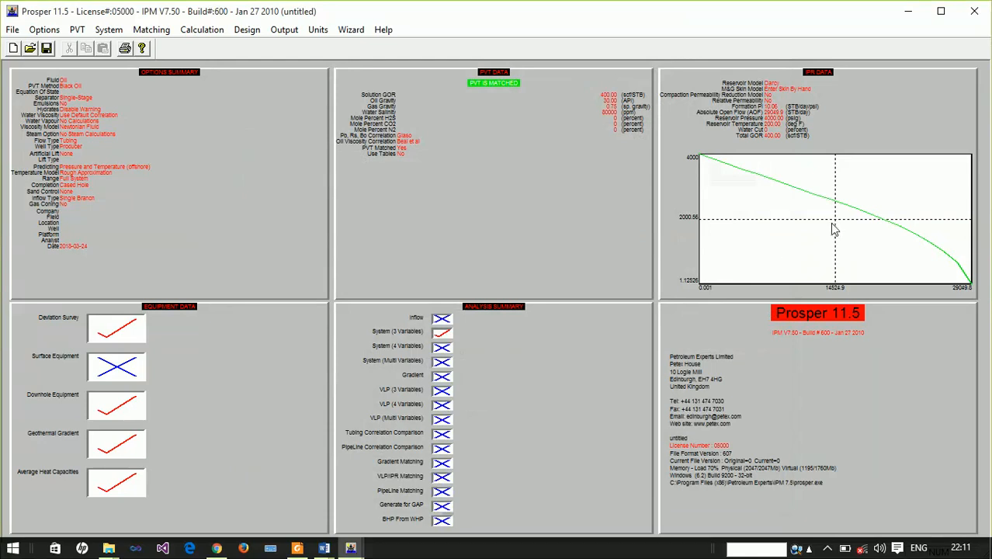
{"action": "mouse_move", "coordinate": [107, 127]}
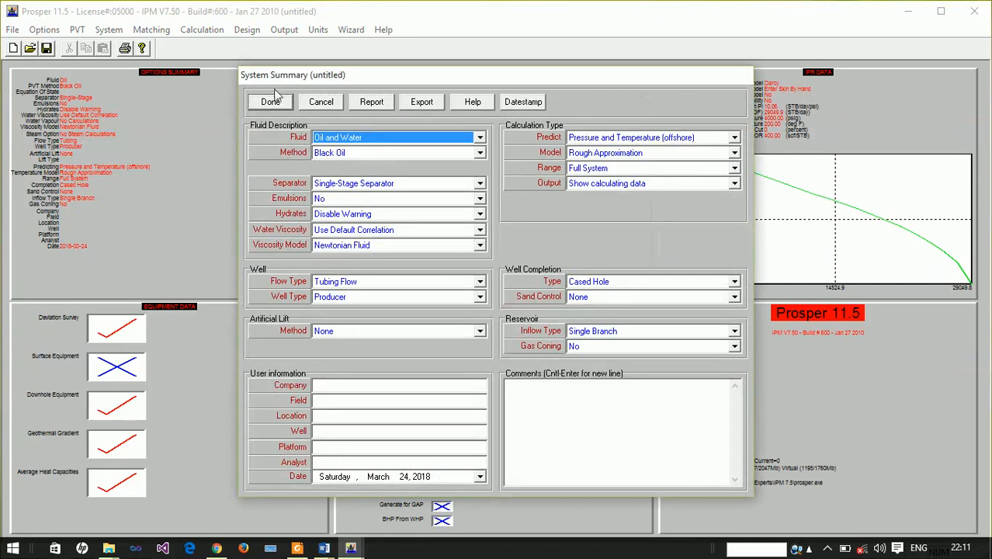
{"action": "mouse_move", "coordinate": [269, 247]}
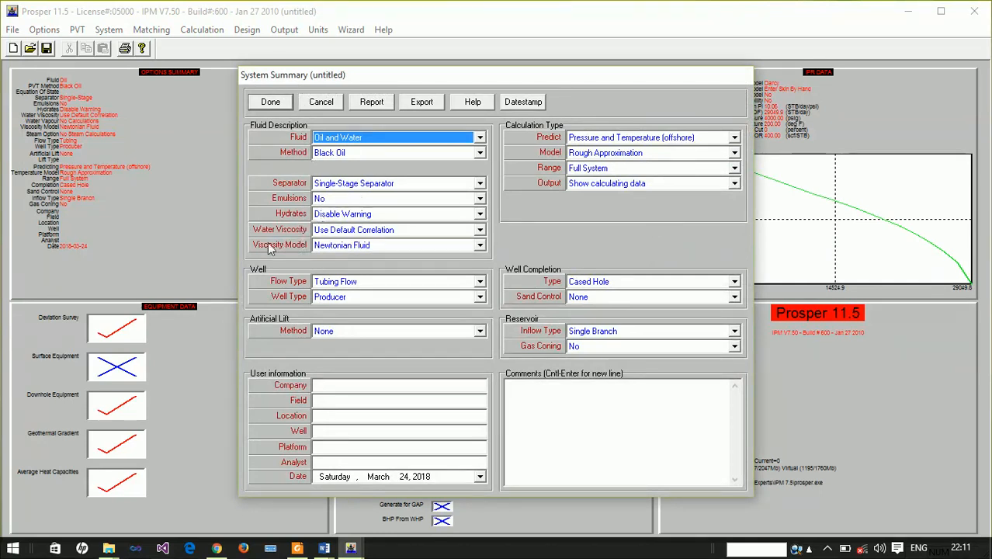
{"action": "mouse_move", "coordinate": [359, 342]}
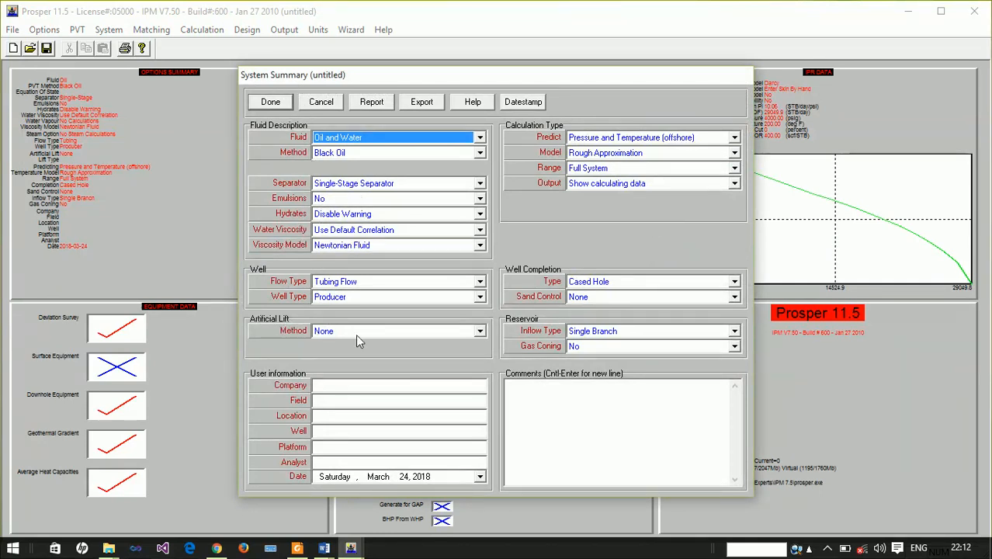
- Set the artificial lift method to Electrical Submersible Pump and confirm the summary
{"action": "left_click", "coordinate": [479, 330]}
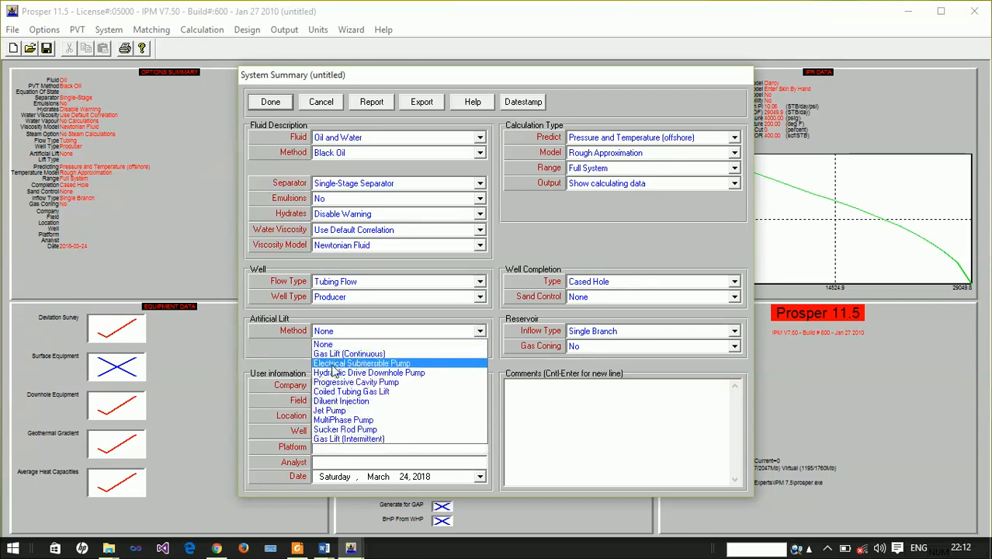
{"action": "left_click", "coordinate": [360, 363]}
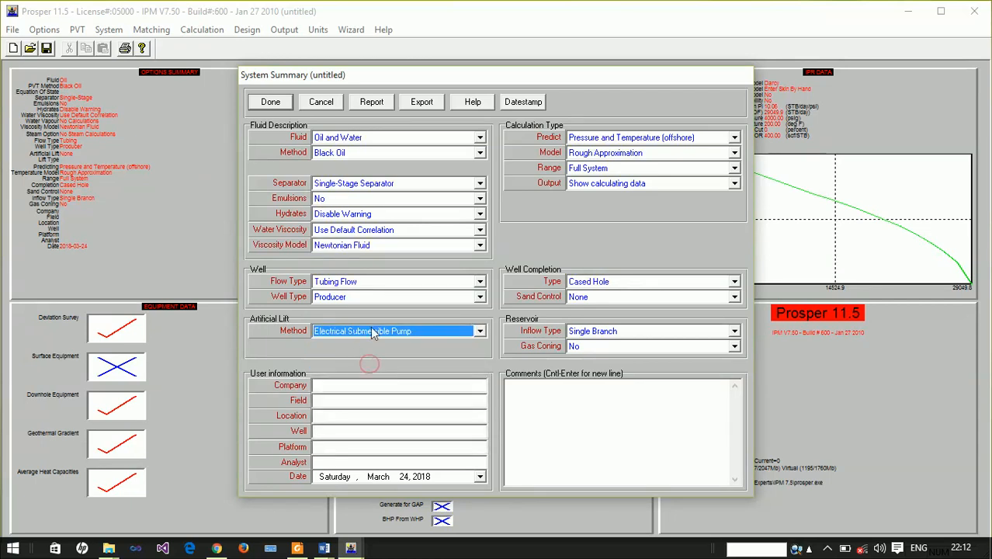
{"action": "left_click", "coordinate": [270, 101]}
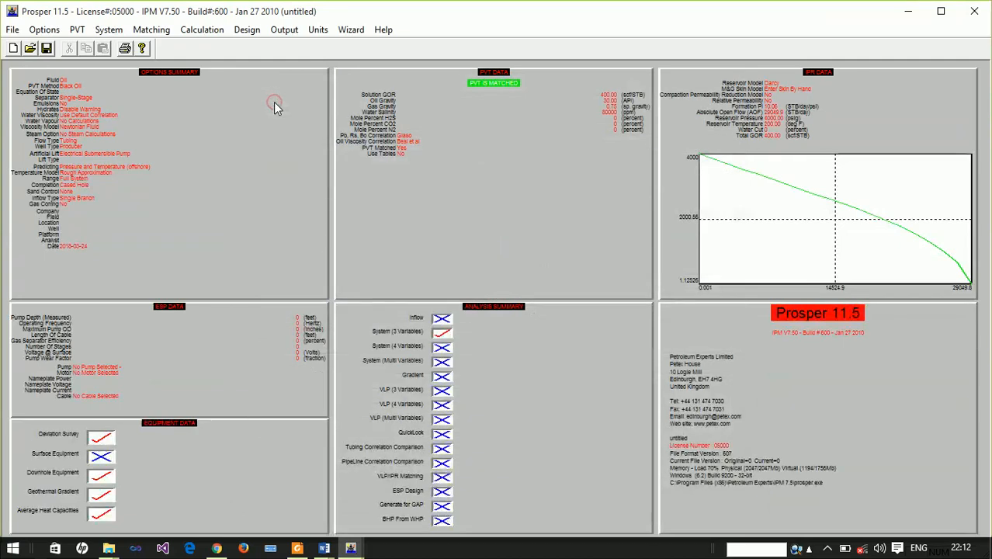
{"action": "mouse_move", "coordinate": [221, 464]}
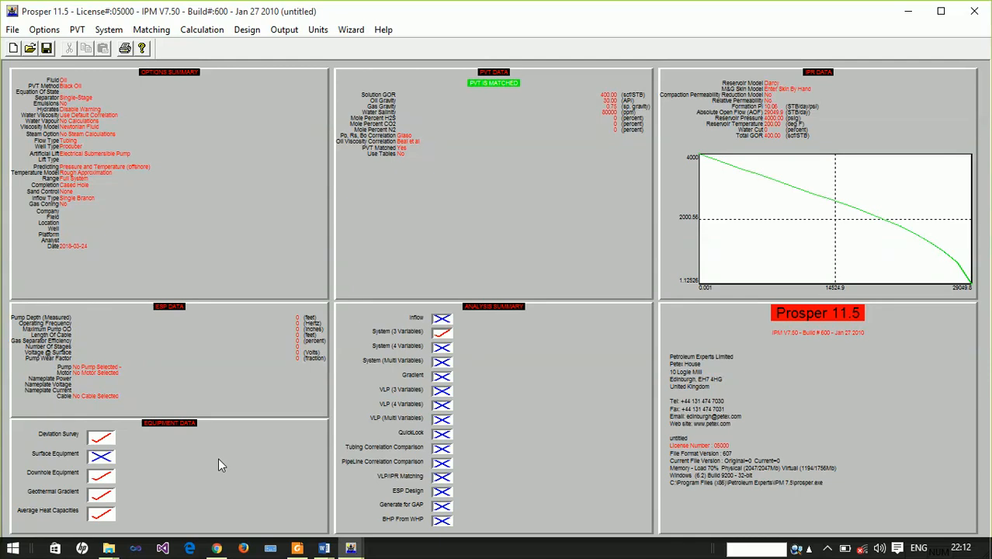
{"action": "mouse_move", "coordinate": [195, 481]}
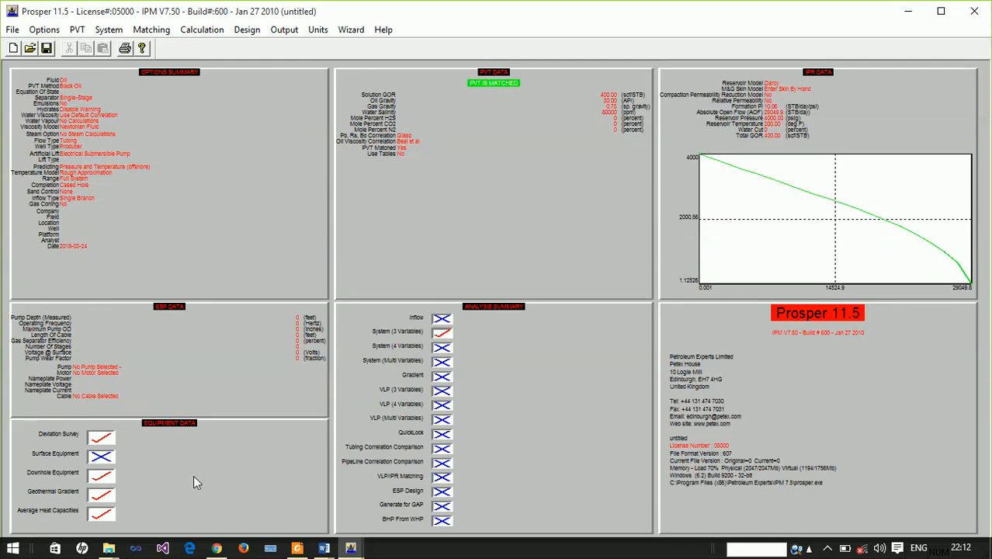
- Fill the downhole equipment table with 8.3 in casing ID and 4.5 in tubing OD
{"action": "left_click", "coordinate": [170, 423]}
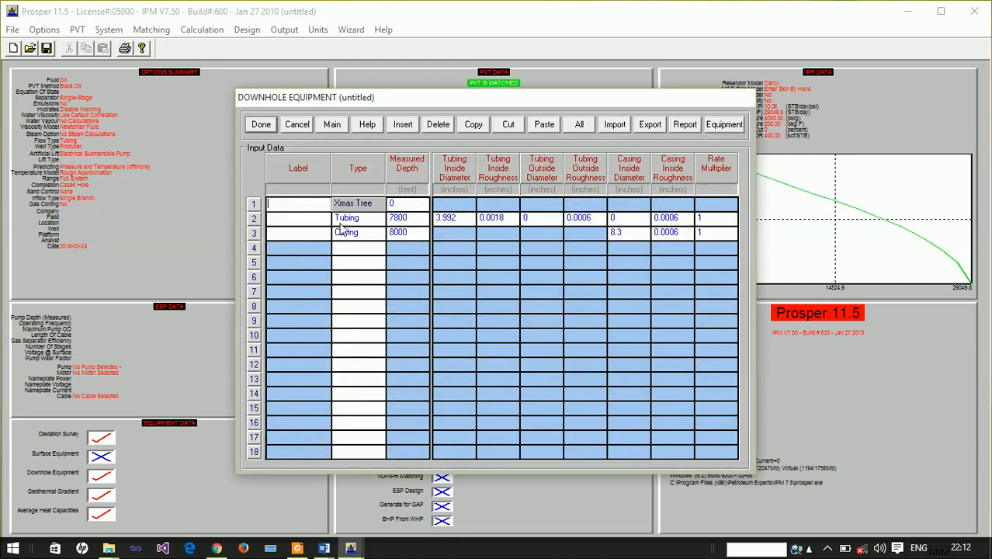
{"action": "mouse_move", "coordinate": [481, 227]}
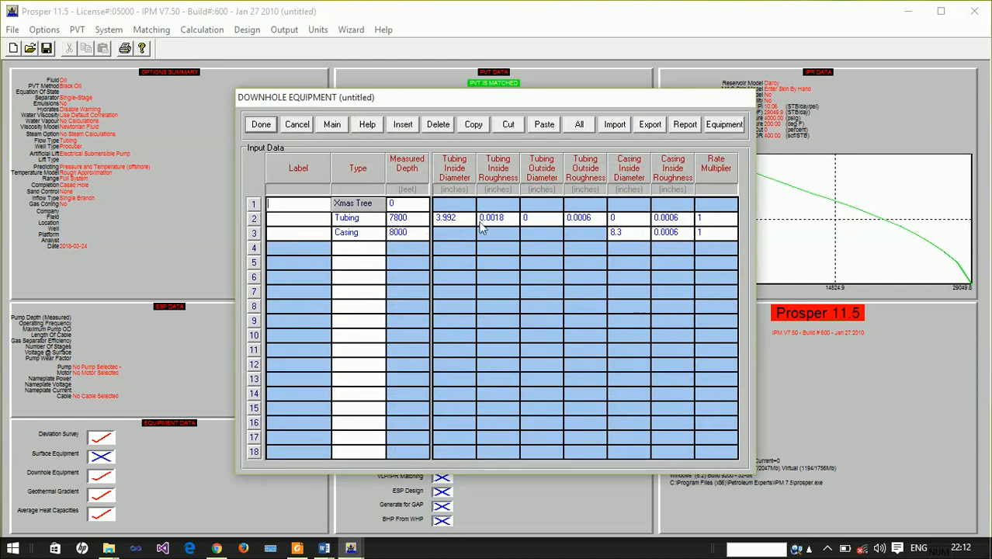
{"action": "mouse_move", "coordinate": [535, 225]}
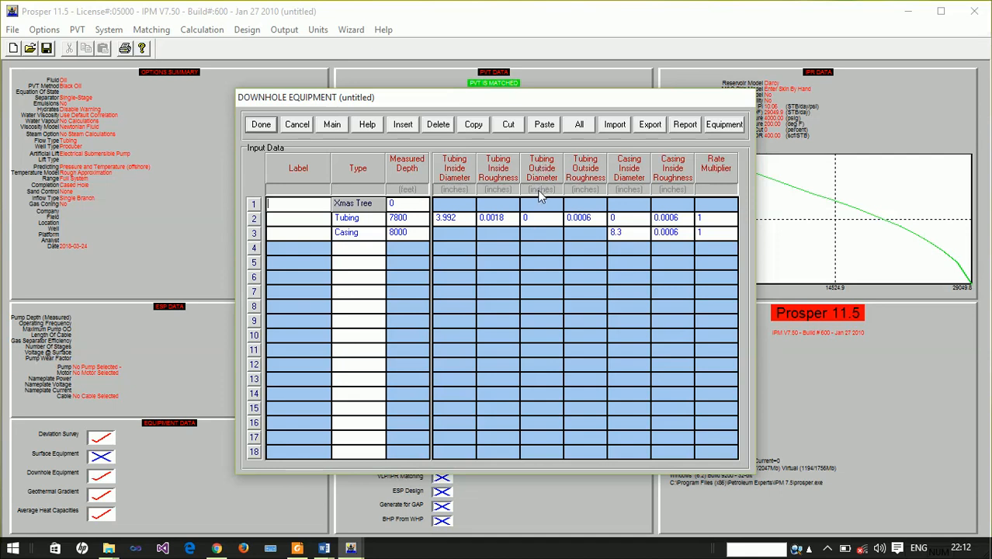
{"action": "mouse_move", "coordinate": [619, 167]}
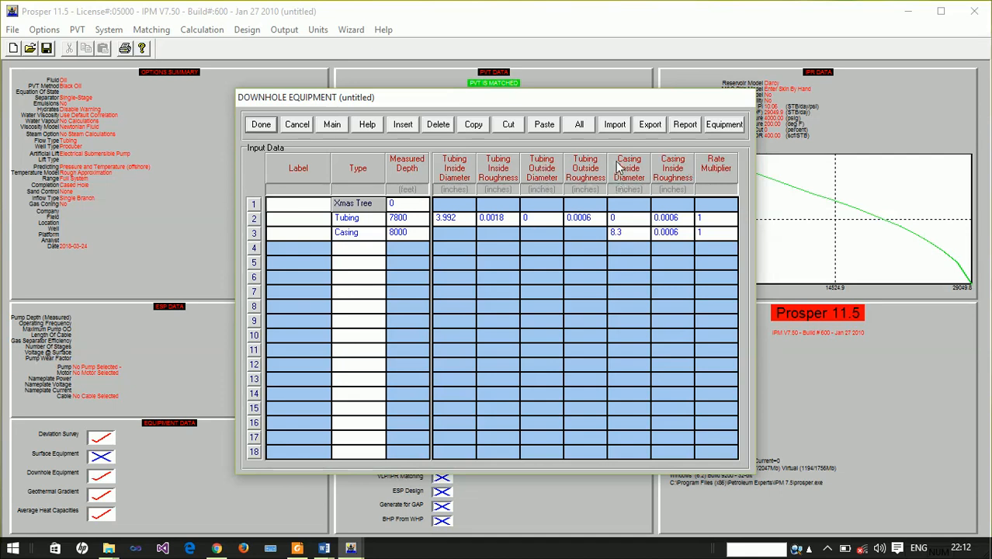
{"action": "left_click", "coordinate": [628, 217]}
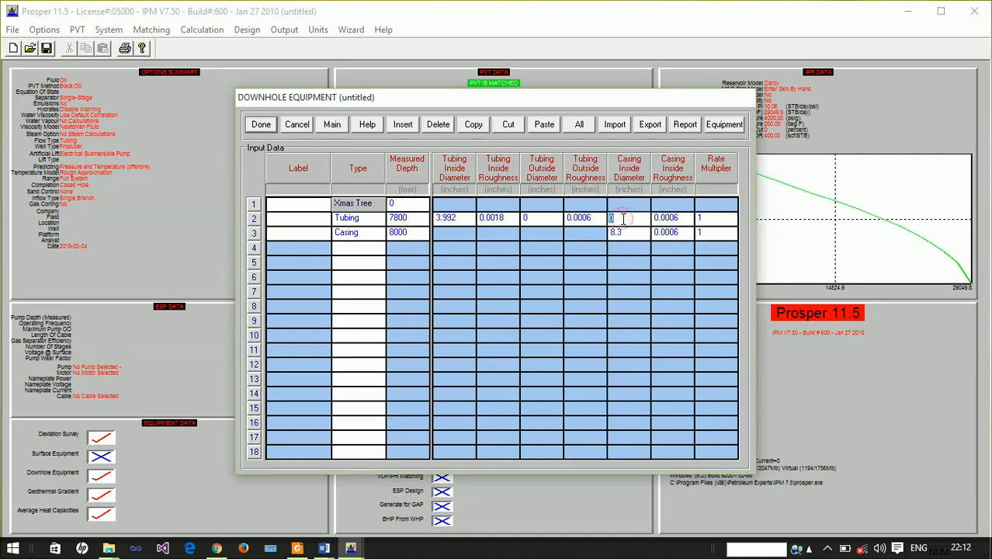
{"action": "type", "text": "8.3"}
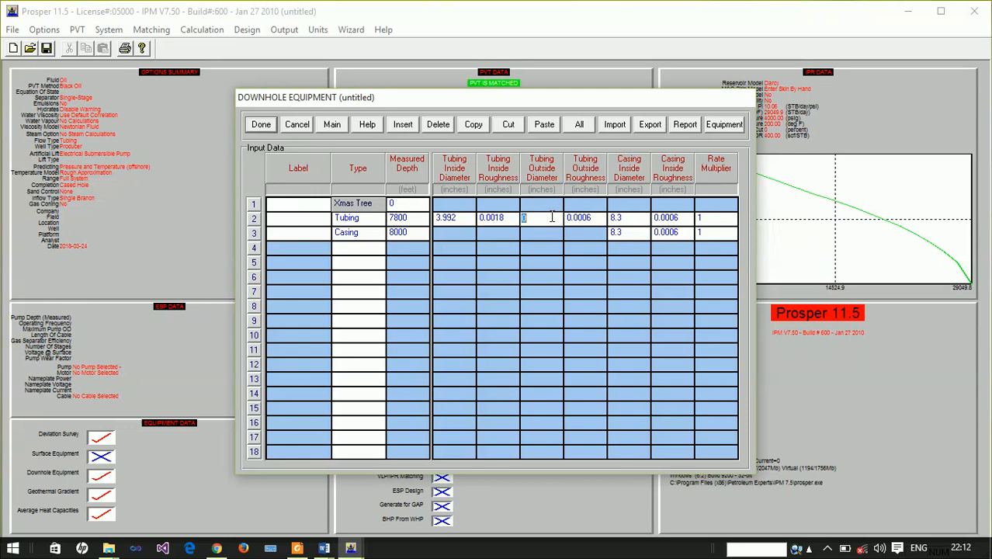
{"action": "type", "text": "4"}
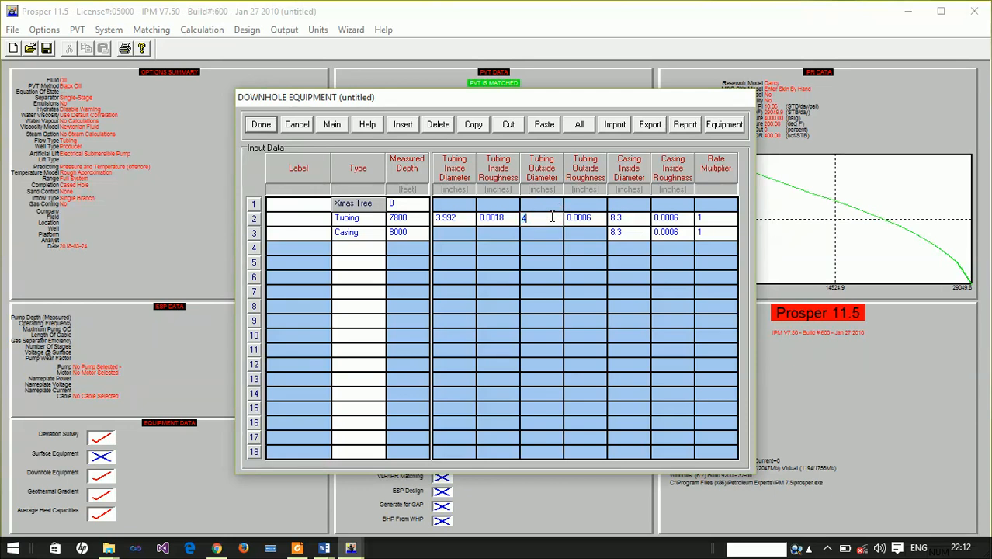
{"action": "type", "text": ".5"}
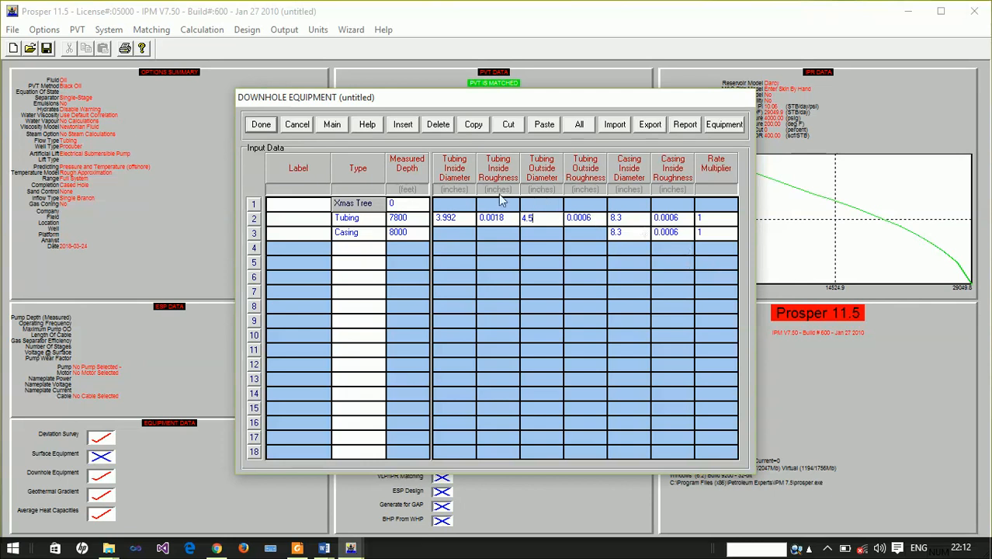
{"action": "mouse_move", "coordinate": [471, 199]}
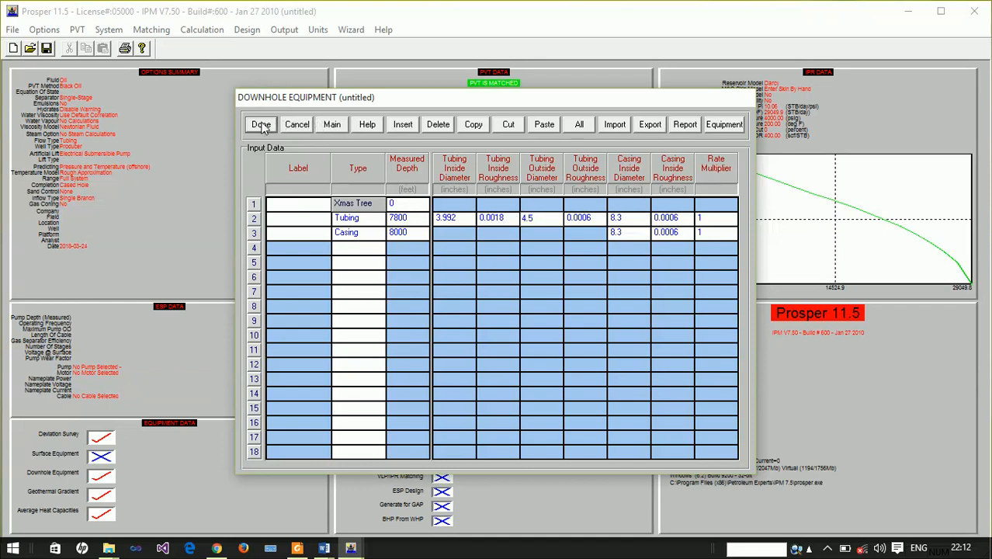
{"action": "left_click", "coordinate": [261, 124]}
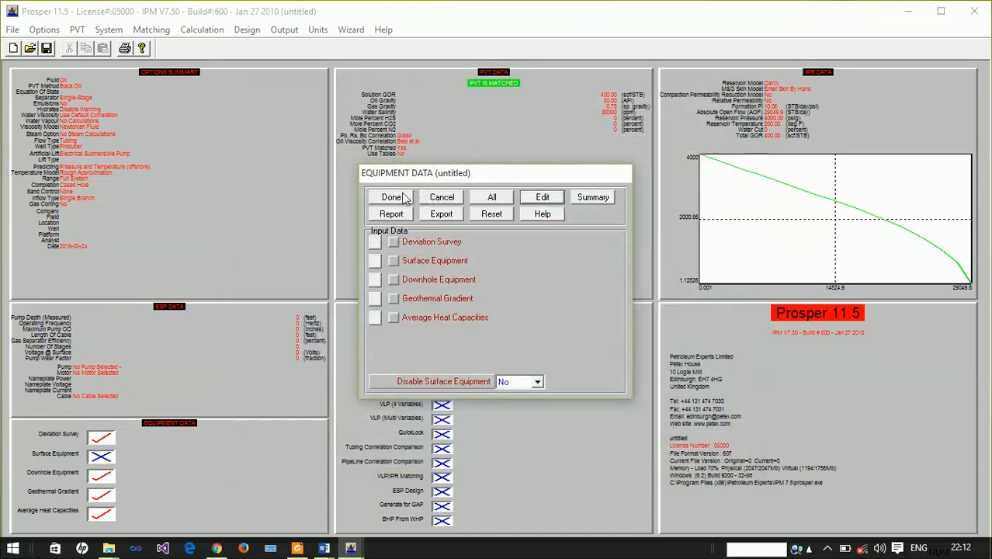
- Change the IPR reservoir pressure to 3000 psig and water cut to 80 percent
{"action": "left_click", "coordinate": [391, 196]}
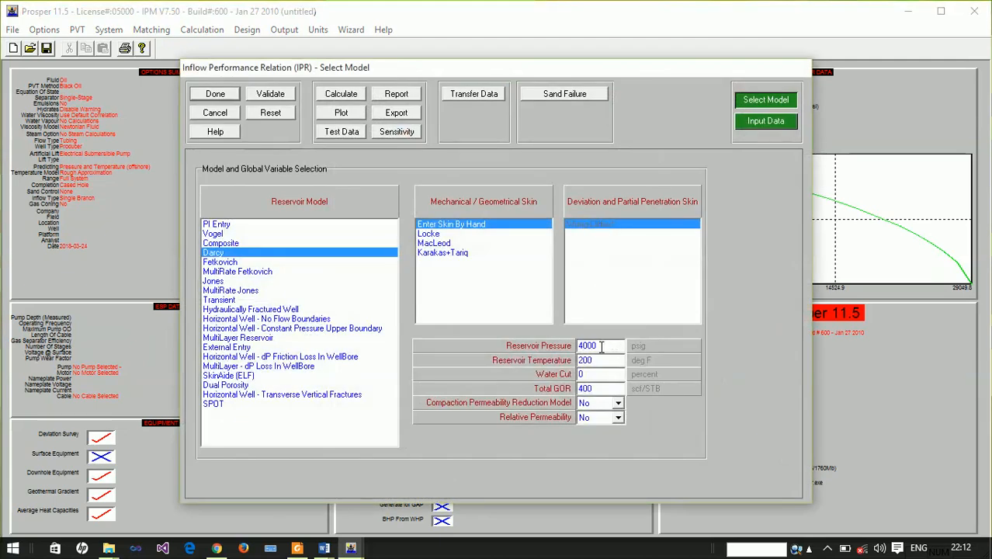
{"action": "triple_click", "coordinate": [588, 345]}
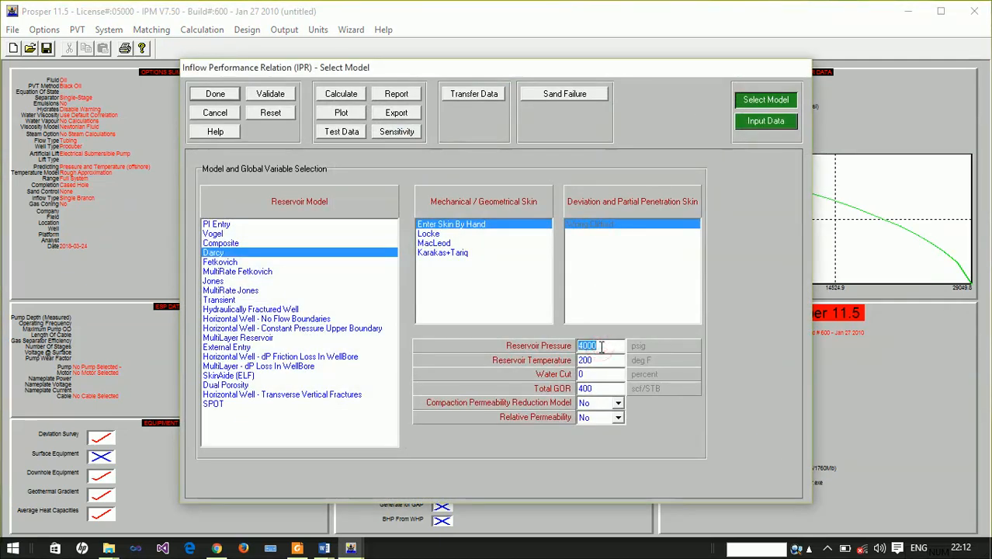
{"action": "type", "text": "300"}
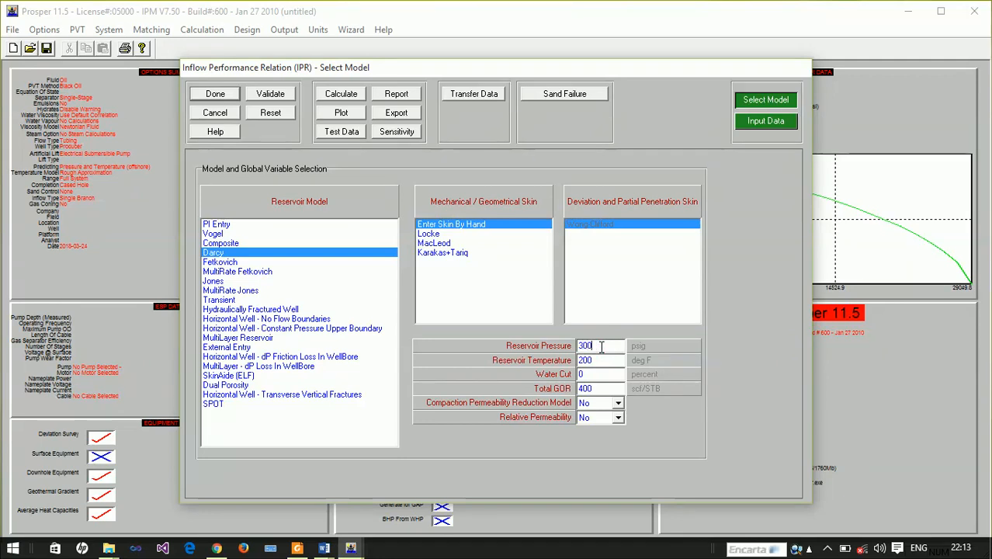
{"action": "type", "text": "0"}
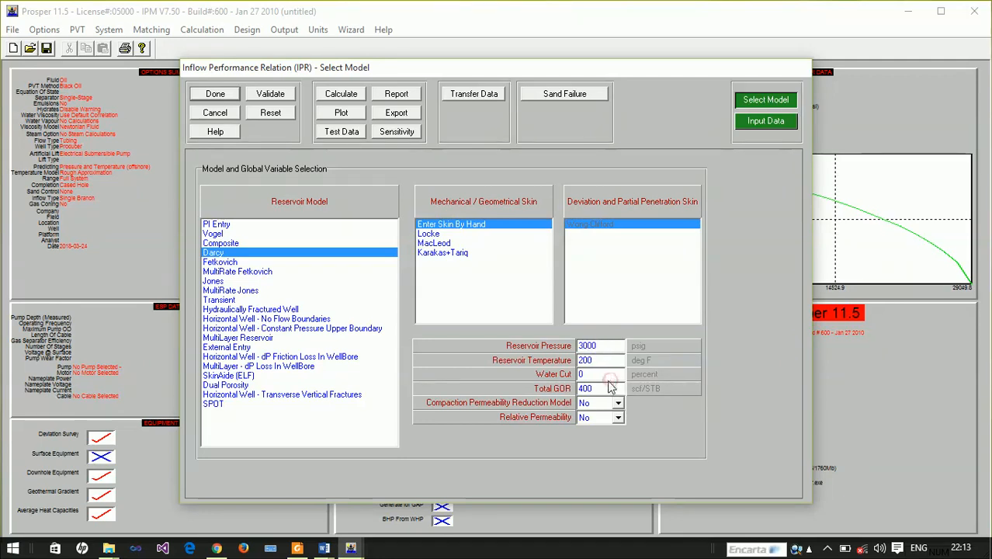
{"action": "left_click", "coordinate": [597, 374]}
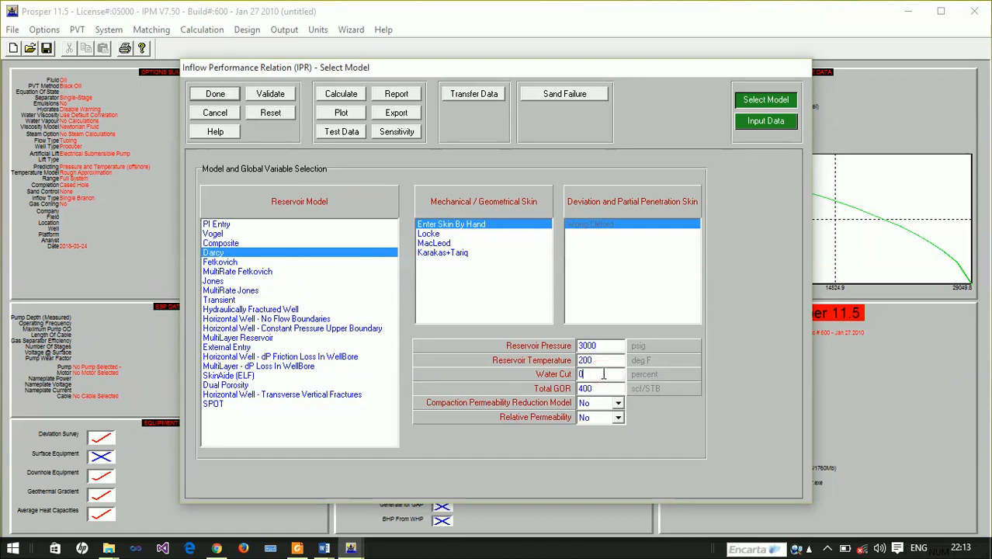
{"action": "type", "text": "80"}
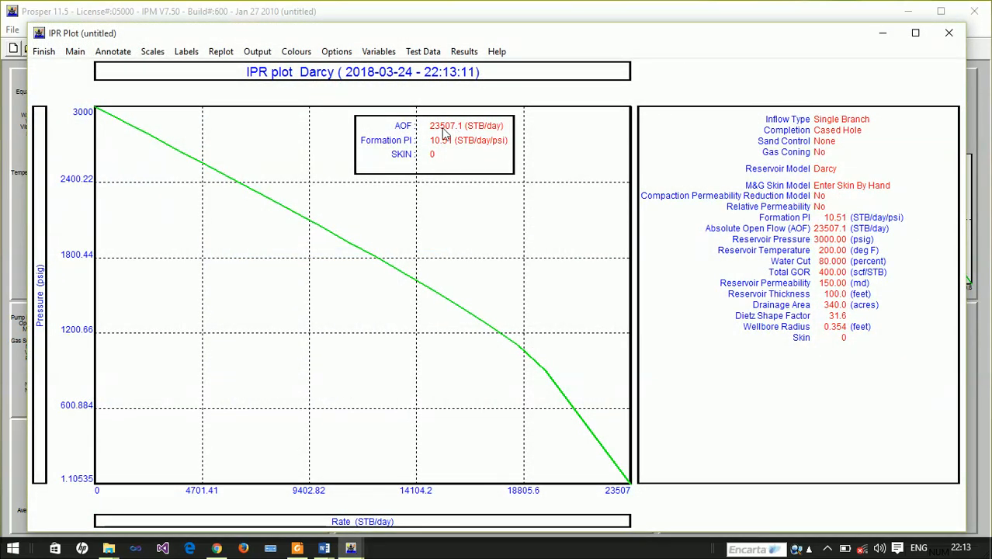
{"action": "mouse_move", "coordinate": [436, 133]}
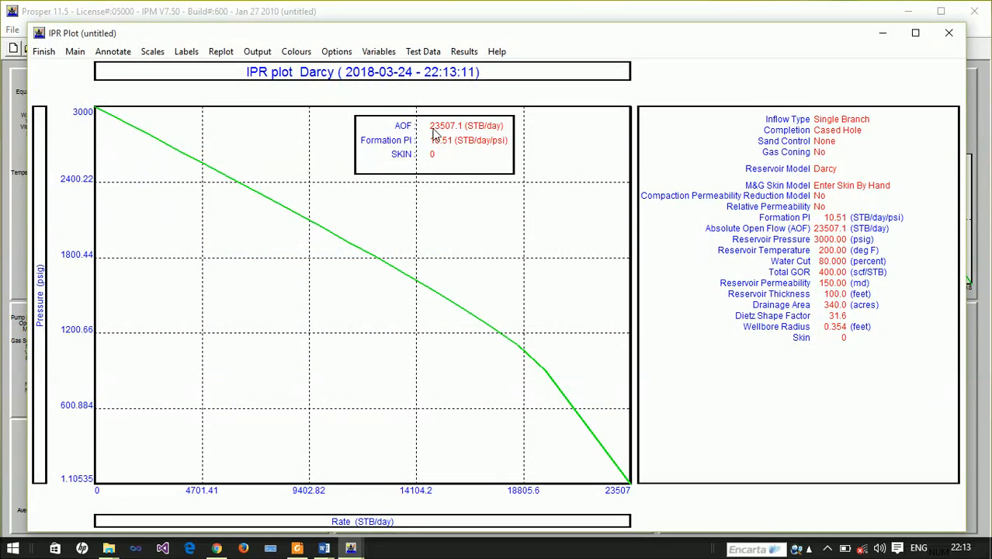
{"action": "mouse_move", "coordinate": [588, 124]}
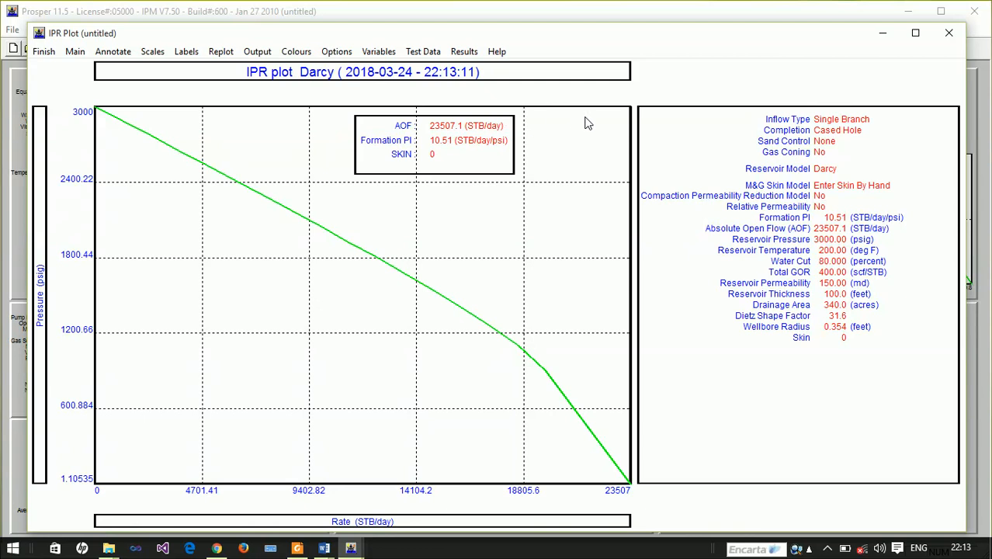
{"action": "mouse_move", "coordinate": [527, 147]}
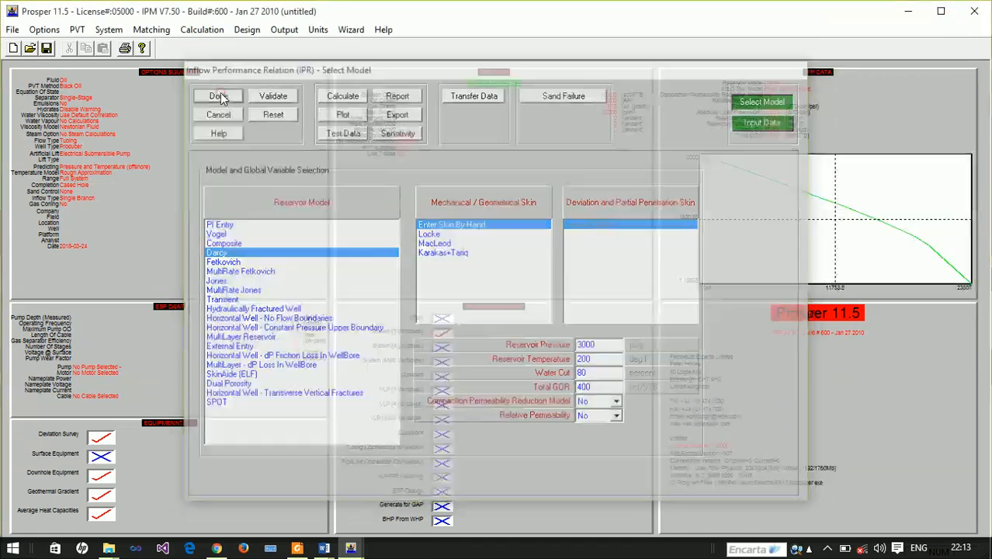
- Start the ESP design and enter 7000 ft pump depth and 7000 ft cable length
{"action": "left_click", "coordinate": [216, 95]}
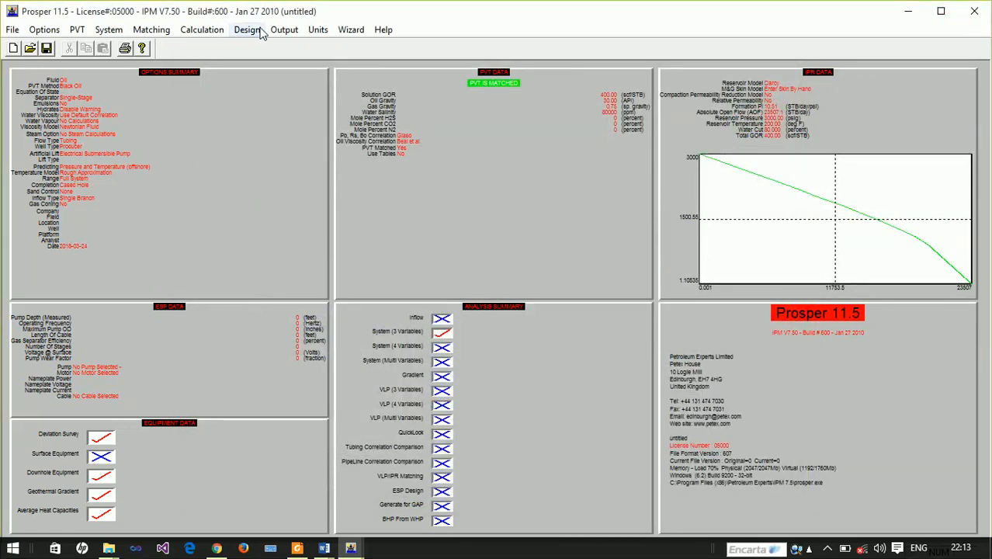
{"action": "left_click", "coordinate": [247, 29]}
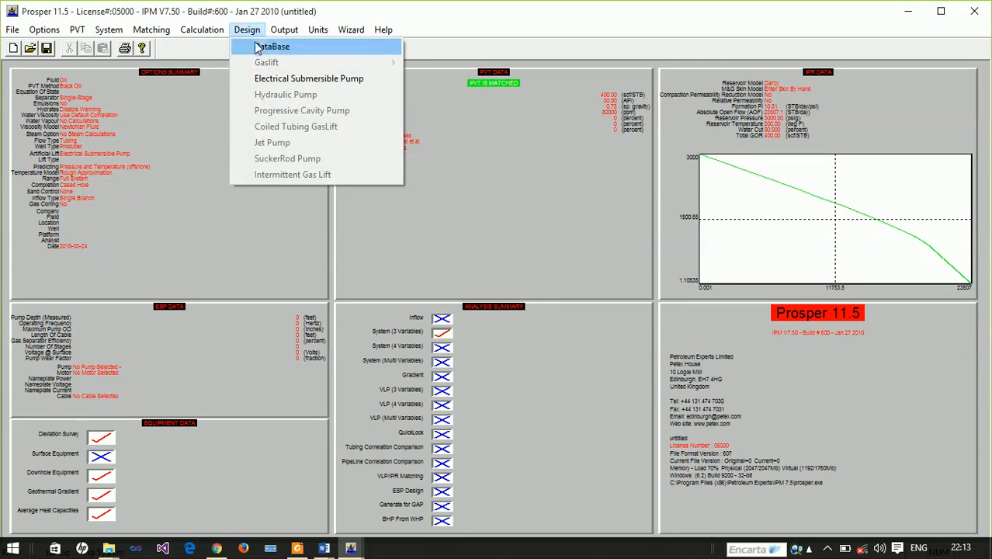
{"action": "left_click", "coordinate": [309, 77]}
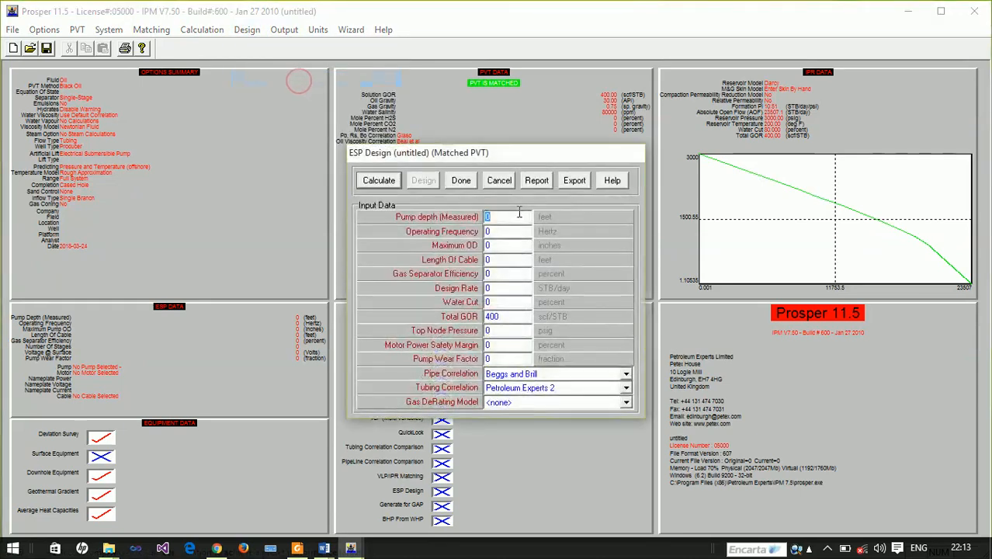
{"action": "mouse_move", "coordinate": [524, 231]}
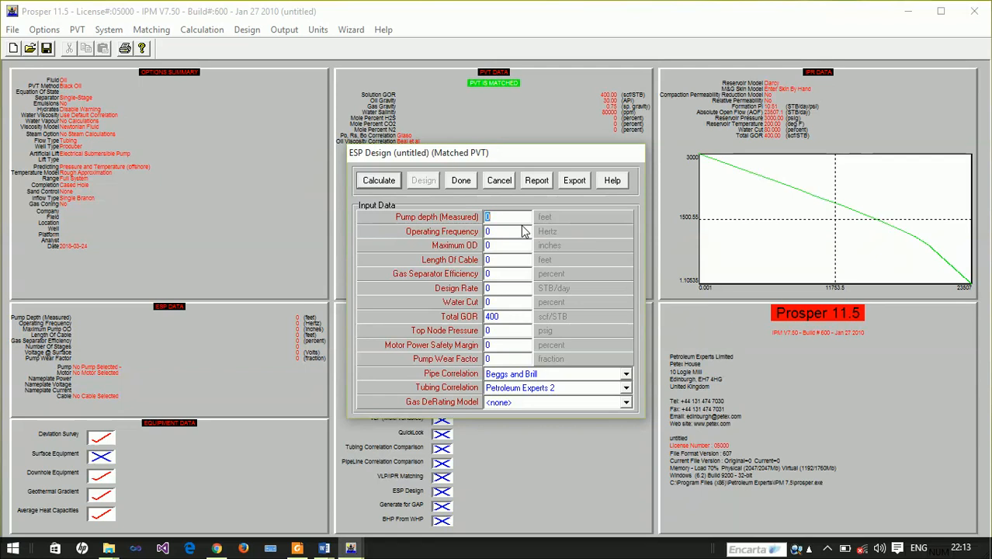
{"action": "type", "text": "7000"}
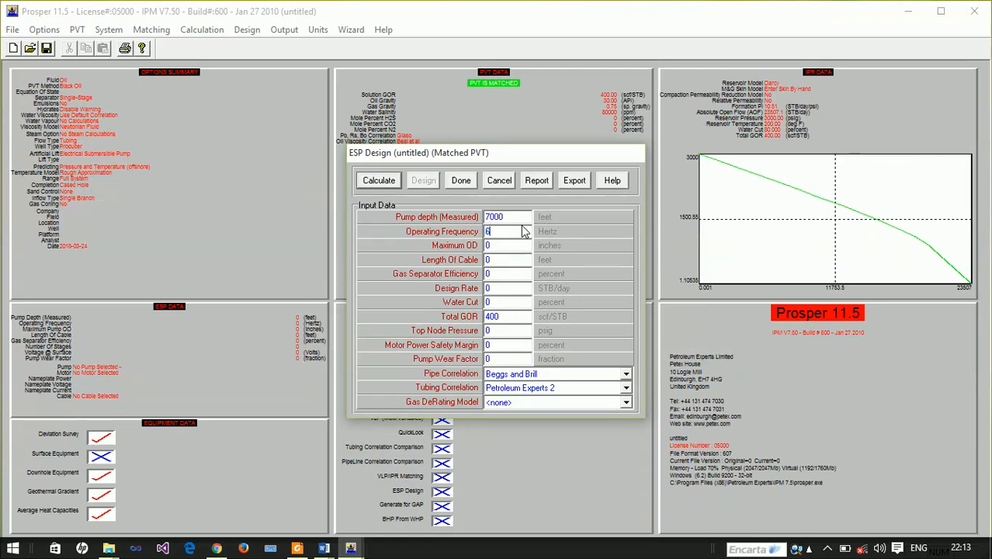
{"action": "type", "text": "0"}
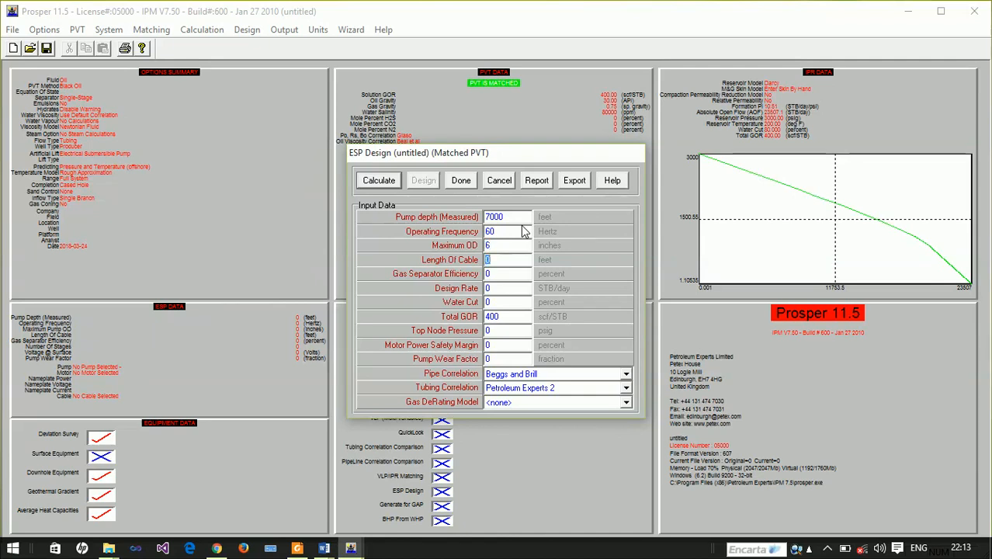
{"action": "type", "text": "7000"}
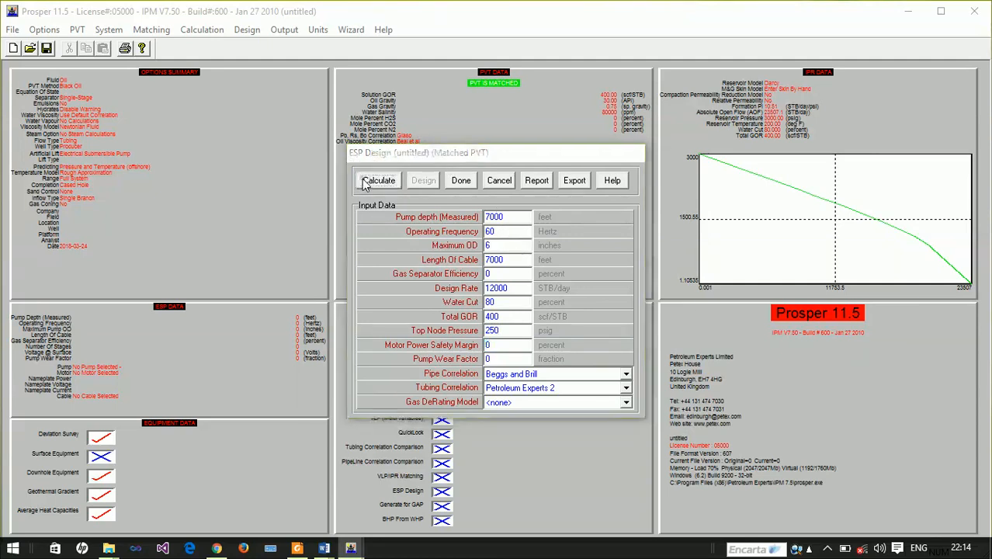
- Run the ESP design calculation, giving 4340 ft head required and 395 hp fluid power
{"action": "left_click", "coordinate": [378, 180]}
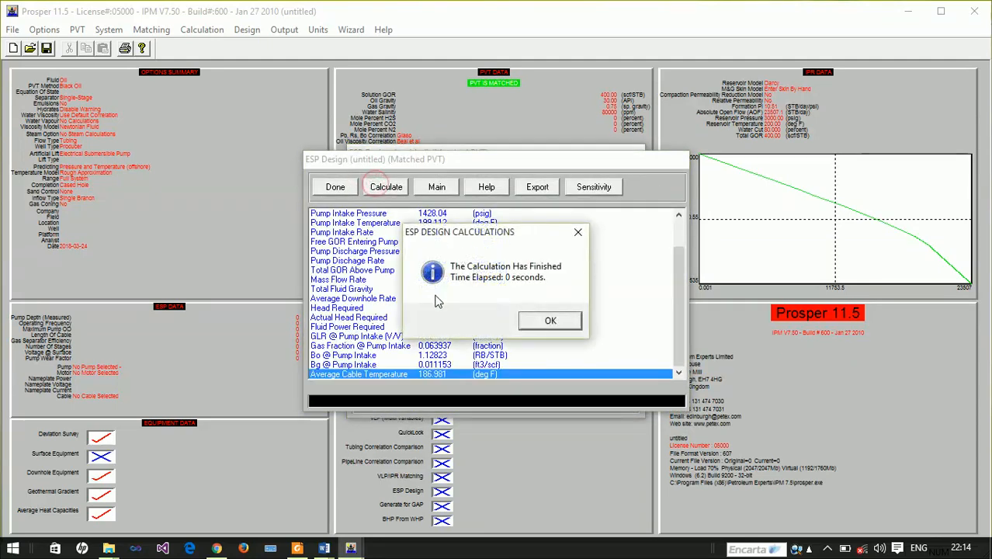
{"action": "left_click", "coordinate": [550, 321]}
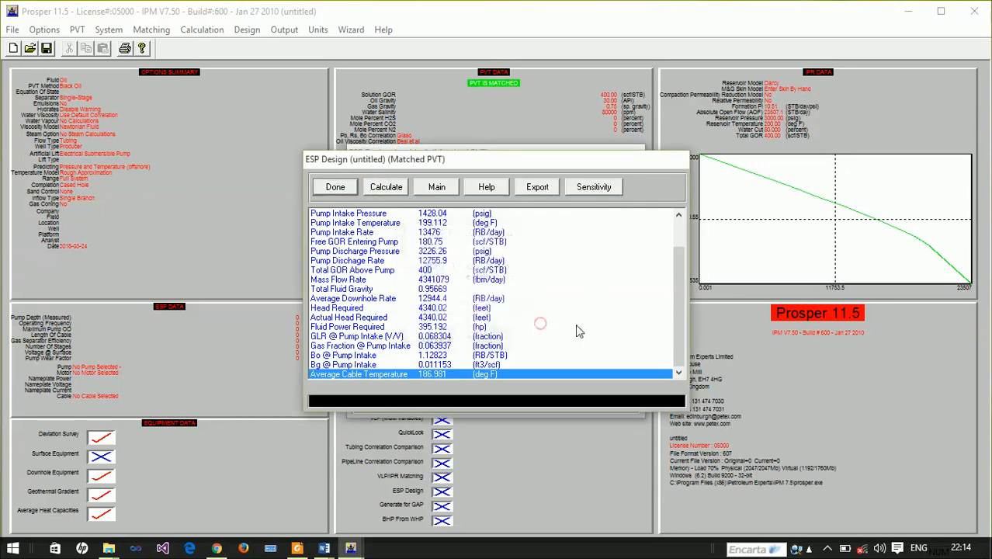
{"action": "mouse_move", "coordinate": [565, 192]}
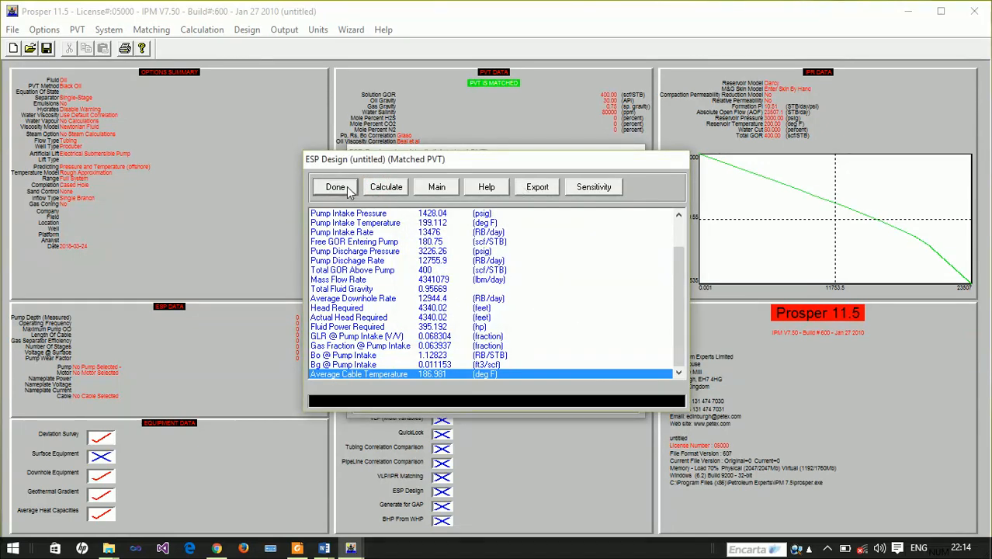
{"action": "mouse_move", "coordinate": [593, 186]}
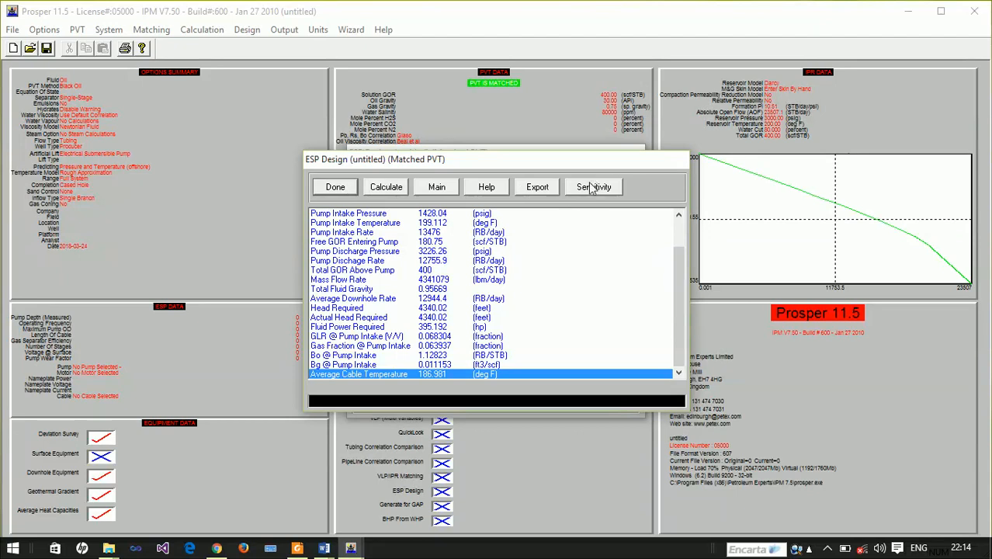
{"action": "left_click", "coordinate": [594, 187]}
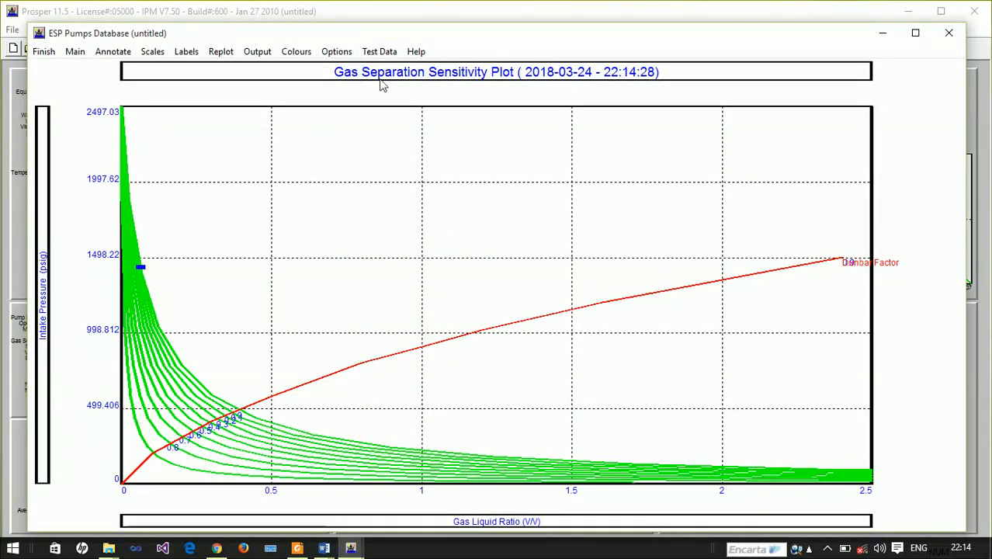
{"action": "mouse_move", "coordinate": [413, 197]}
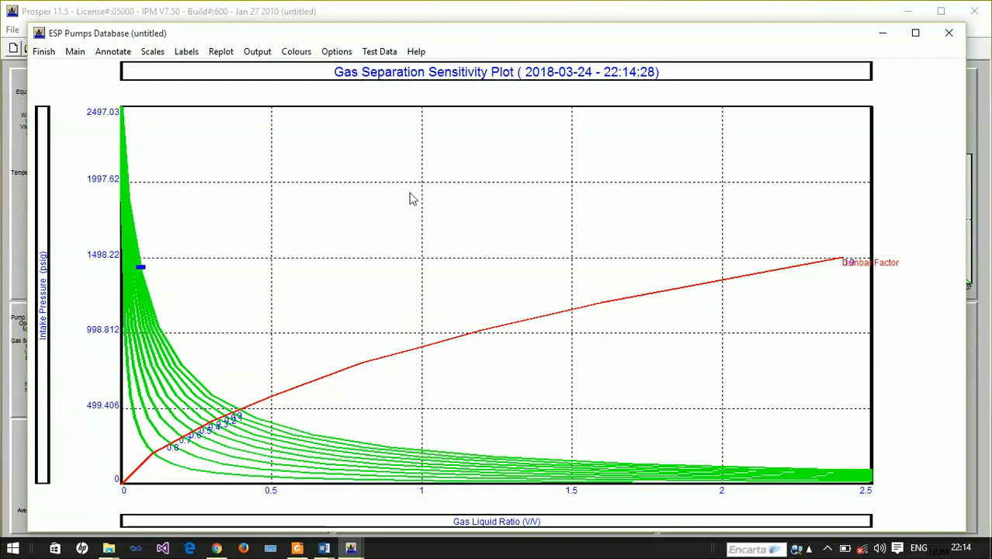
{"action": "mouse_move", "coordinate": [140, 272]}
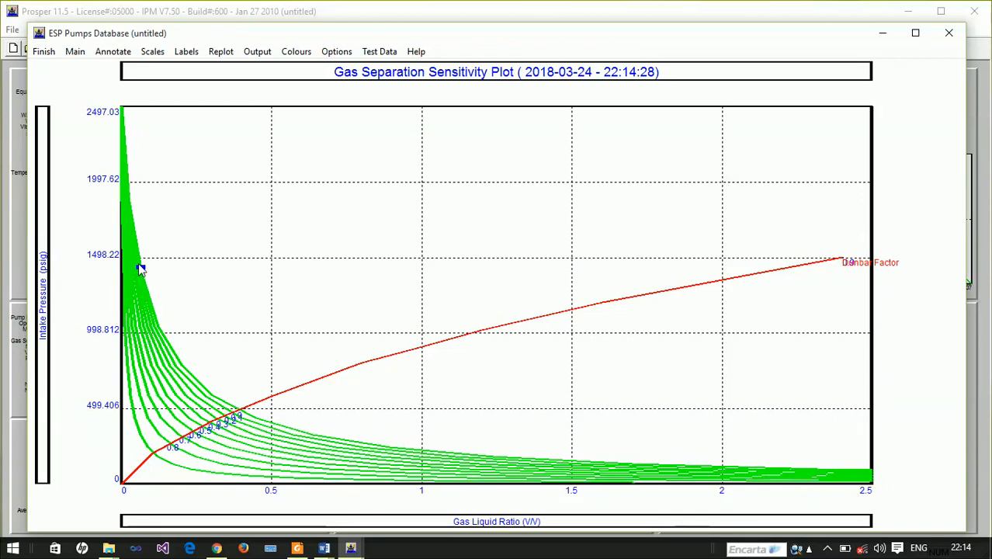
{"action": "mouse_move", "coordinate": [163, 456]}
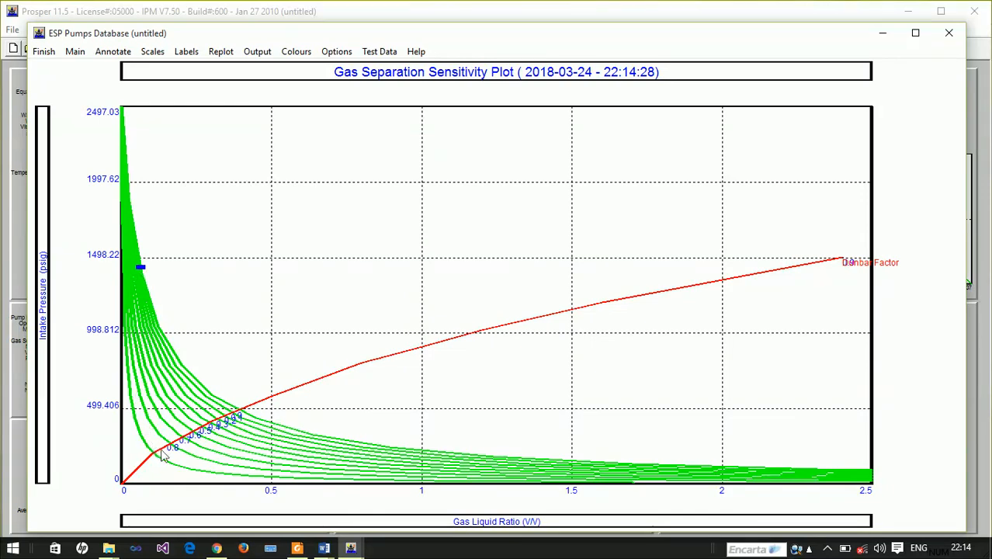
{"action": "mouse_move", "coordinate": [447, 318]}
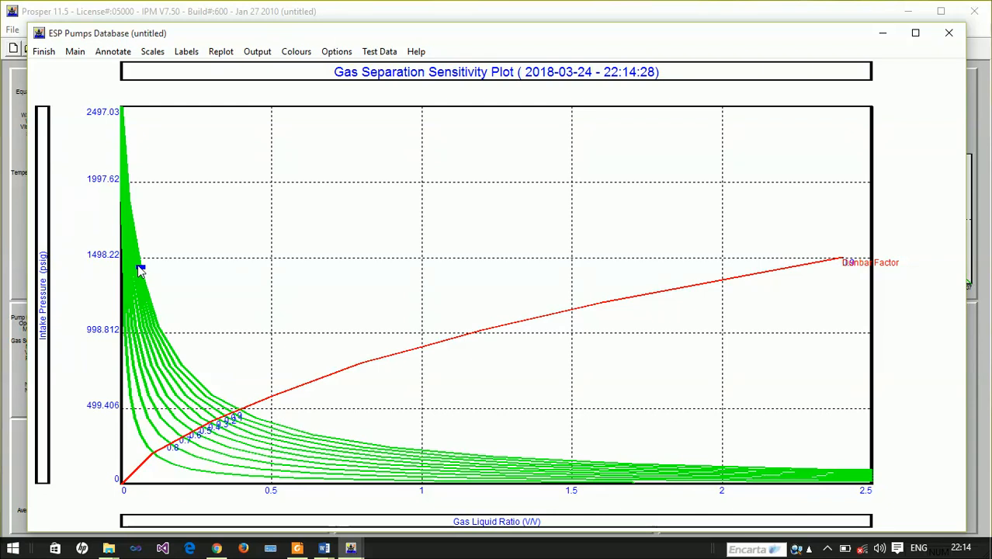
{"action": "mouse_move", "coordinate": [414, 397]}
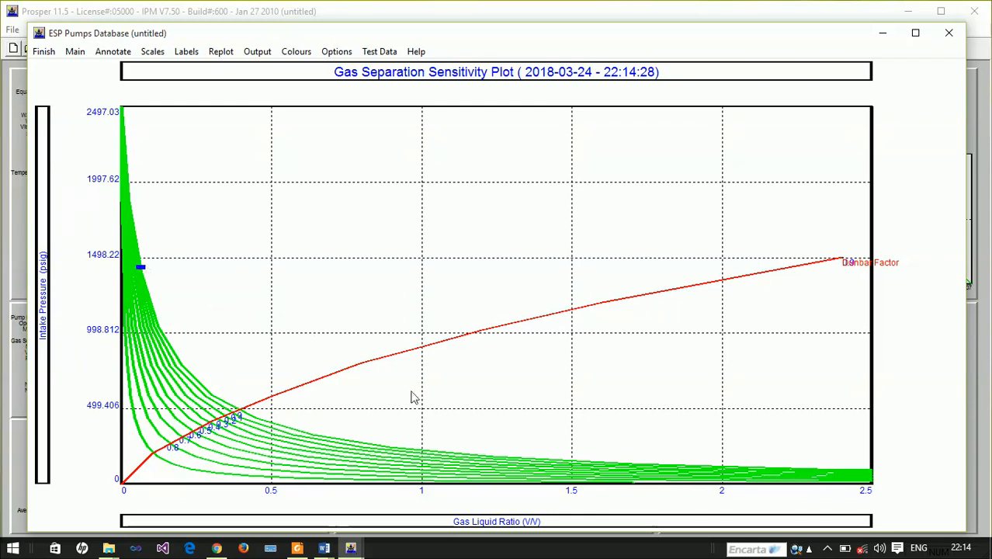
{"action": "mouse_move", "coordinate": [498, 380]}
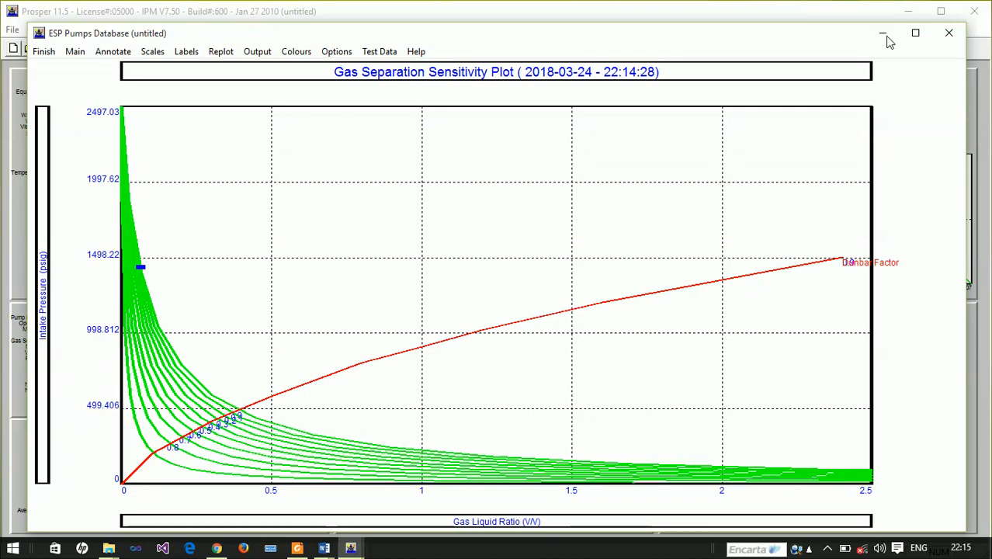
{"action": "mouse_move", "coordinate": [948, 33]}
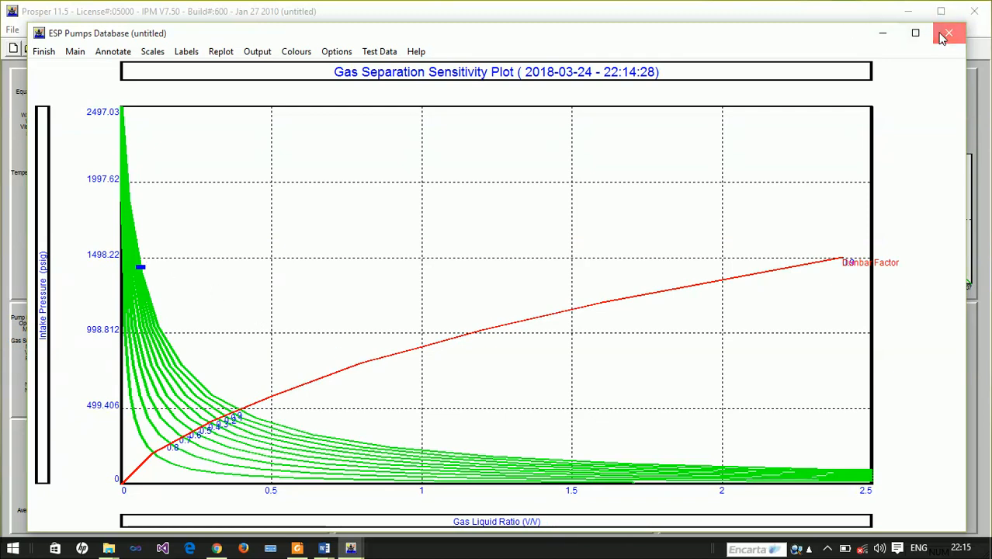
{"action": "left_click", "coordinate": [947, 32]}
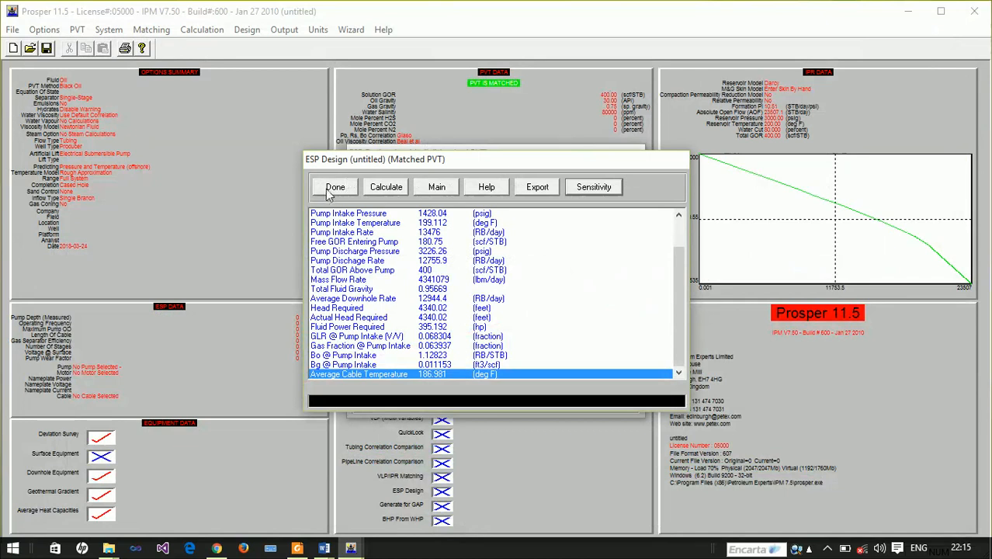
- Select the CENTRILIFT KC11000 pump, Centrilift 562 600HP 3520V 105A motor and #1 Copper cable
{"action": "left_click", "coordinate": [436, 187]}
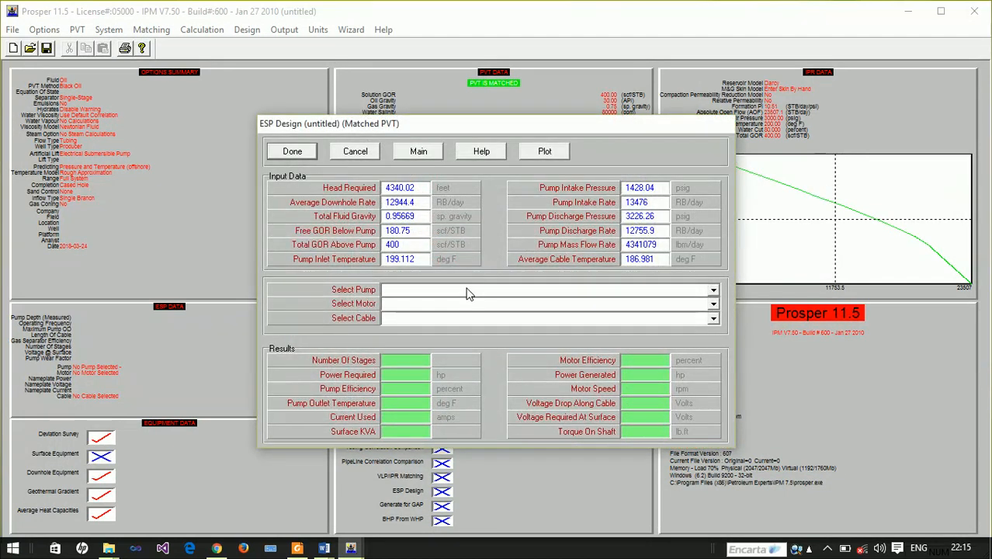
{"action": "left_click", "coordinate": [711, 290]}
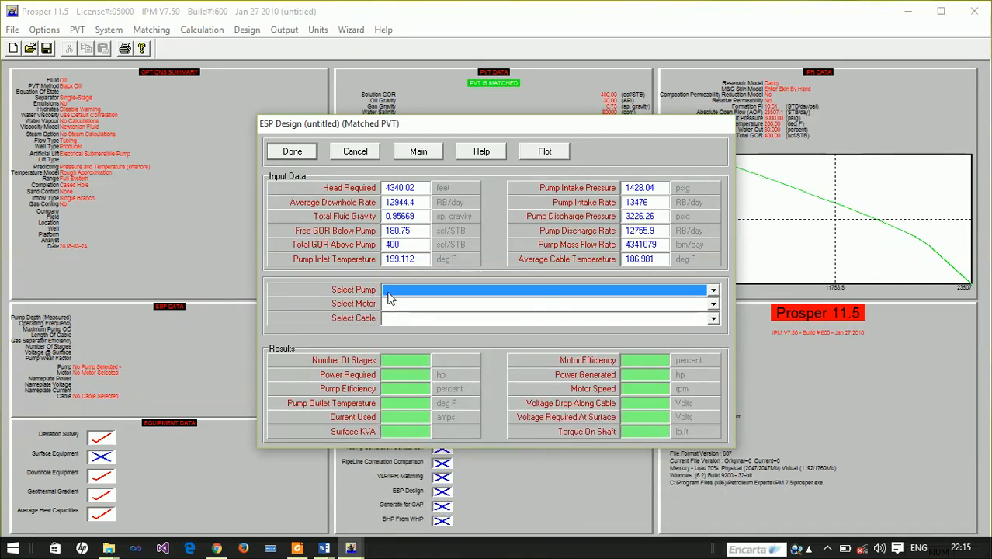
{"action": "left_click", "coordinate": [711, 289]}
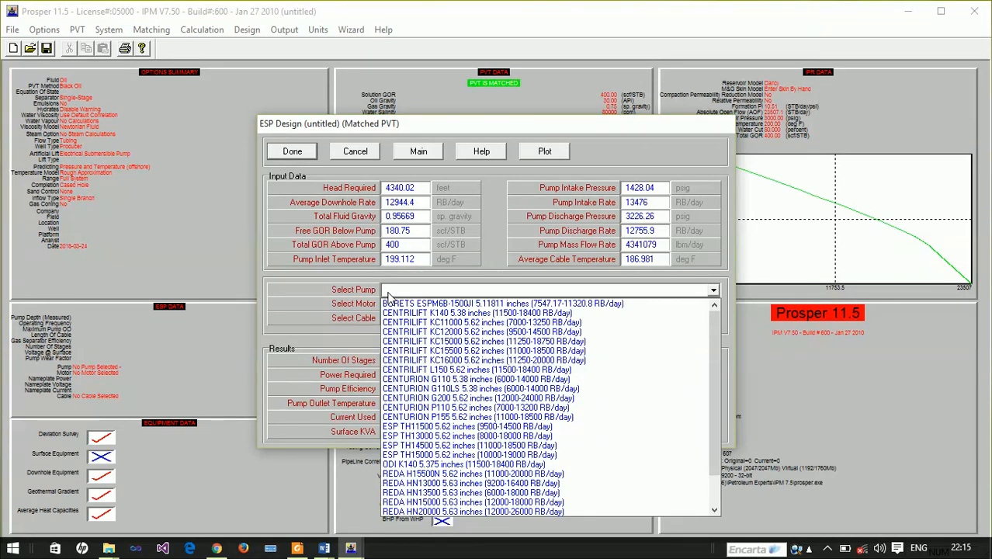
{"action": "left_click", "coordinate": [479, 388]}
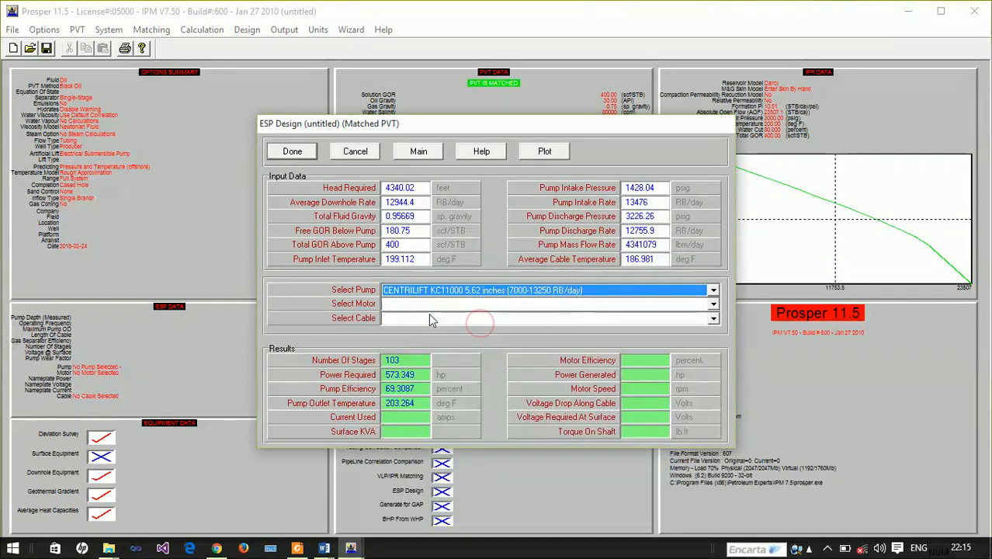
{"action": "left_click", "coordinate": [711, 303]}
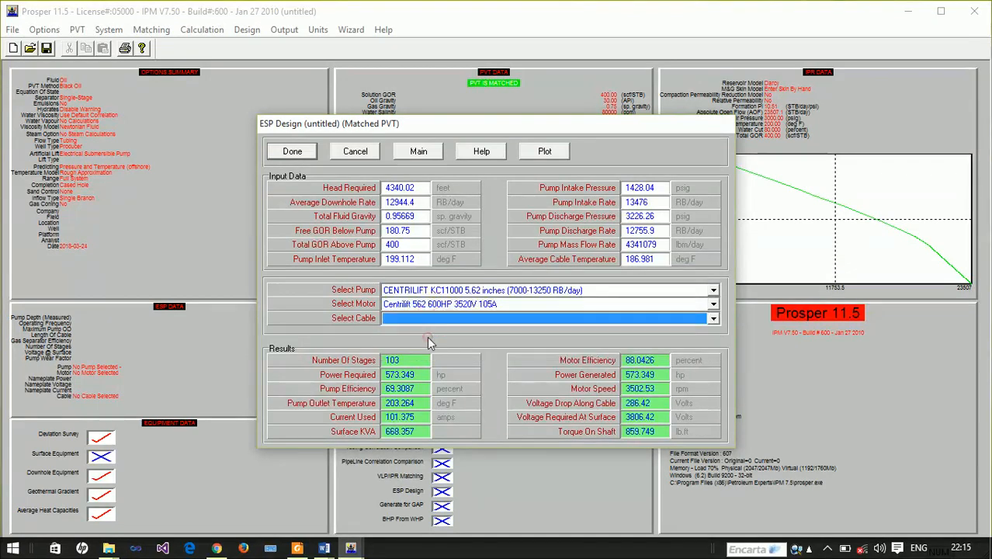
{"action": "left_click", "coordinate": [711, 317]}
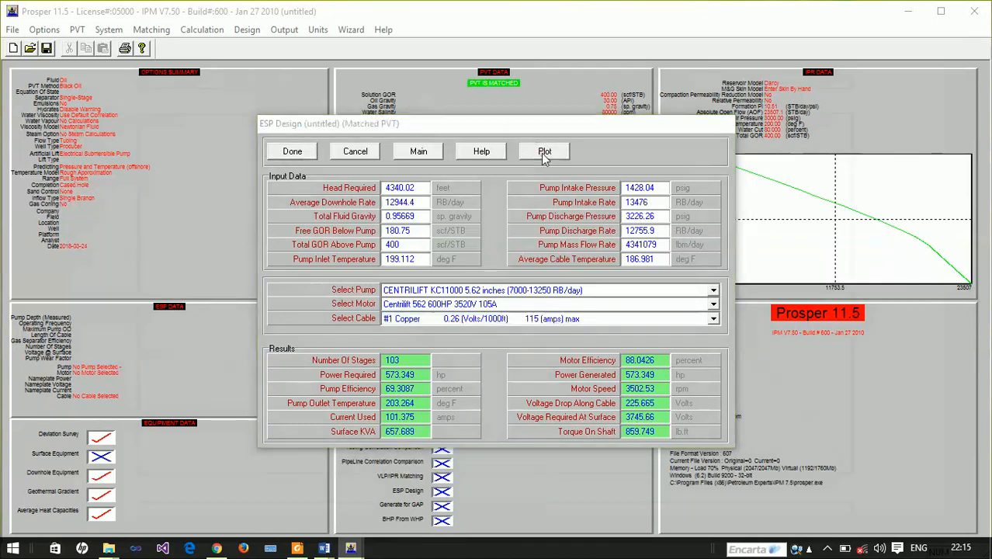
{"action": "left_click", "coordinate": [544, 150]}
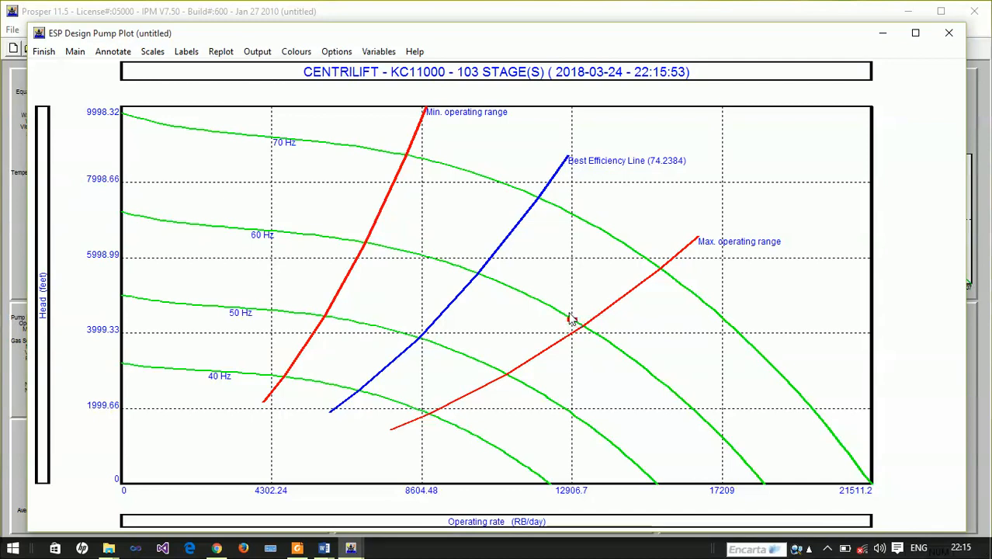
{"action": "mouse_move", "coordinate": [573, 322]}
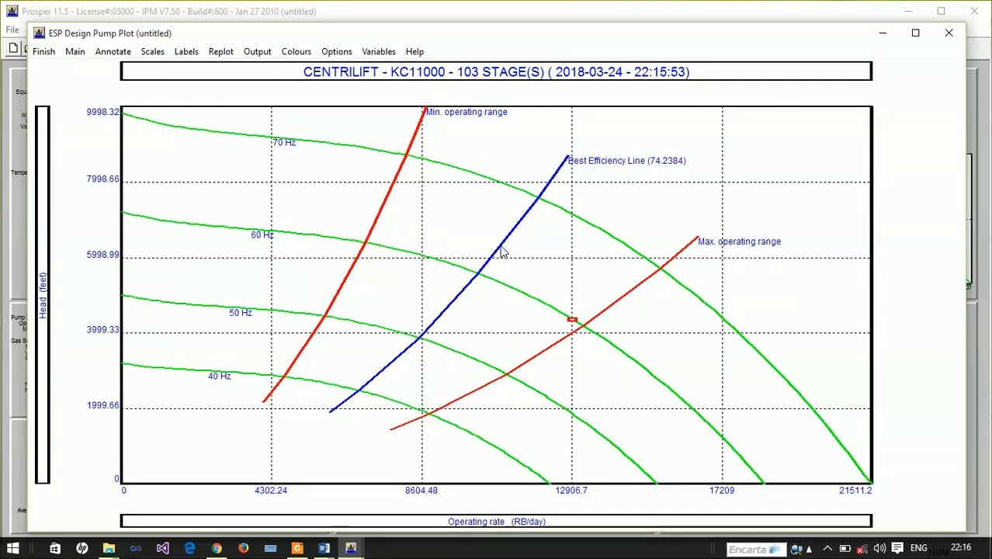
{"action": "mouse_move", "coordinate": [496, 260]}
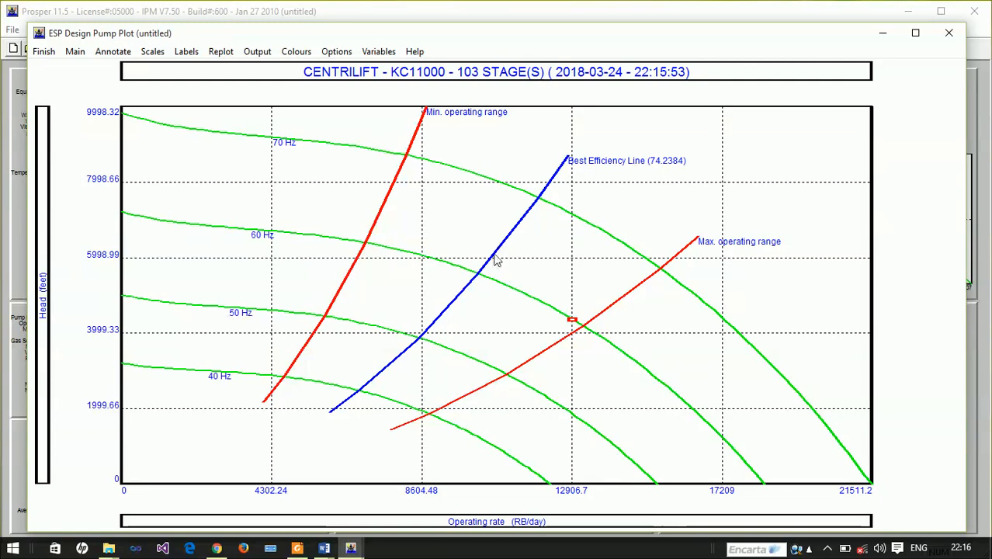
{"action": "mouse_move", "coordinate": [577, 167]}
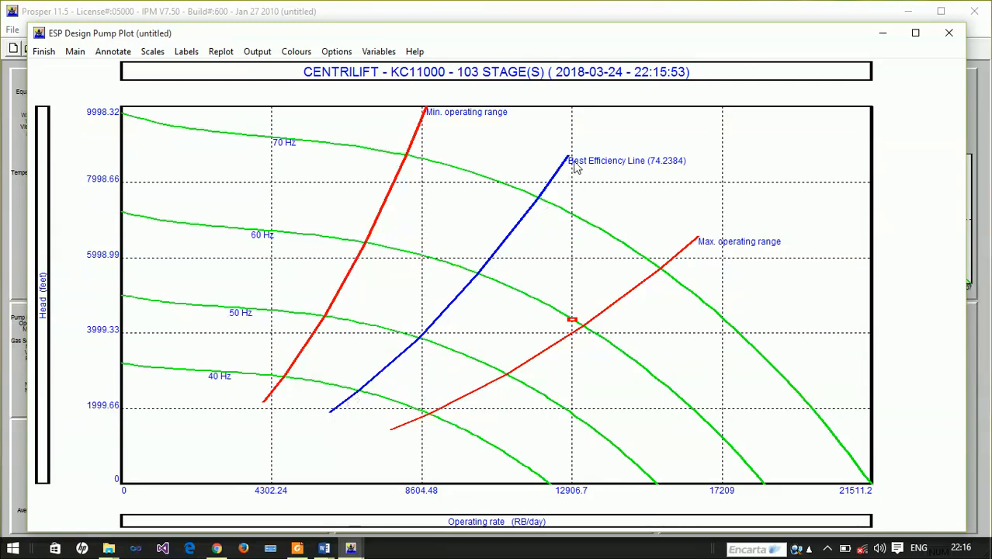
{"action": "mouse_move", "coordinate": [696, 311]}
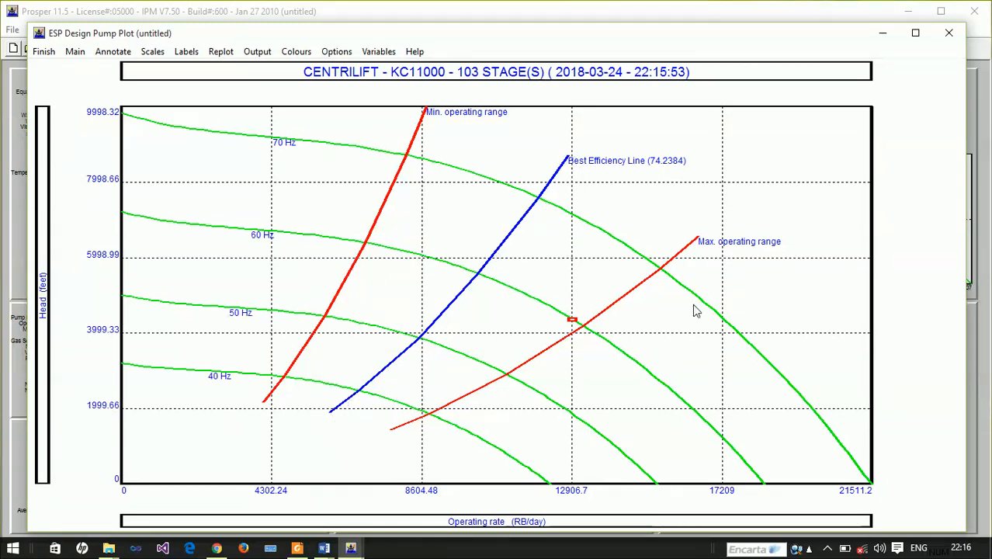
{"action": "mouse_move", "coordinate": [583, 326]}
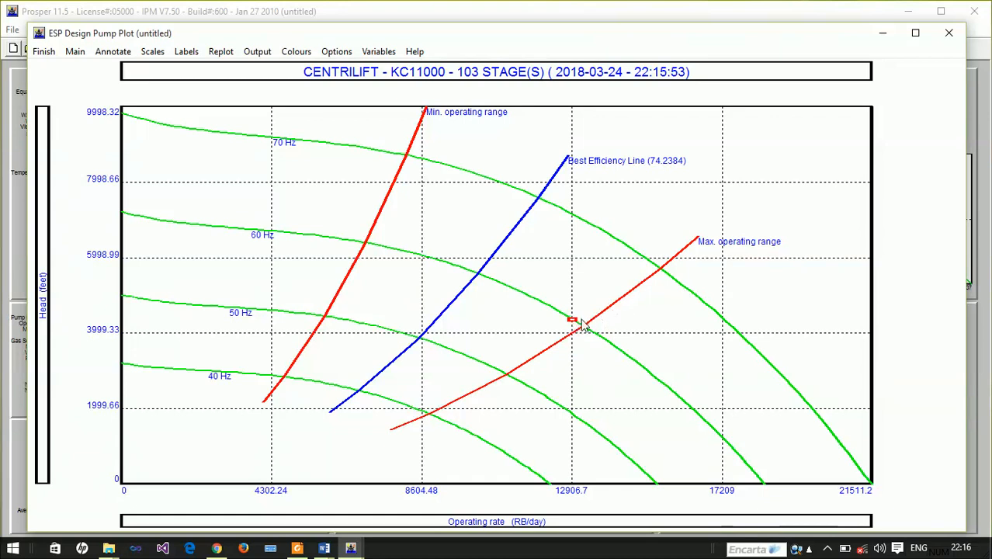
{"action": "mouse_move", "coordinate": [968, 29]}
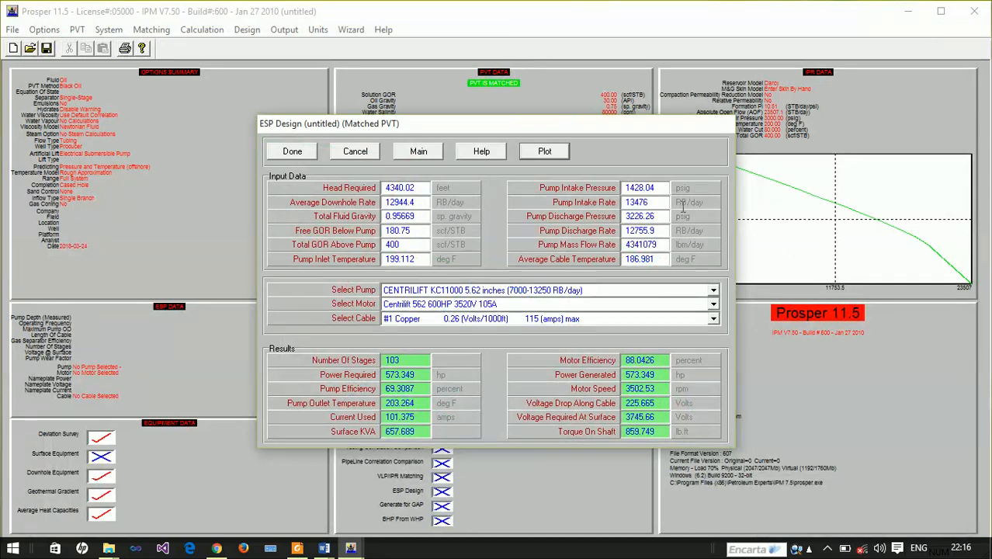
- Switch to the REDA HN13500 5.63 in pump with the Centrilift 562 660HP 3870V 105A motor
{"action": "left_click", "coordinate": [711, 289]}
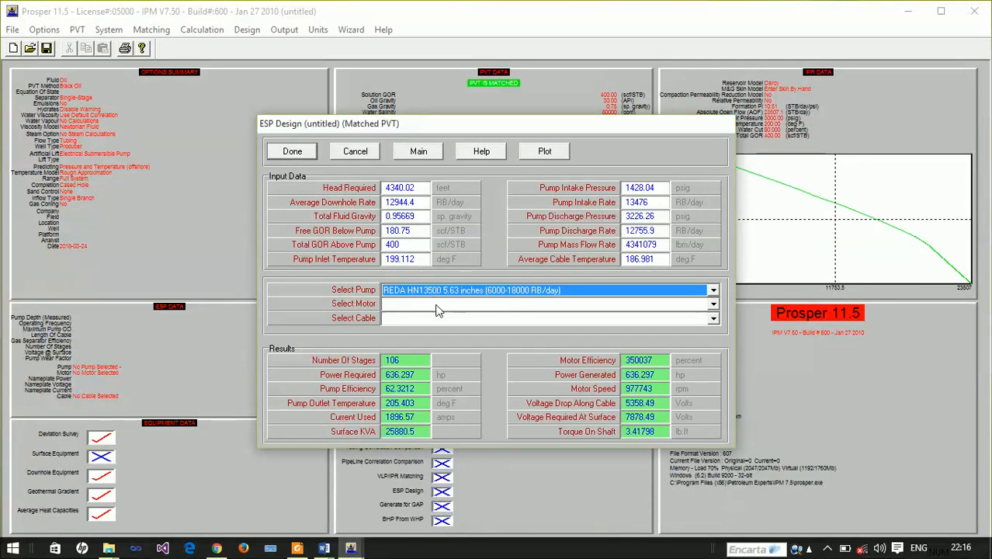
{"action": "left_click", "coordinate": [710, 317]}
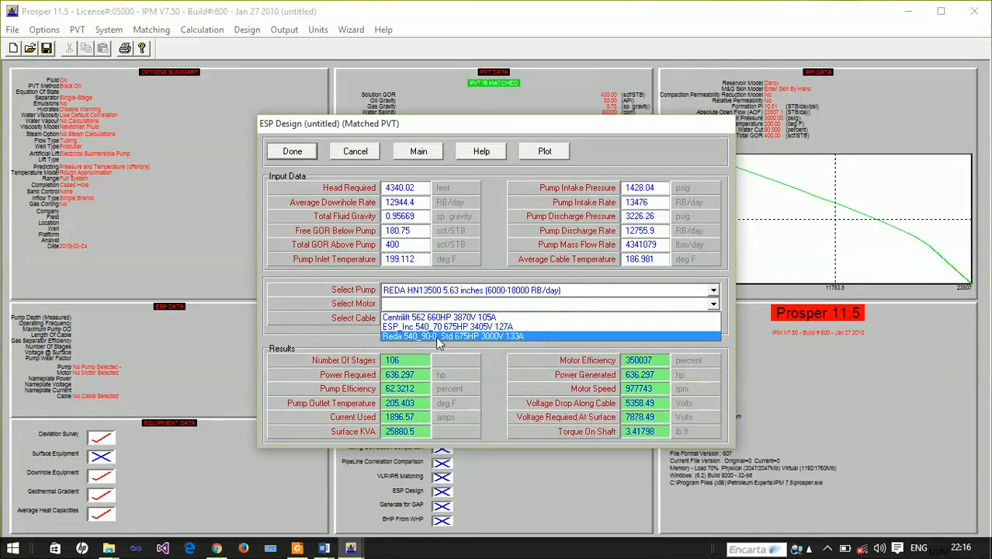
{"action": "left_click", "coordinate": [453, 336]}
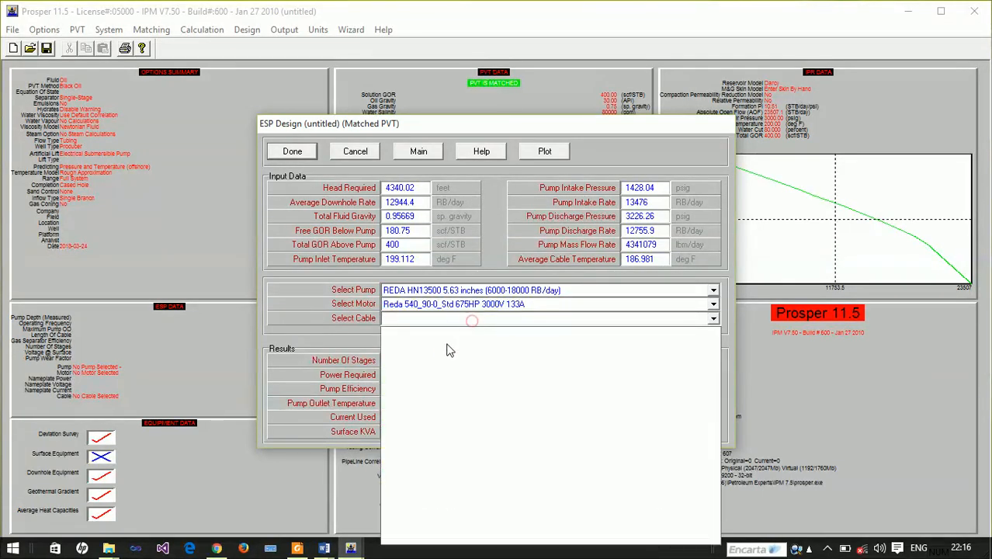
{"action": "left_click", "coordinate": [544, 318]}
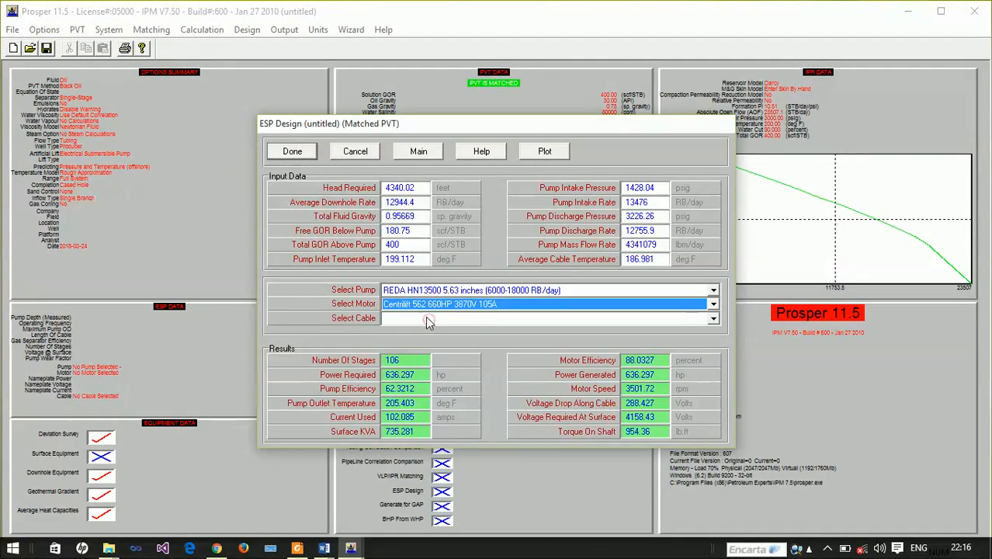
{"action": "left_click", "coordinate": [708, 319]}
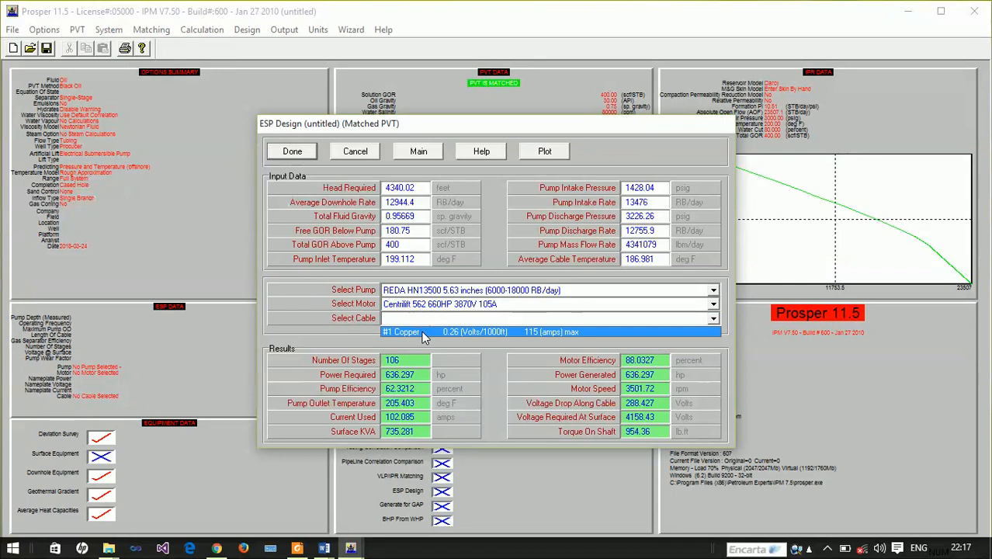
- Select the #1 Copper cable for the 106-stage REDA HN13500 design
{"action": "left_click", "coordinate": [545, 150]}
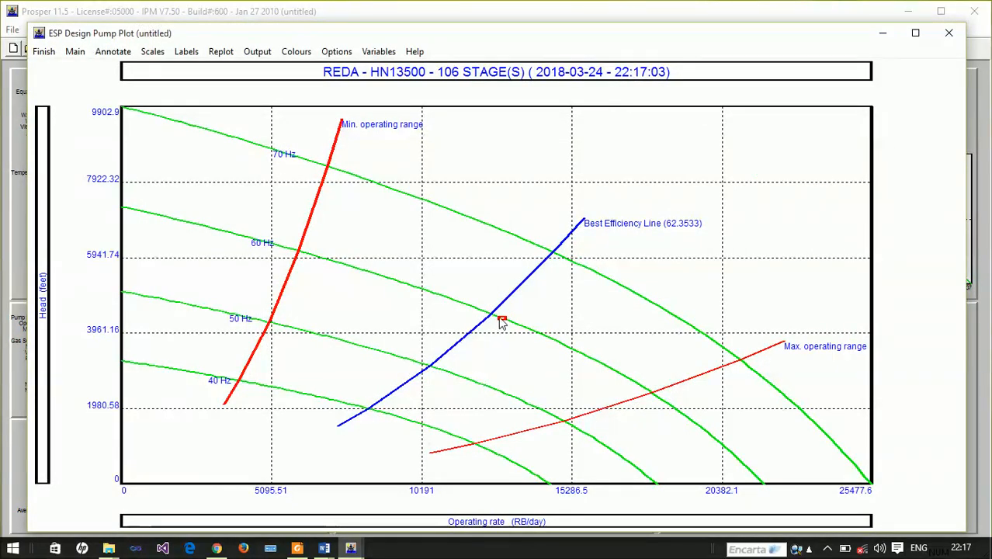
{"action": "mouse_move", "coordinate": [475, 368]}
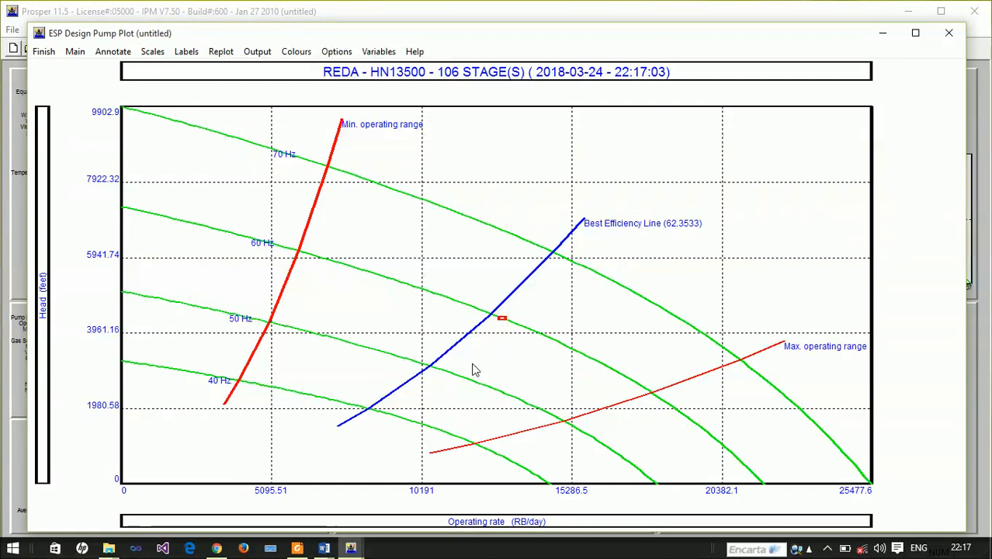
{"action": "mouse_move", "coordinate": [55, 66]}
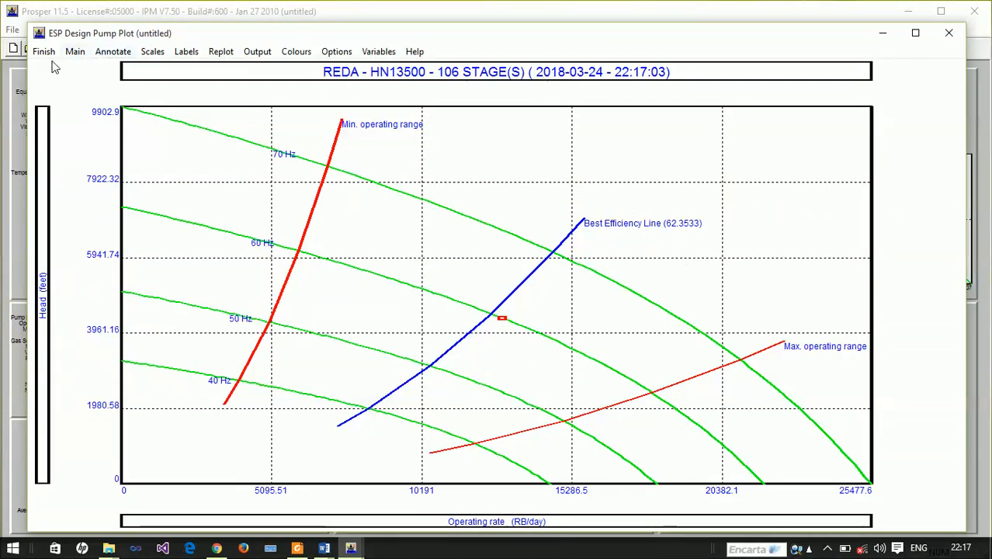
- Close the pump plot, ESP Design and ESP input dialogs, keeping the REDA HN13500 design
{"action": "left_click", "coordinate": [44, 51]}
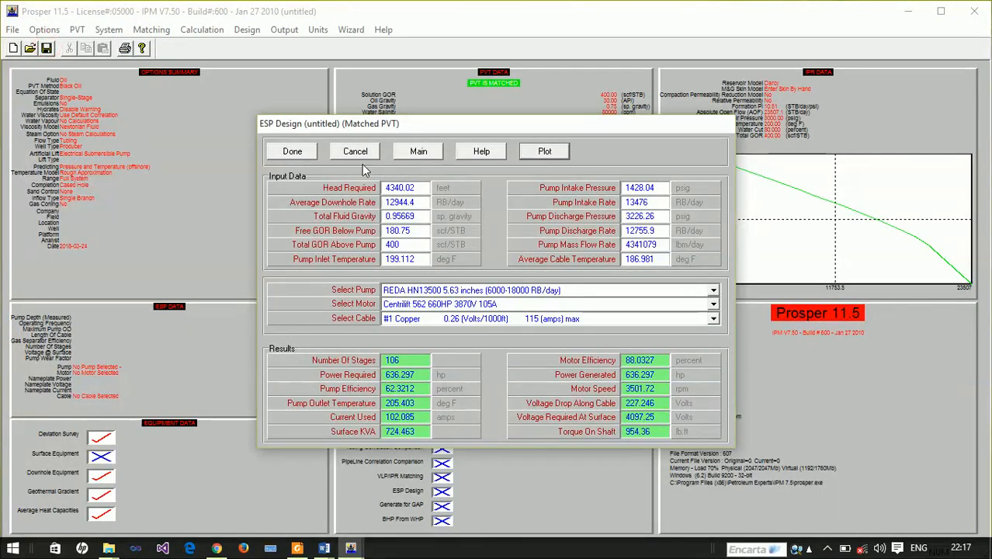
{"action": "mouse_move", "coordinate": [385, 371]}
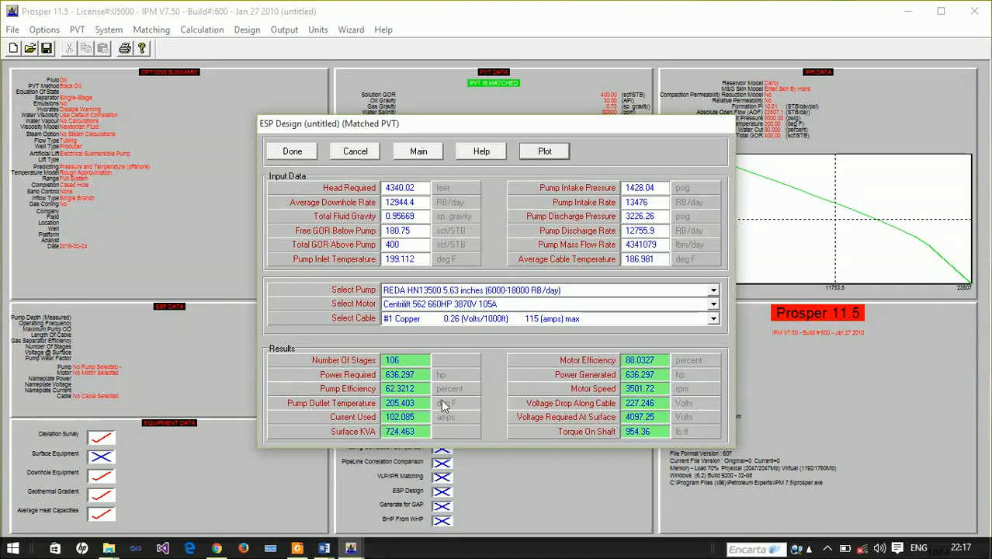
{"action": "mouse_move", "coordinate": [355, 296]}
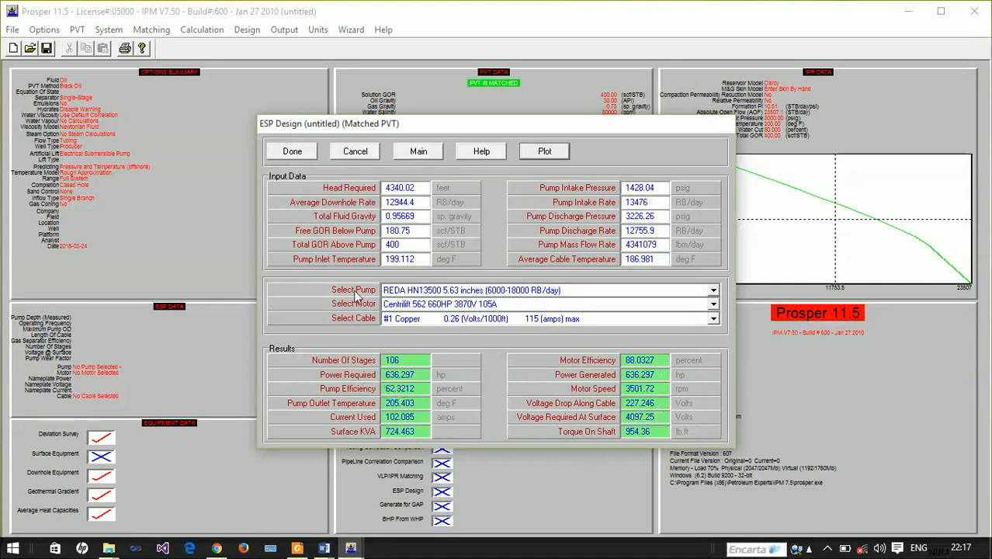
{"action": "left_click", "coordinate": [423, 180]}
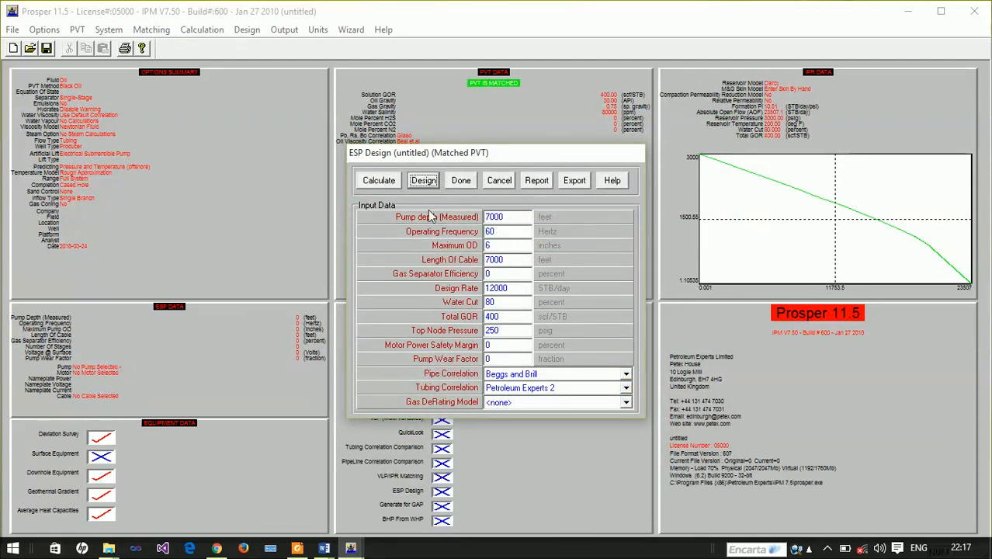
{"action": "left_click", "coordinate": [460, 180]}
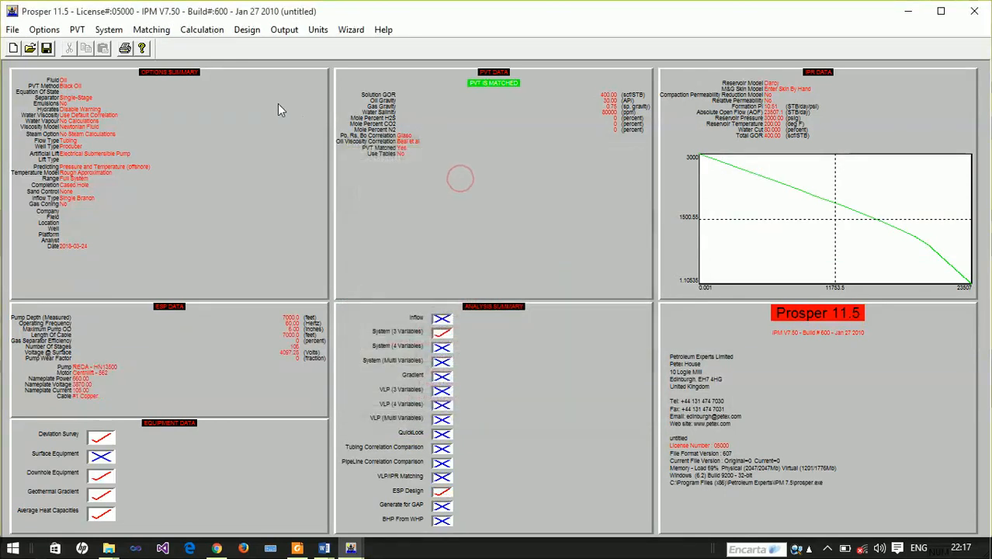
{"action": "mouse_move", "coordinate": [202, 29]}
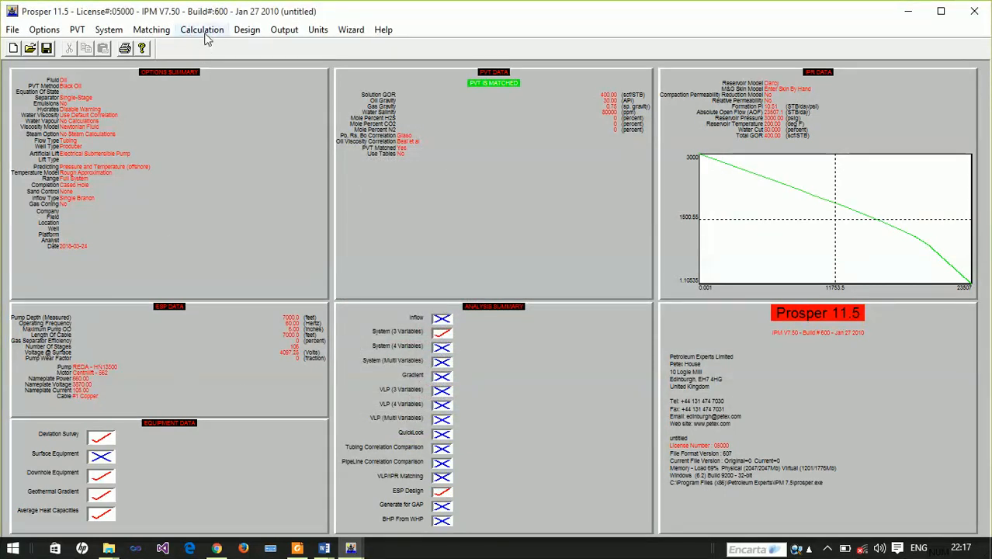
{"action": "left_click", "coordinate": [202, 30]}
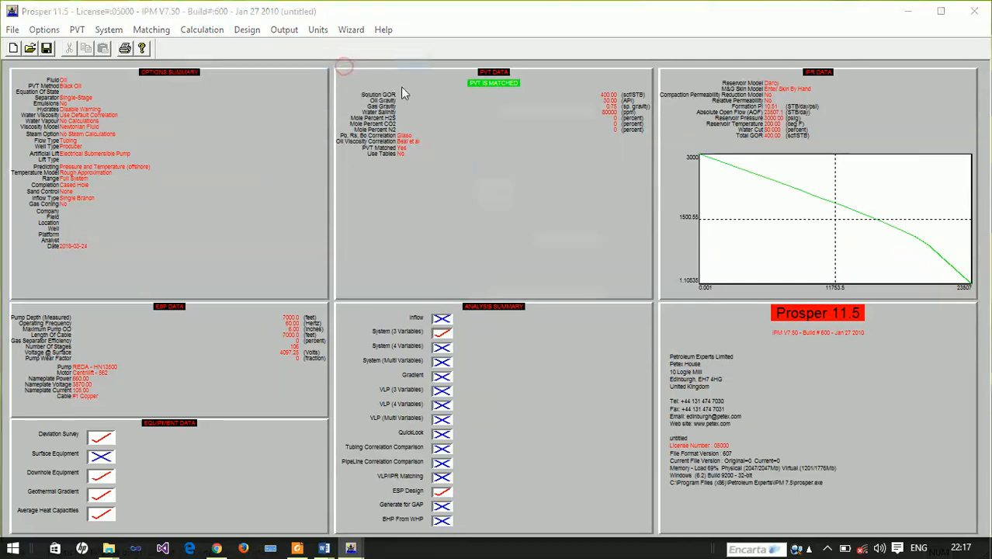
- Set sensitivity Variable 3 to Operating Frequency with 40, 50, 60, 70 and 80 Hz
{"action": "left_click", "coordinate": [441, 318]}
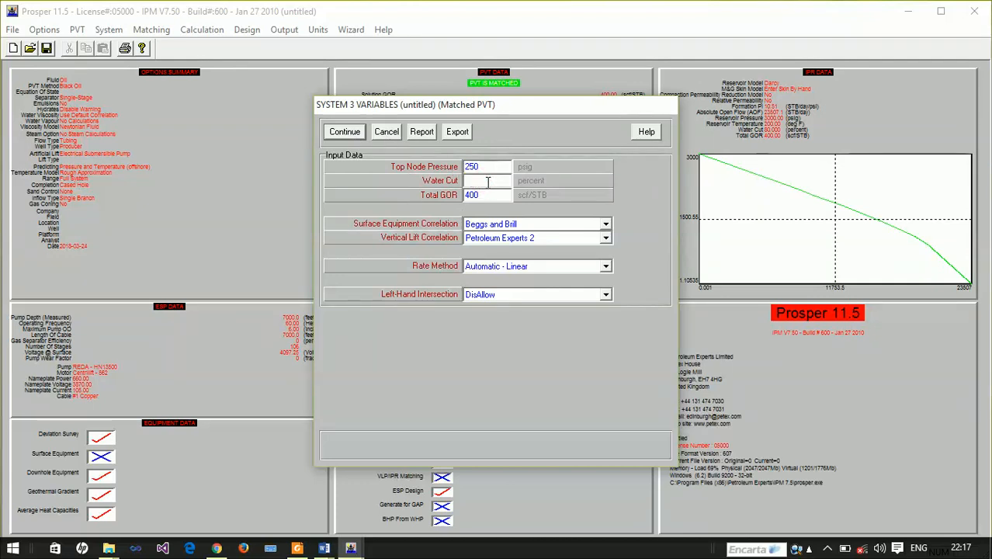
{"action": "type", "text": "50"}
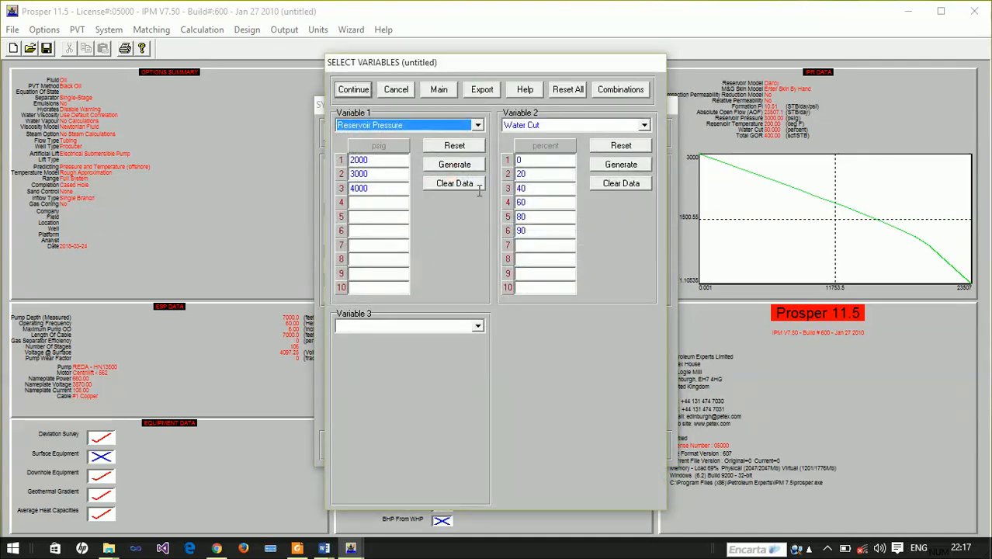
{"action": "left_click", "coordinate": [477, 125]}
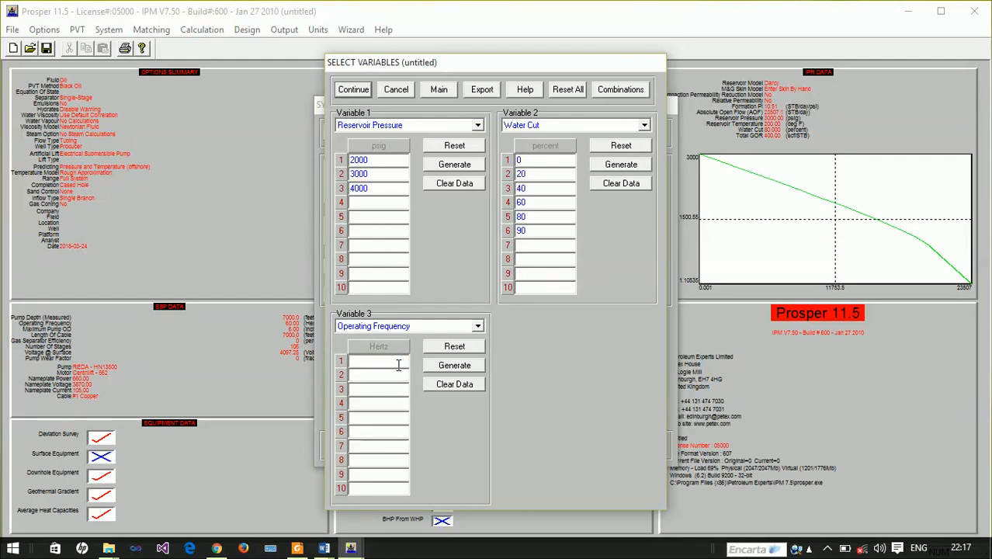
{"action": "type", "text": "40"}
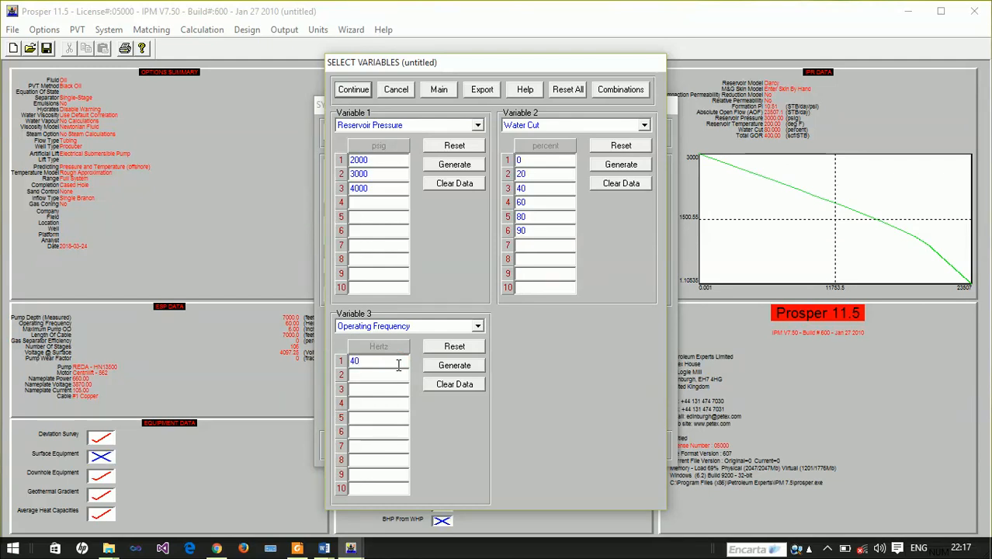
{"action": "type", "text": "50"}
{"action": "type", "text": "8"}
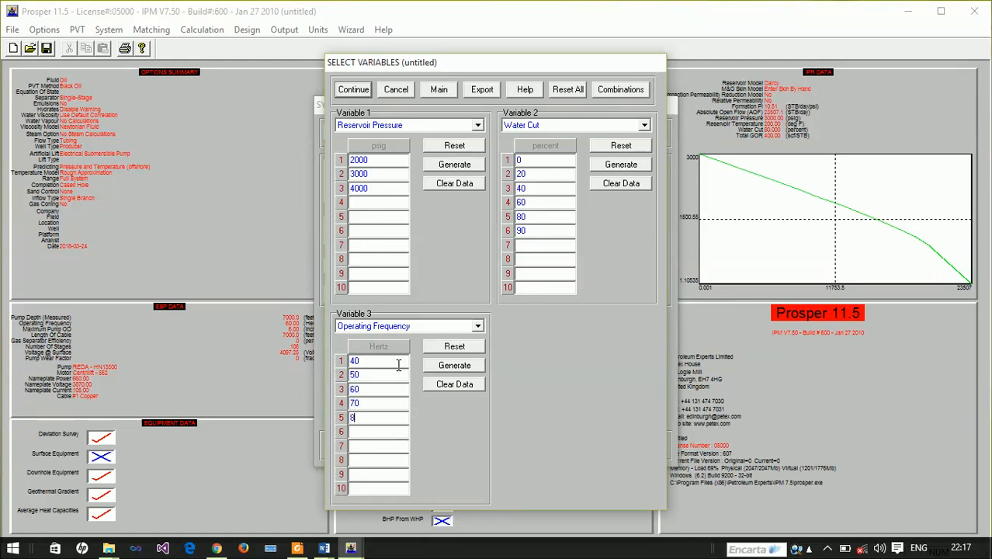
{"action": "type", "text": "0"}
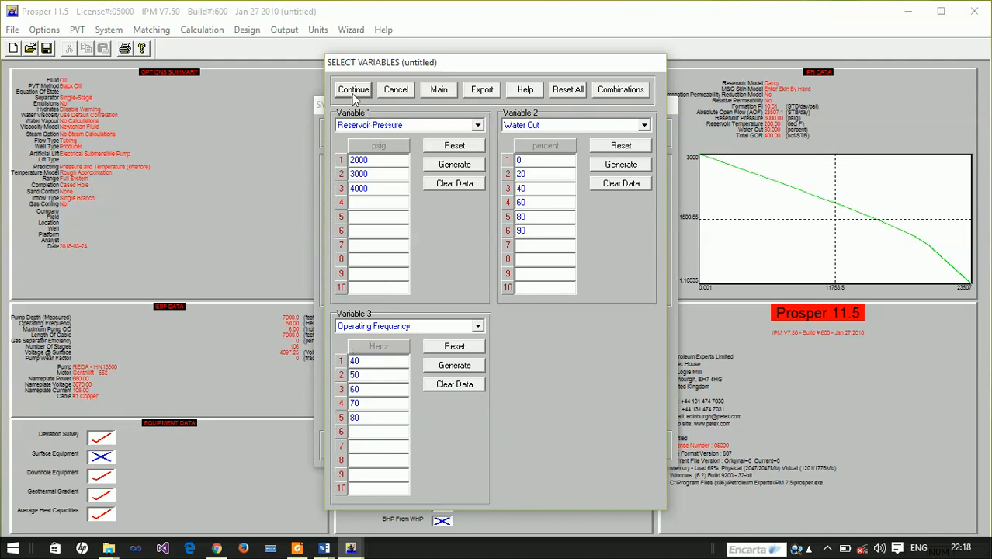
- Accept the variables and calculate all System 3 Variables sensitivity cases until finished
{"action": "left_click", "coordinate": [353, 90]}
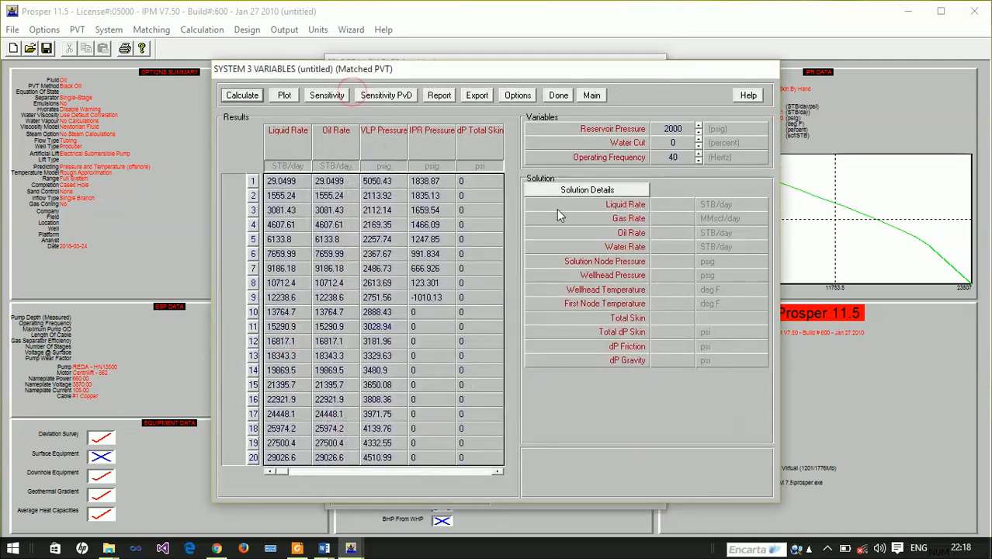
{"action": "left_click", "coordinate": [242, 95]}
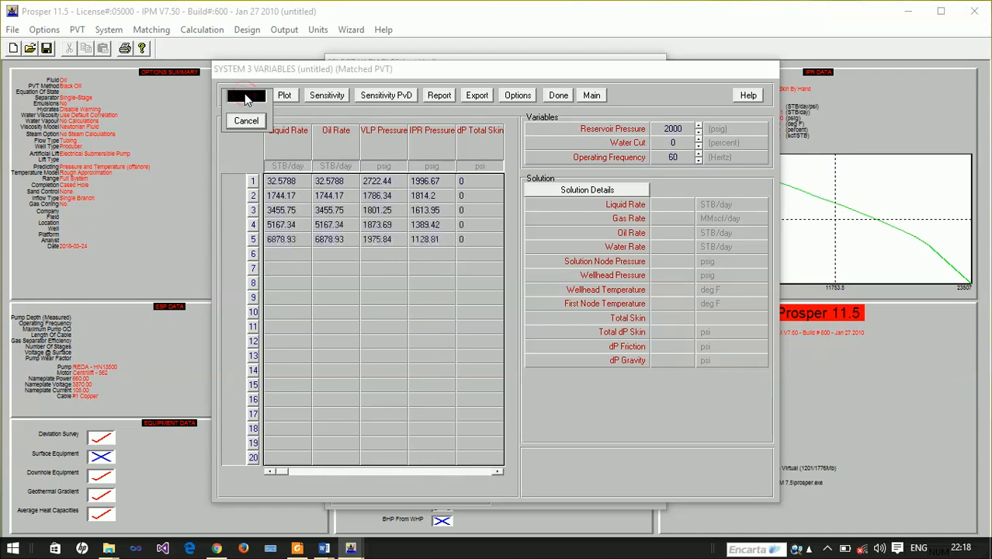
{"action": "left_click", "coordinate": [247, 94]}
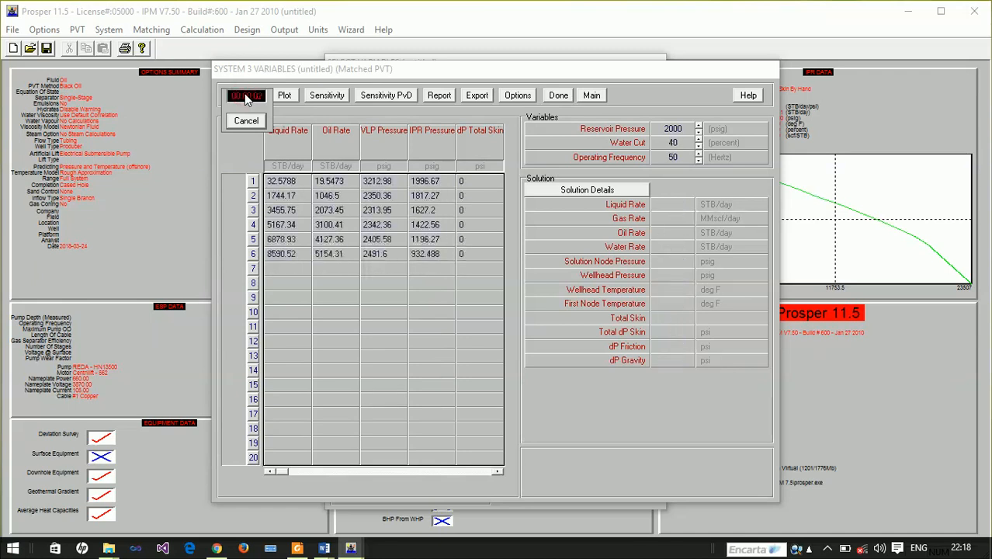
{"action": "left_click", "coordinate": [247, 95]}
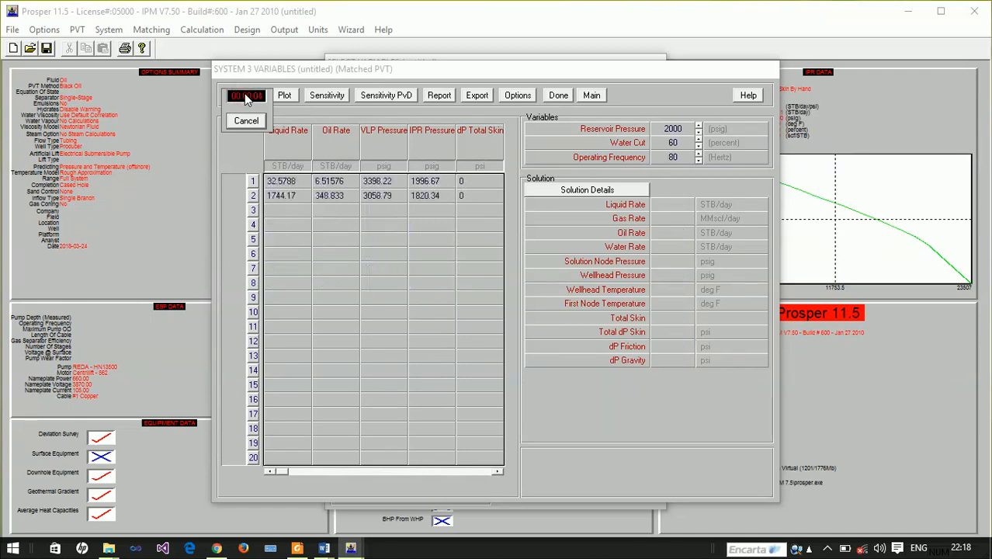
{"action": "left_click", "coordinate": [247, 94]}
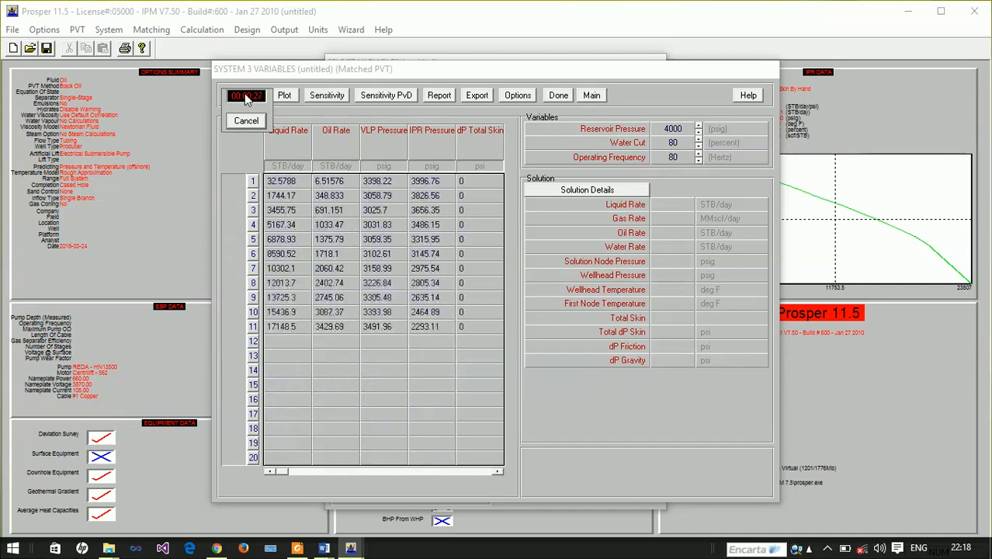
{"action": "left_click", "coordinate": [247, 95]}
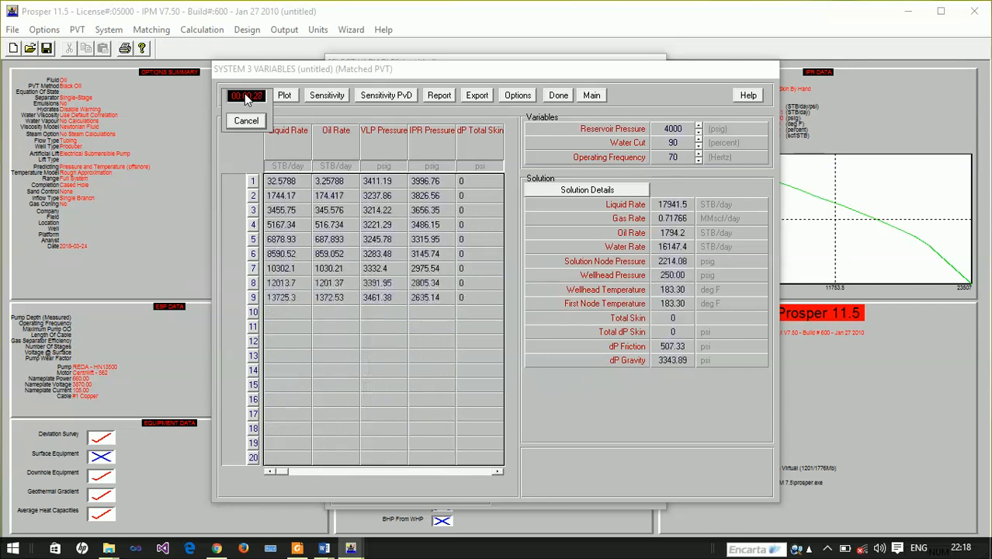
{"action": "left_click", "coordinate": [245, 95]}
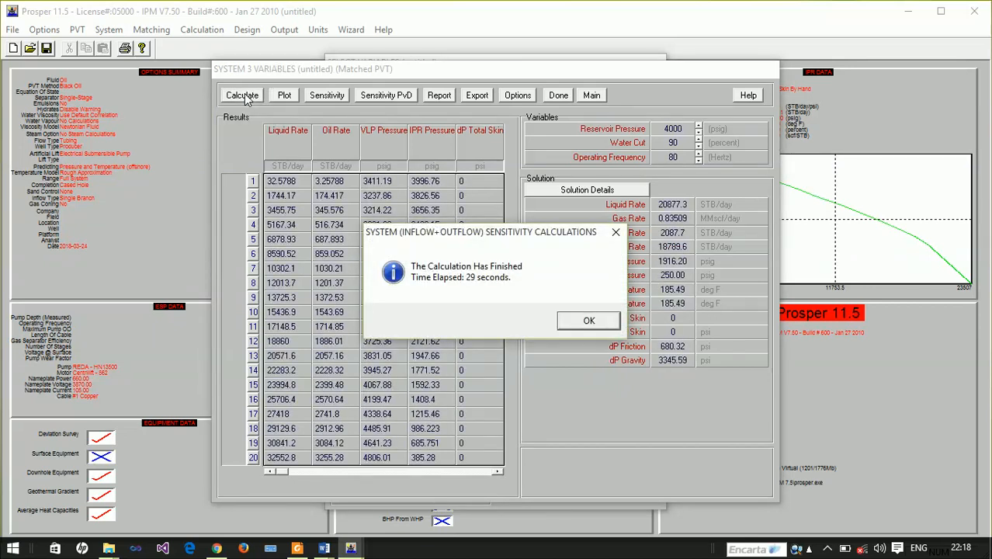
- Dismiss the finished message and browse cases, ending at 2000 psig, 80% water cut, 60 Hz
{"action": "left_click", "coordinate": [588, 320]}
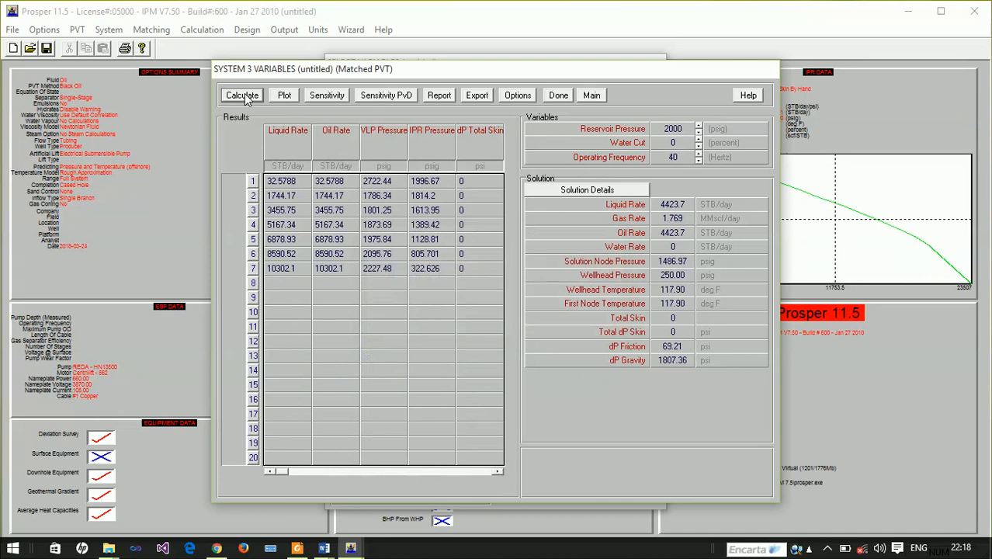
{"action": "mouse_move", "coordinate": [426, 148]}
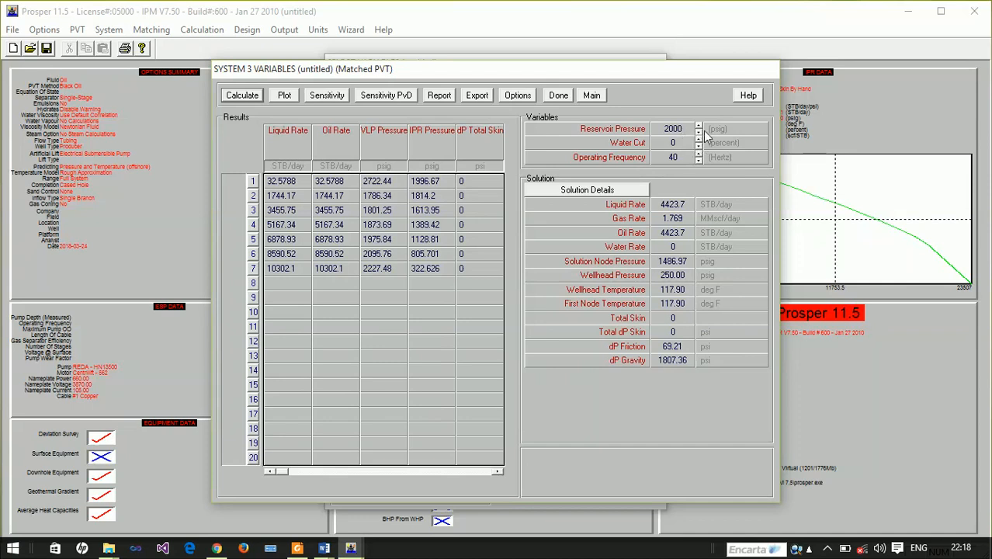
{"action": "left_click", "coordinate": [697, 124]}
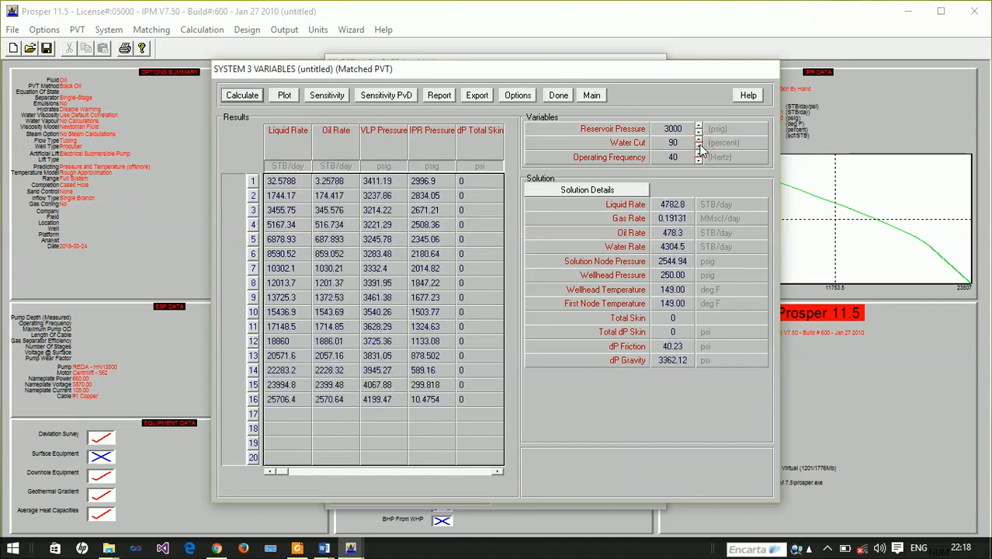
{"action": "left_click", "coordinate": [698, 146]}
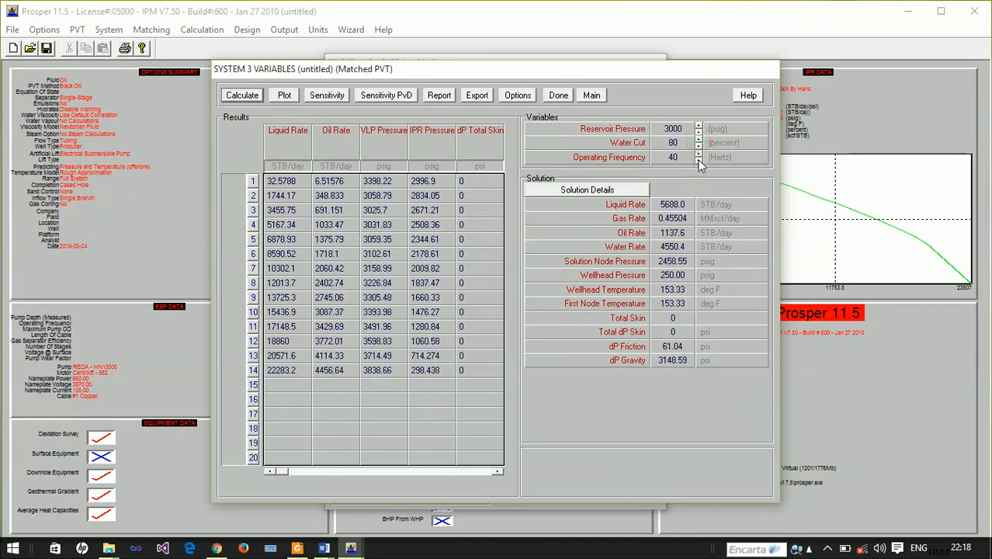
{"action": "left_click", "coordinate": [698, 154]}
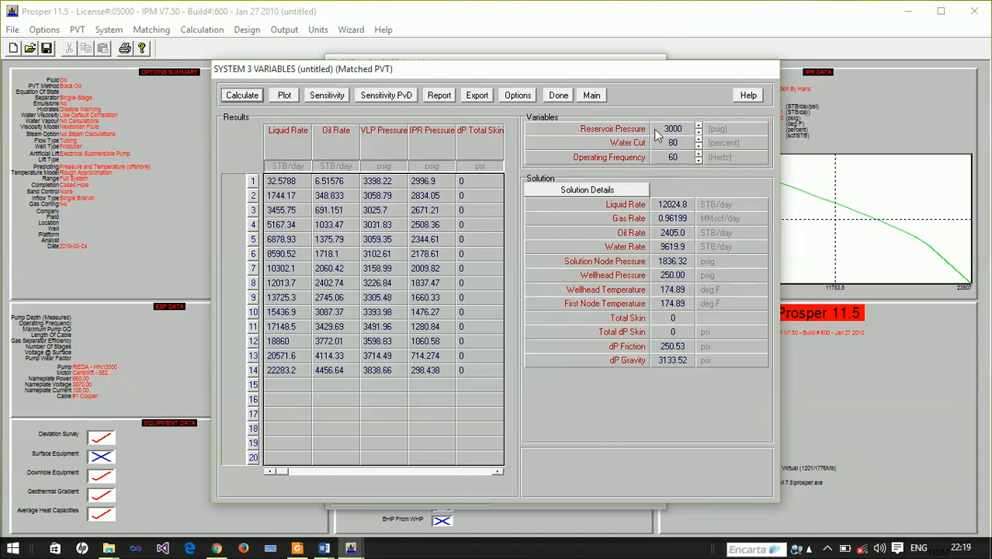
{"action": "mouse_move", "coordinate": [675, 140]}
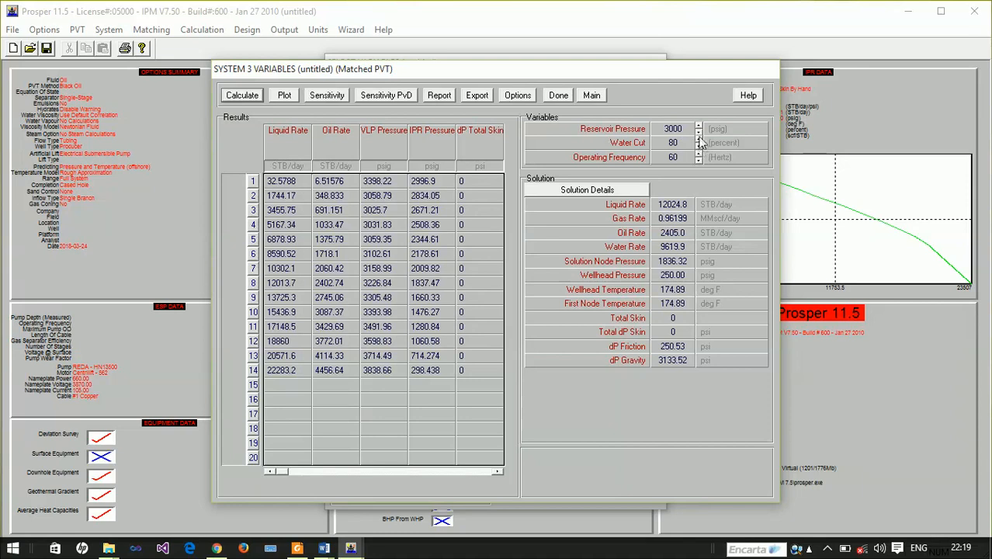
{"action": "left_click", "coordinate": [698, 125]}
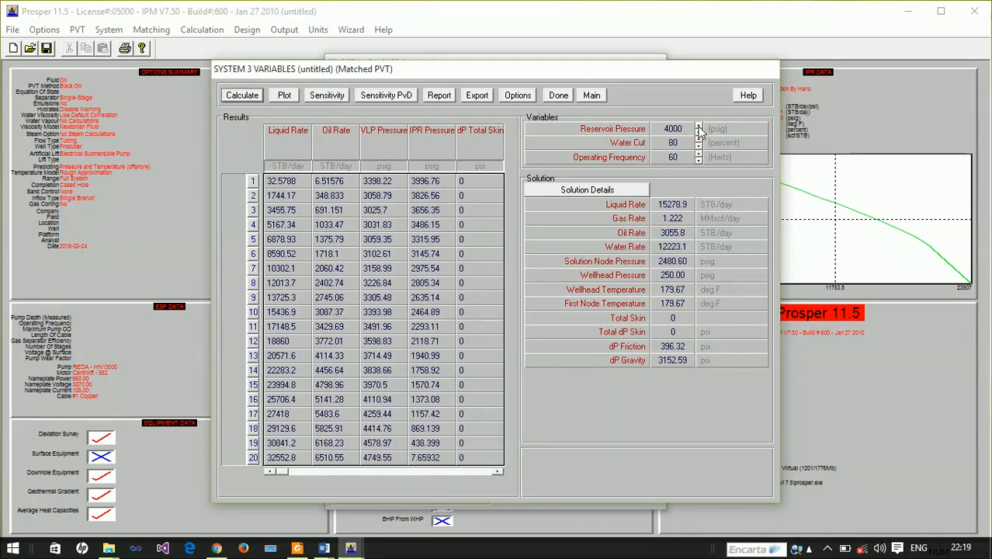
{"action": "left_click", "coordinate": [698, 131]}
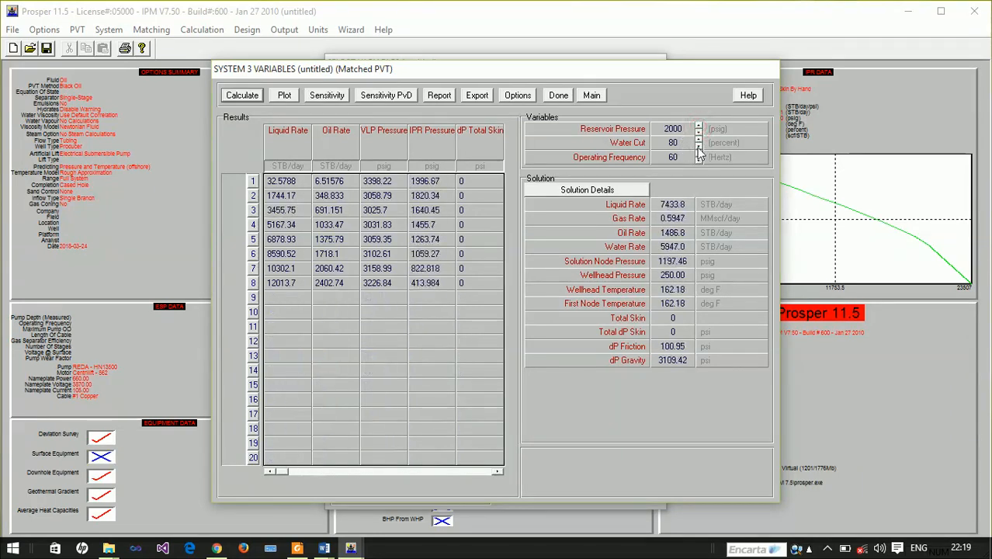
{"action": "left_click", "coordinate": [698, 140]}
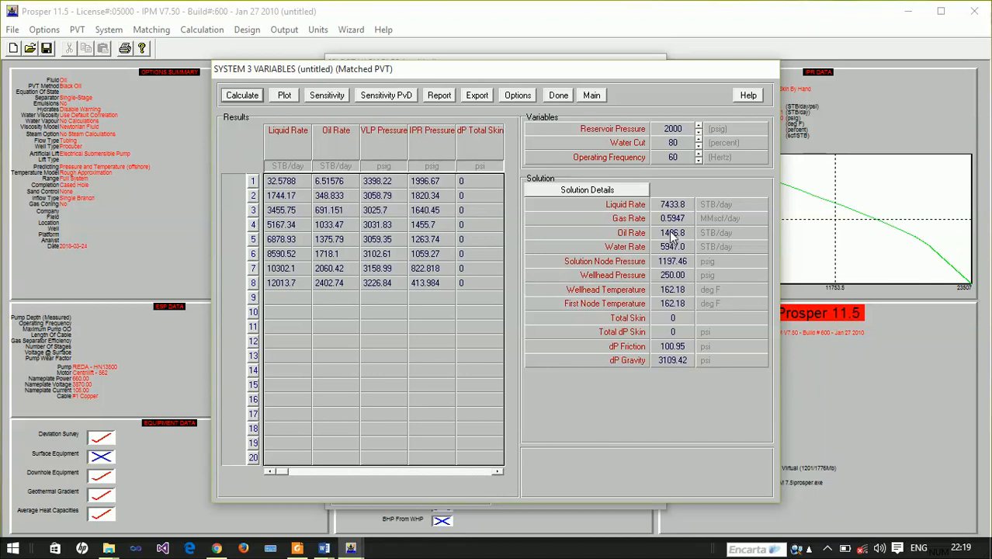
{"action": "mouse_move", "coordinate": [687, 149]}
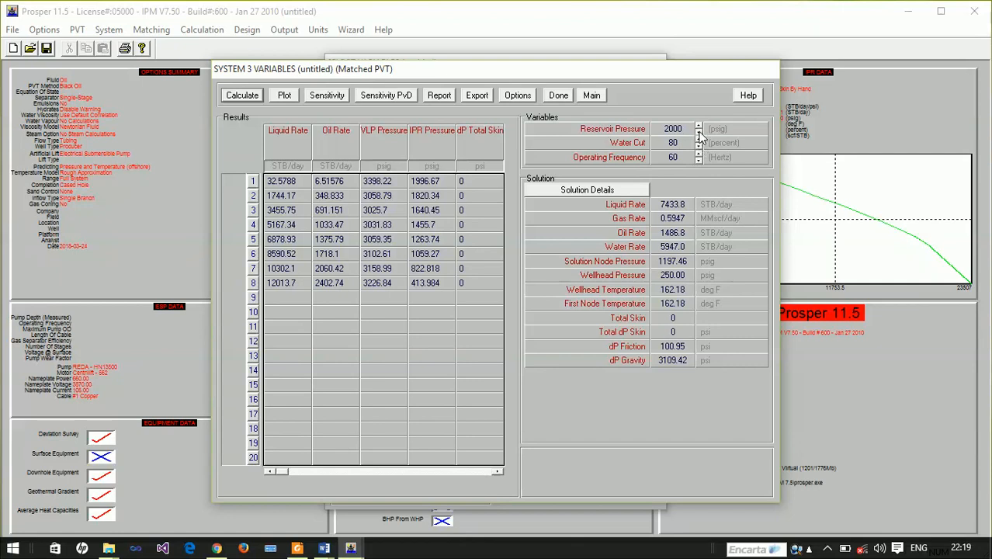
- At 3000 psig and 80% water cut, step frequency 40–80 Hz, reaching 17808.7 STB/day
{"action": "left_click", "coordinate": [698, 125]}
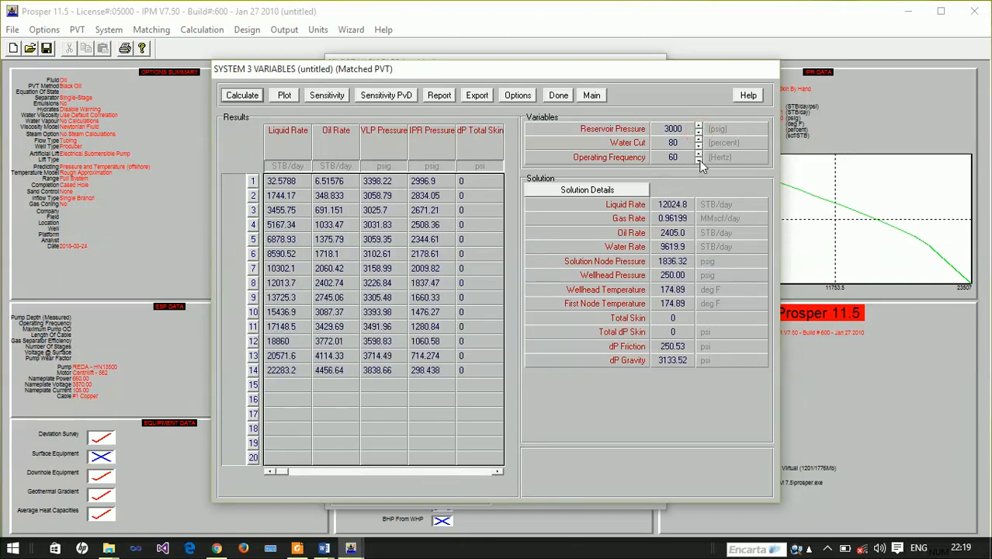
{"action": "left_click", "coordinate": [698, 160]}
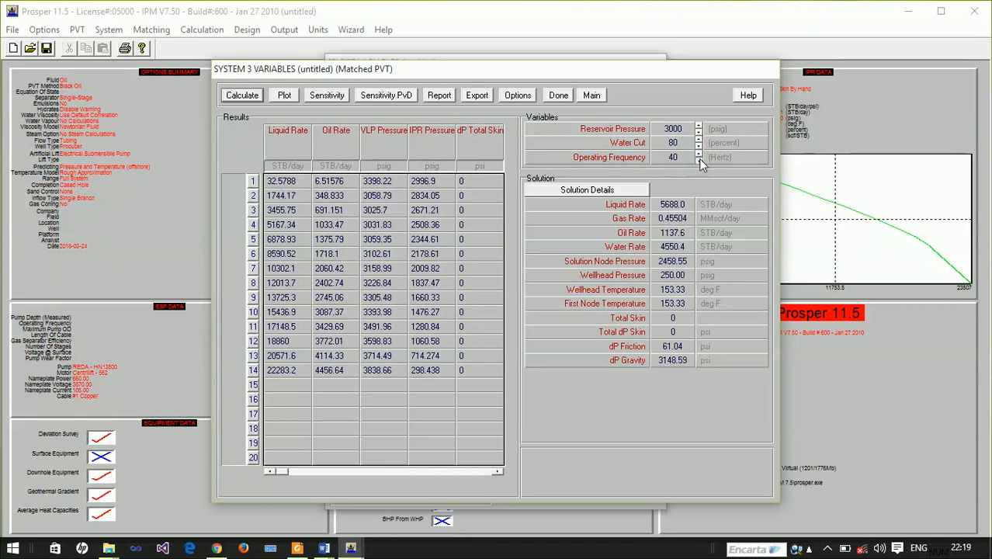
{"action": "left_click", "coordinate": [698, 154]}
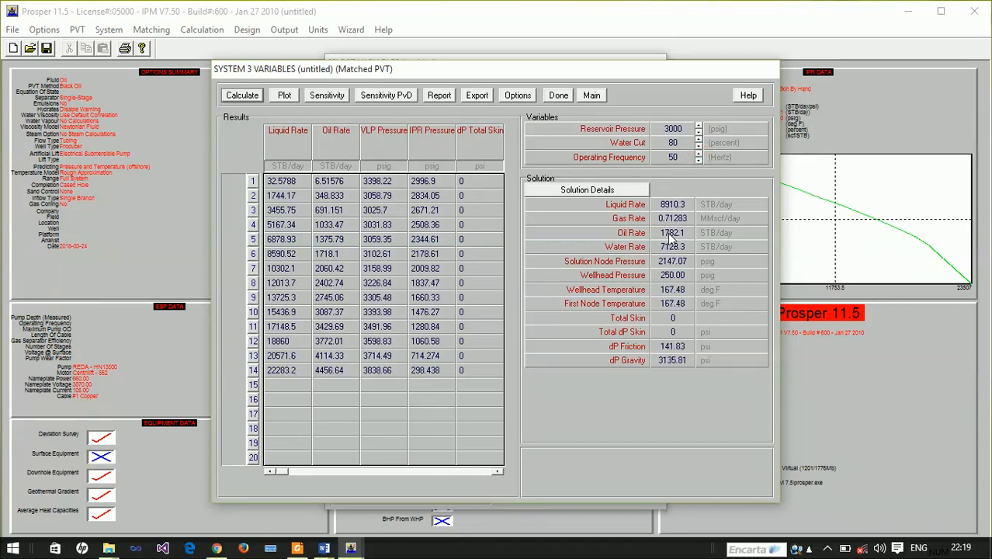
{"action": "left_click", "coordinate": [698, 160]}
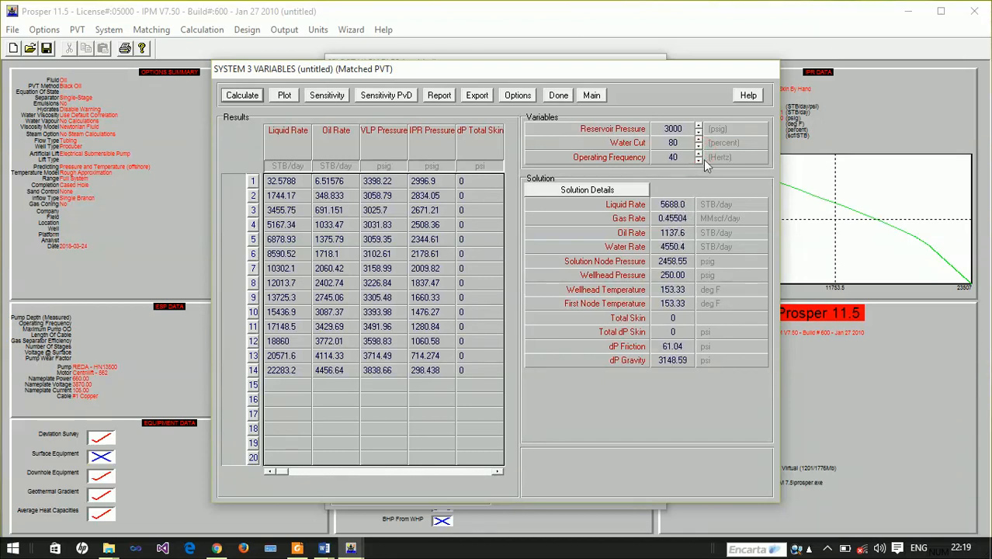
{"action": "left_click", "coordinate": [698, 154]}
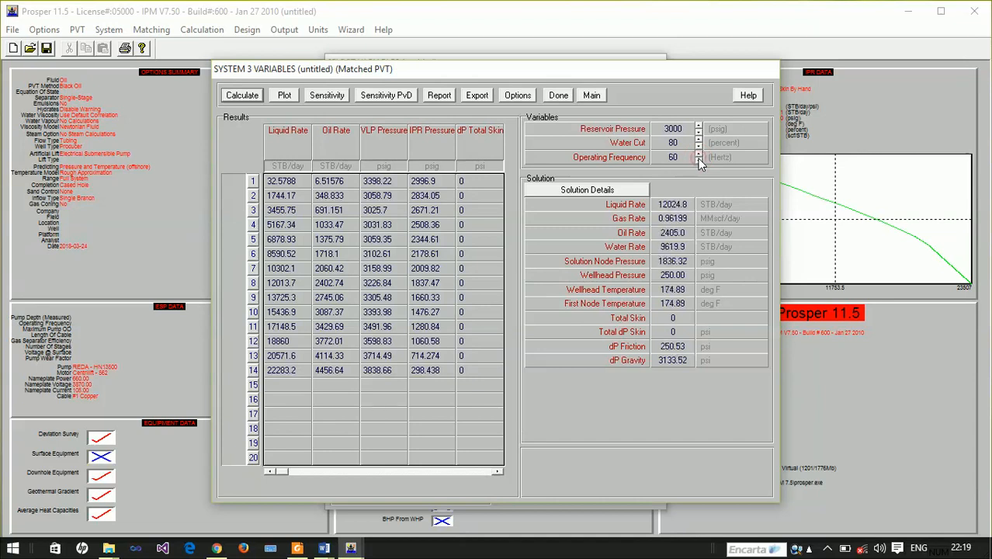
{"action": "left_click", "coordinate": [697, 154]}
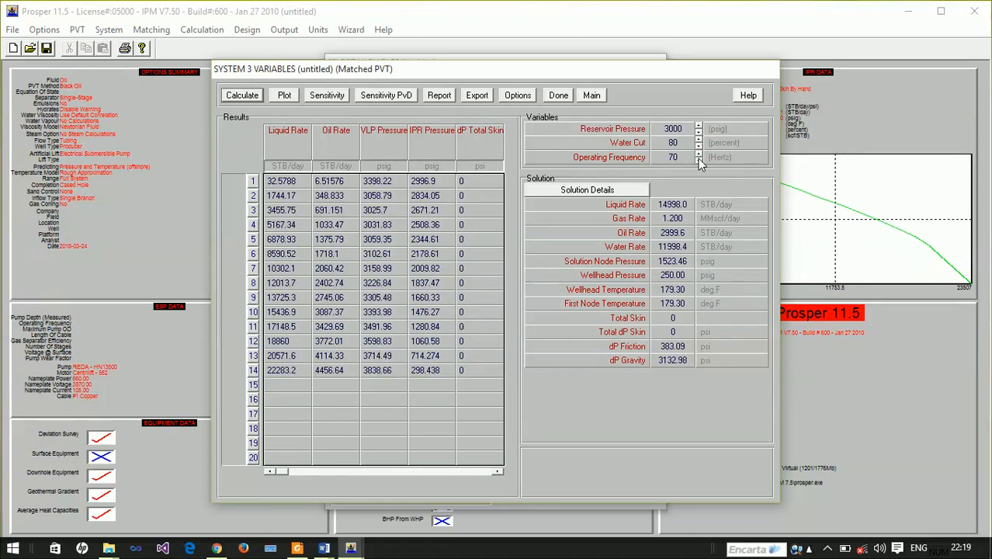
{"action": "left_click", "coordinate": [698, 155]}
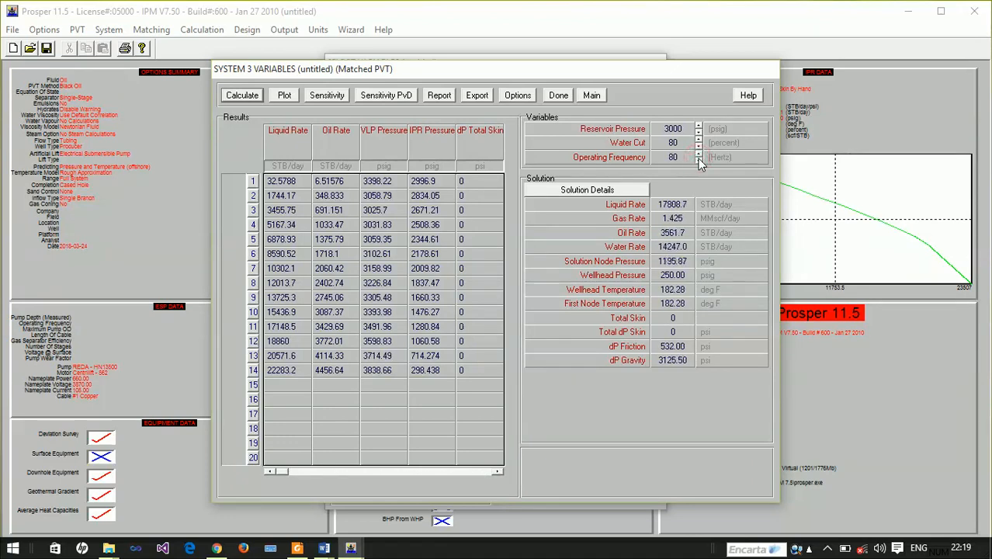
{"action": "mouse_move", "coordinate": [675, 184]}
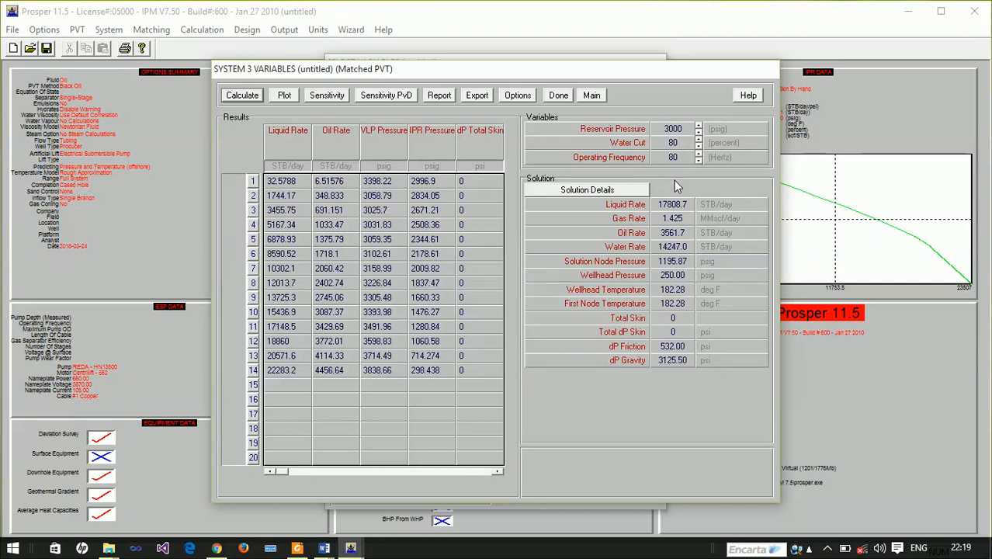
{"action": "mouse_move", "coordinate": [483, 152]}
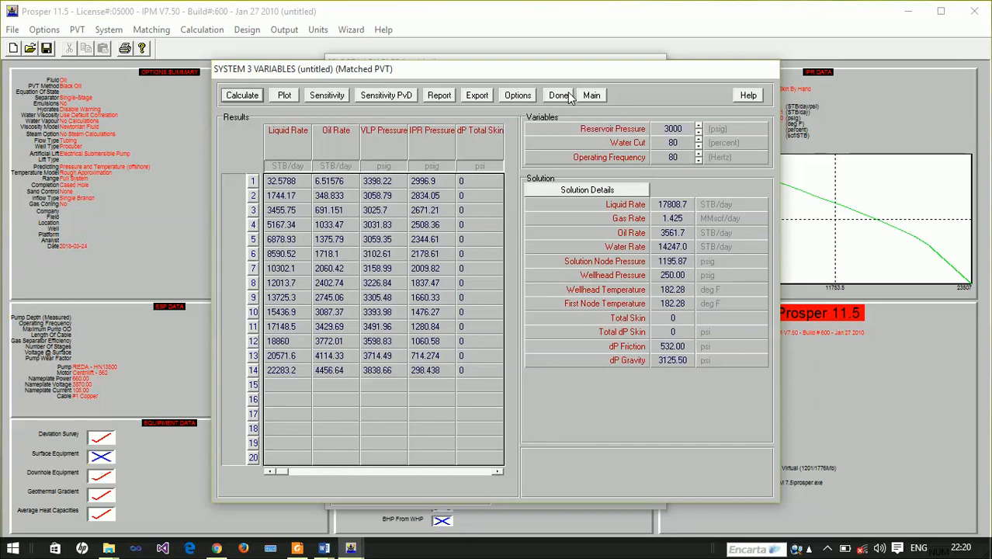
{"action": "mouse_move", "coordinate": [684, 163]}
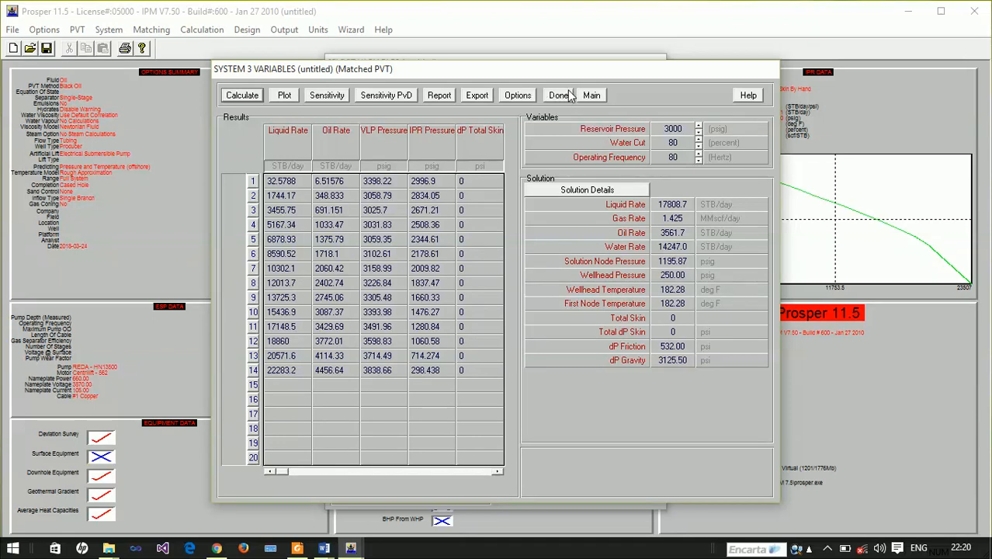
- Close the System 3 Variables results window, back to the well summary
{"action": "left_click", "coordinate": [557, 95]}
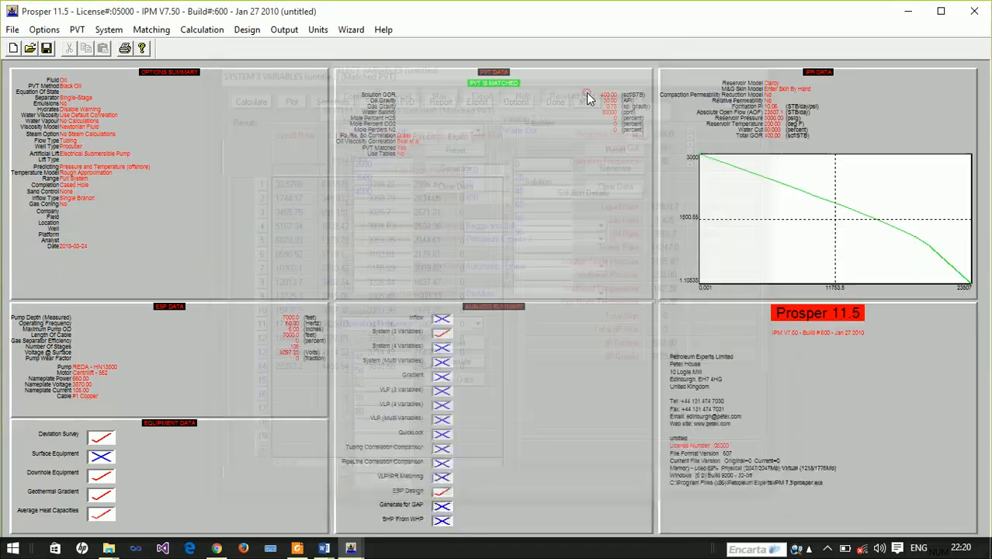
{"action": "left_click", "coordinate": [587, 97]}
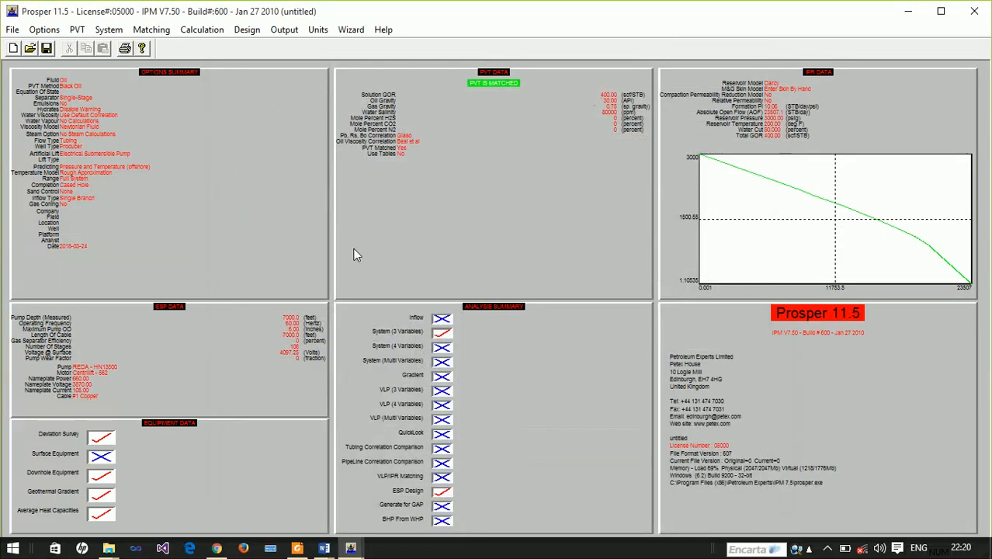